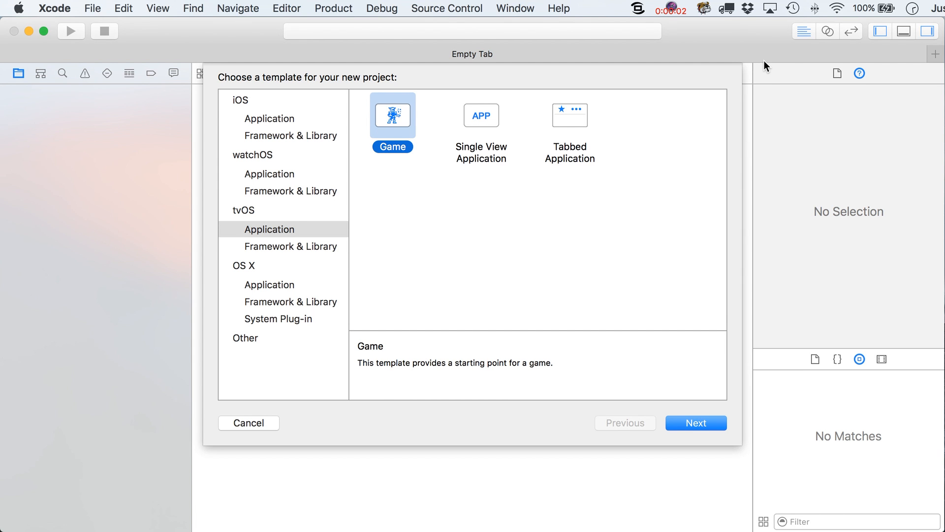
mouse_move(689, 63)
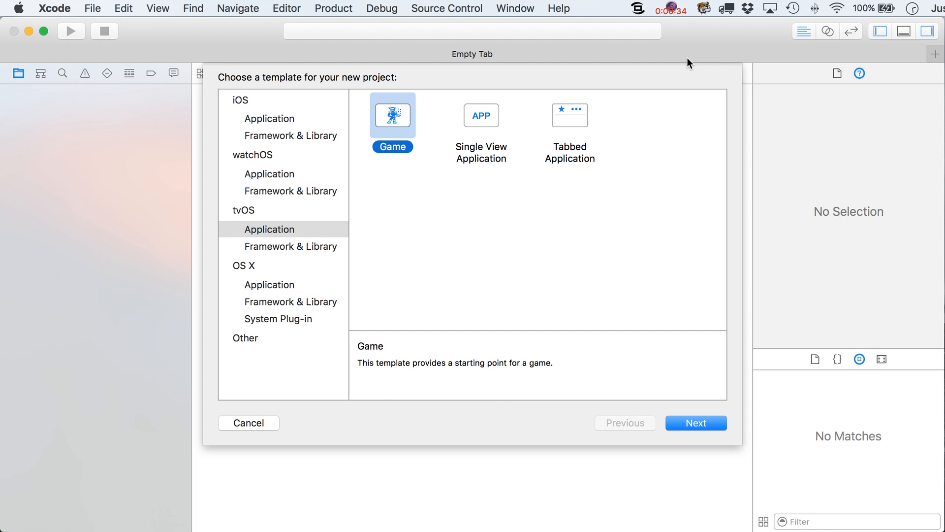
mouse_move(288, 246)
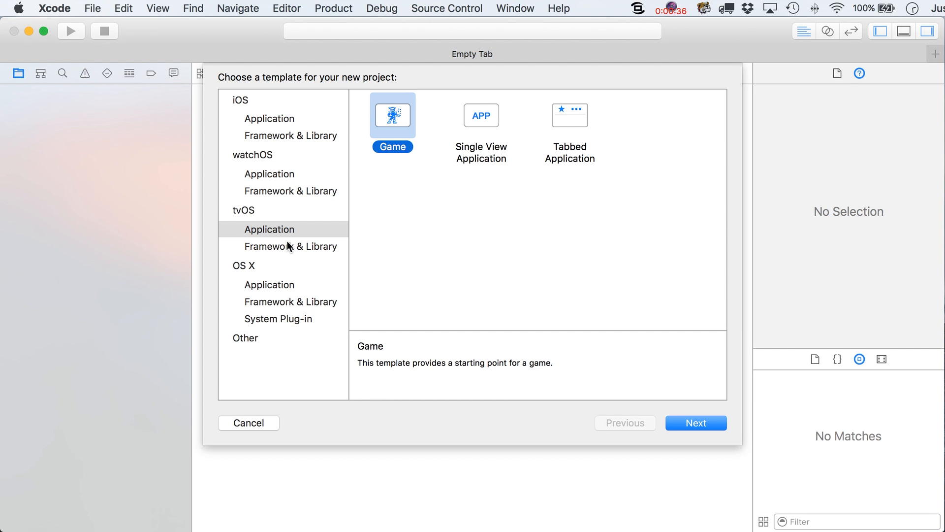
Start a new tvOS Game project named PinballTV and reach the save-location dialog
left_click(92, 8)
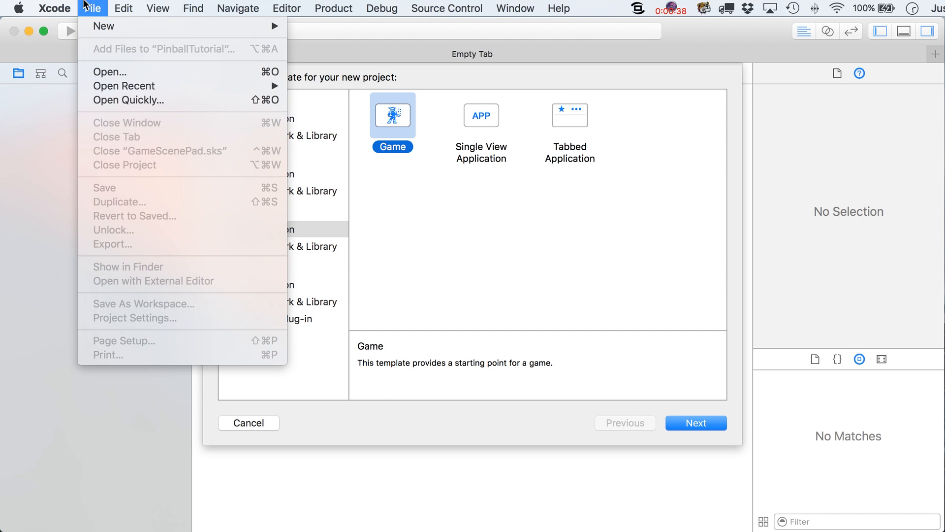
mouse_move(103, 26)
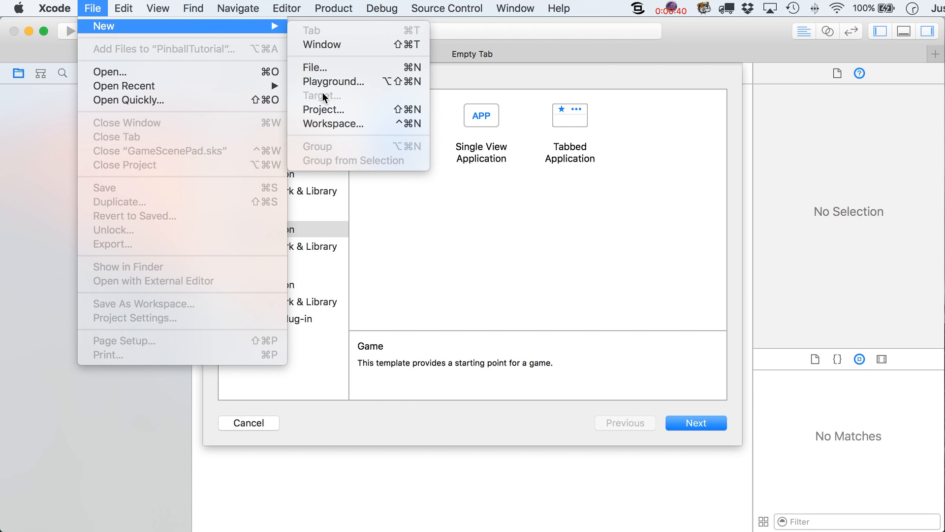
mouse_move(340, 111)
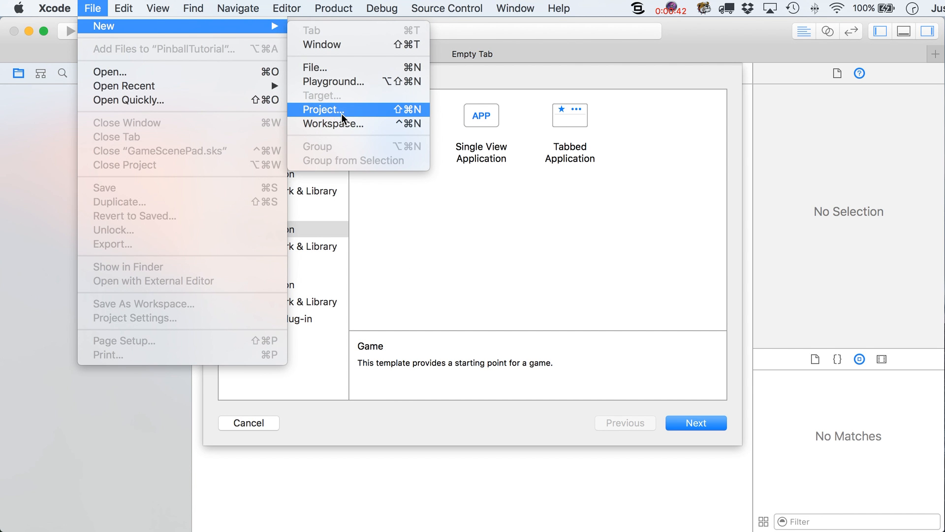
left_click(326, 110)
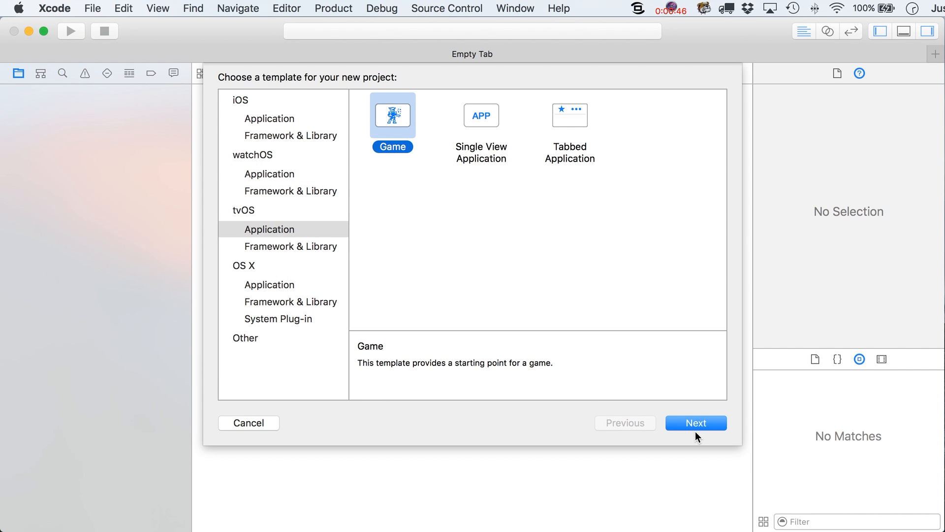
left_click(695, 423)
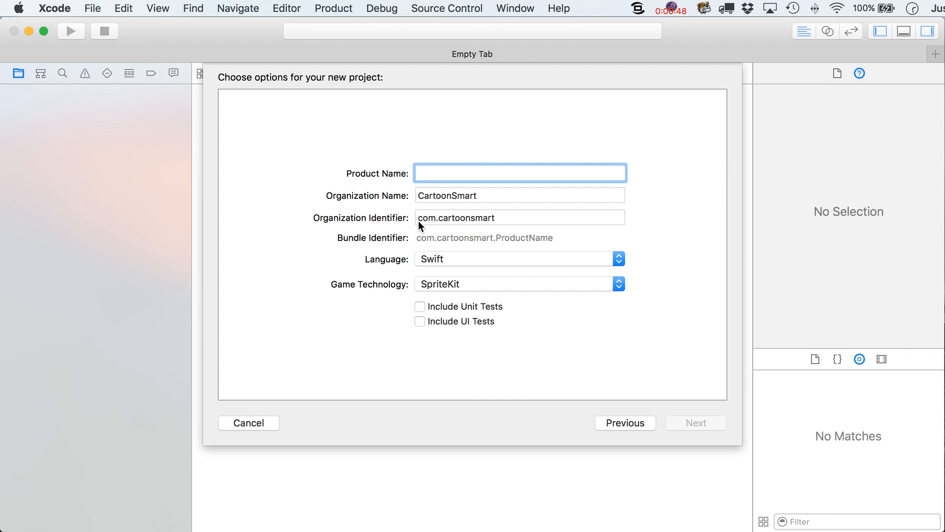
type("Pinball")
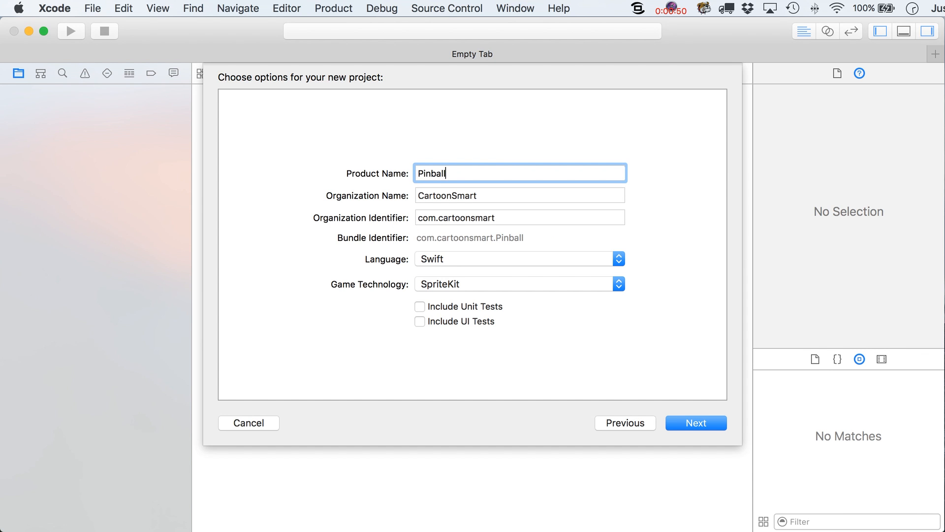
type("tv")
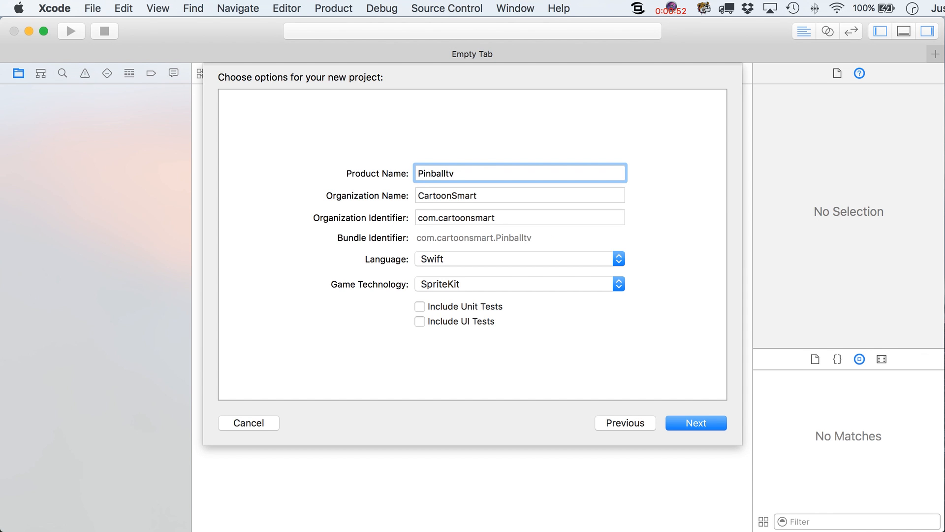
type("TV")
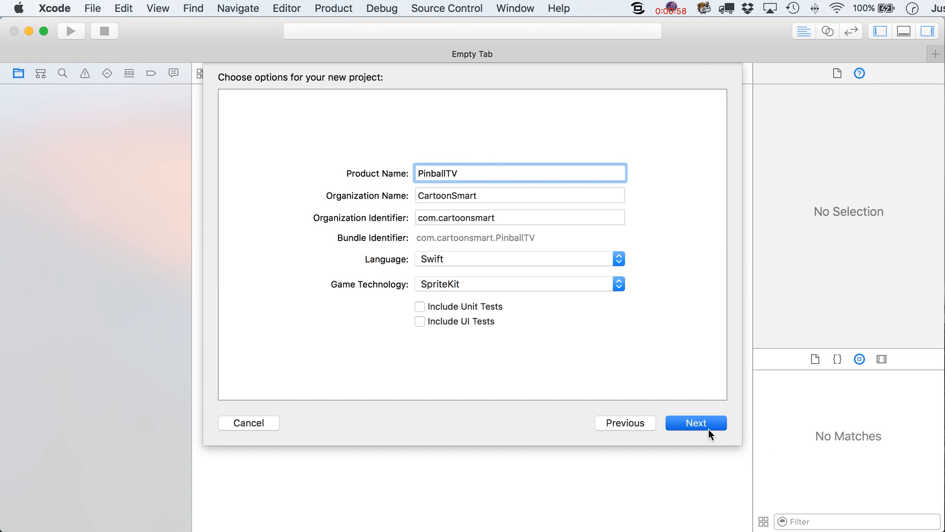
left_click(695, 422)
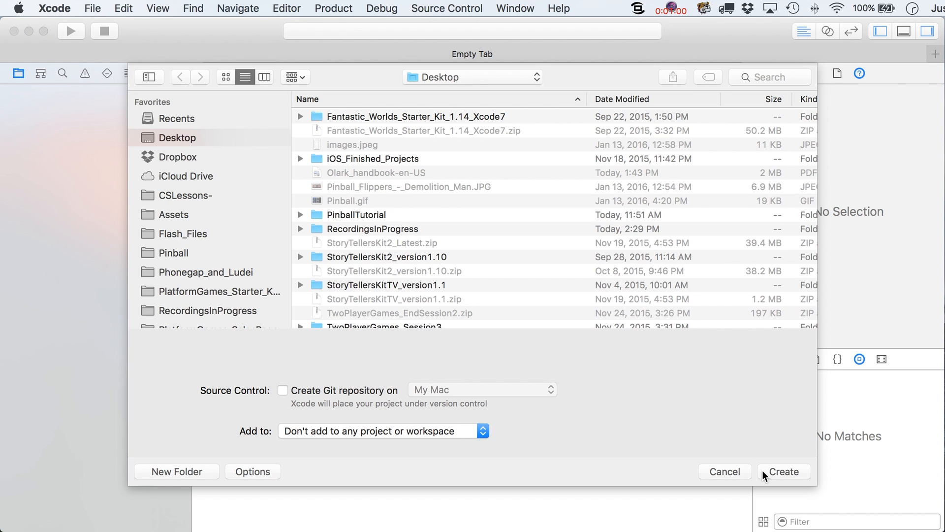
Create the PinballTV project on the Desktop
left_click(783, 471)
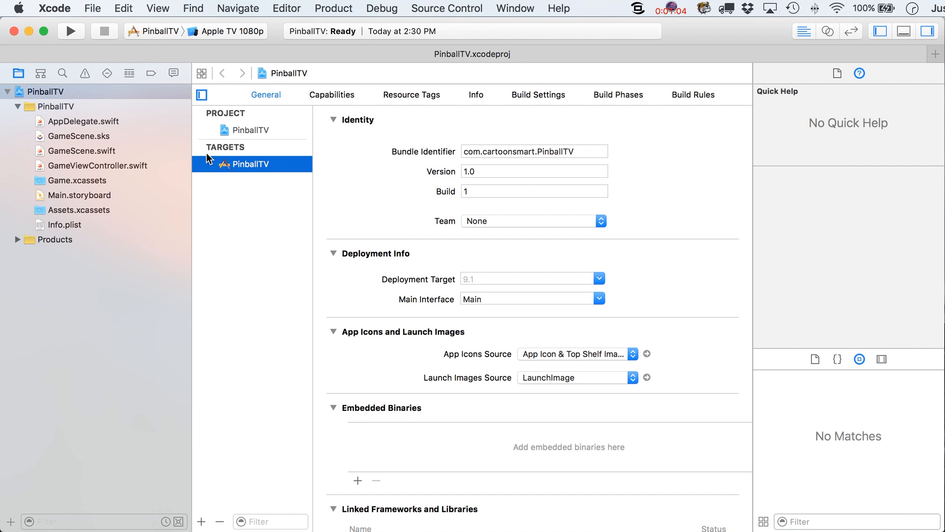
mouse_move(259, 184)
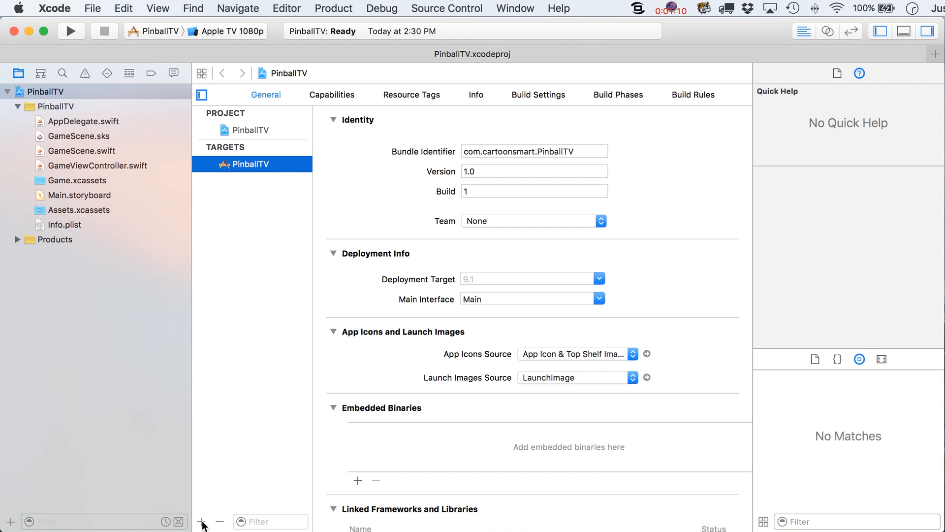
mouse_move(268, 119)
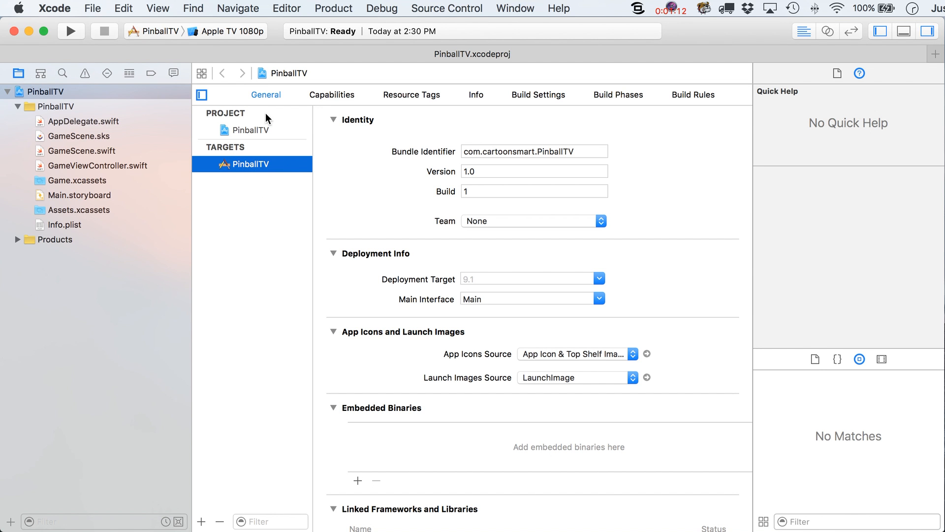
mouse_move(201, 521)
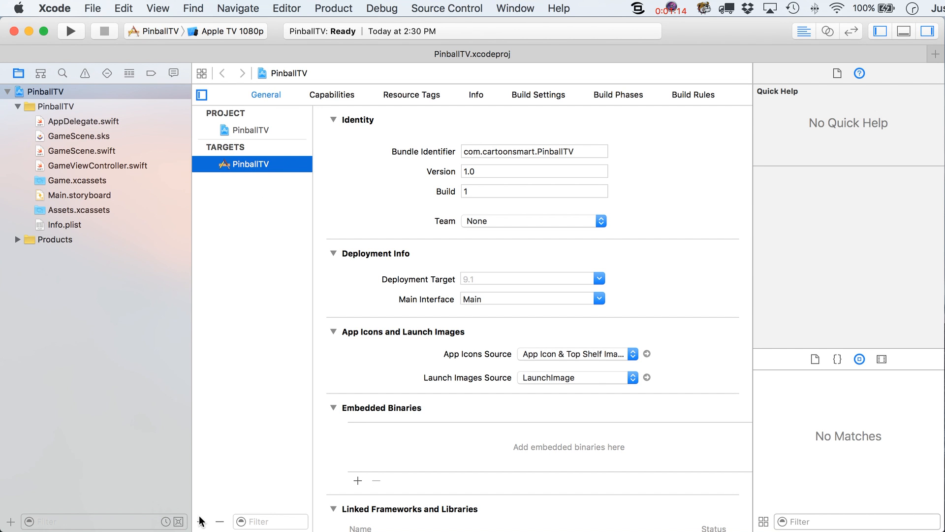
Add an iOS Game target to the project with product name PinballiOS
left_click(201, 522)
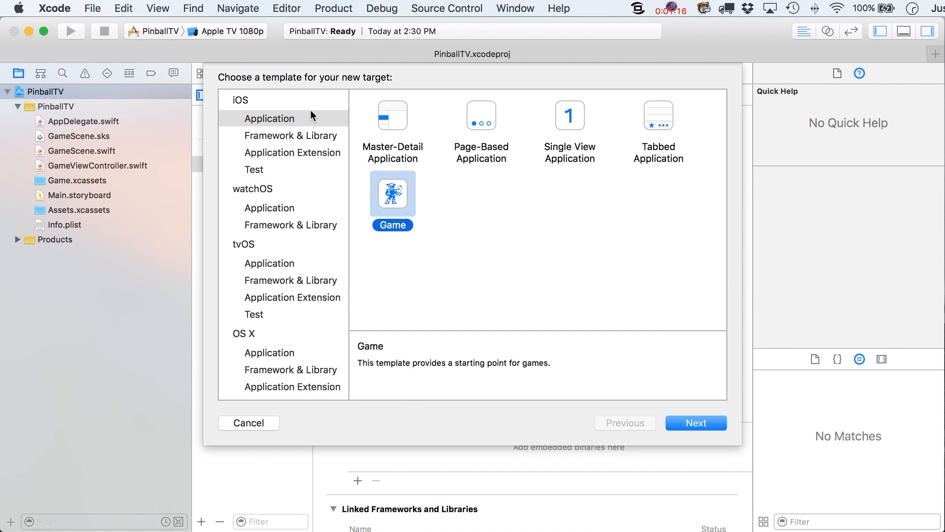
mouse_move(258, 114)
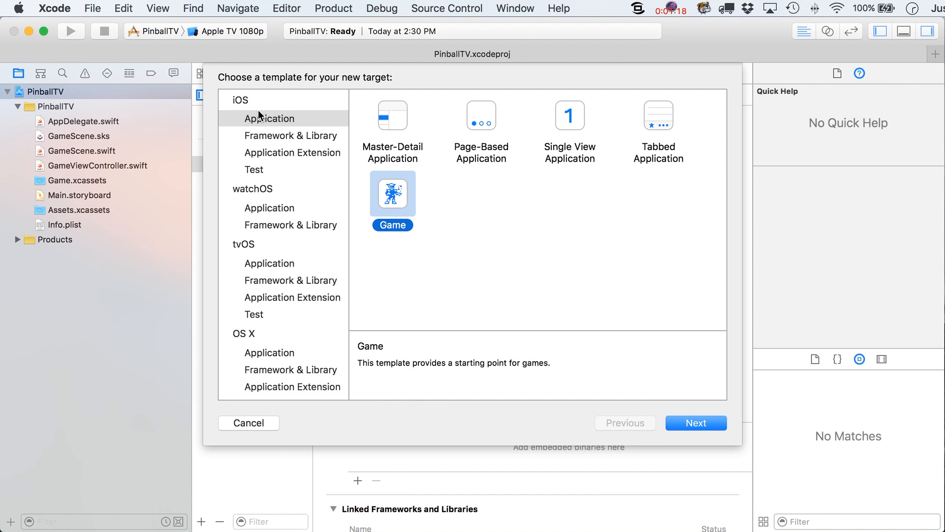
mouse_move(685, 422)
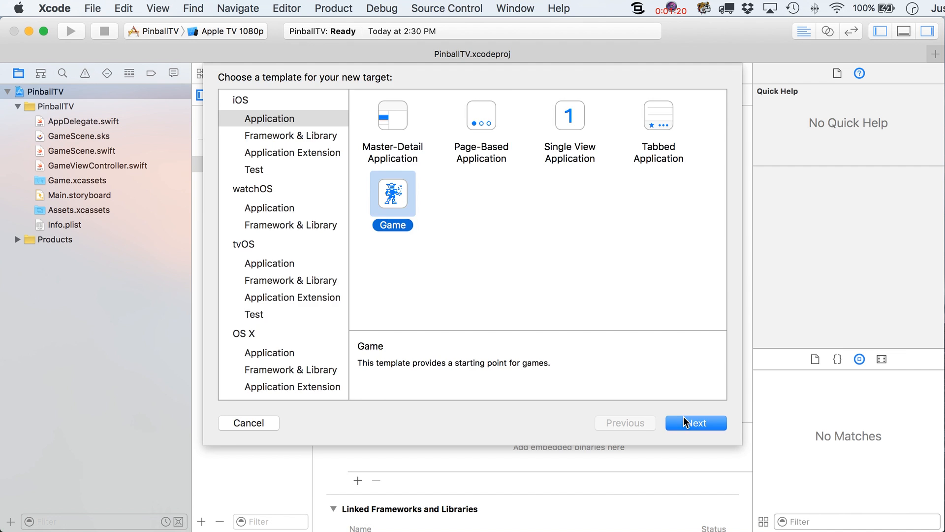
left_click(695, 422)
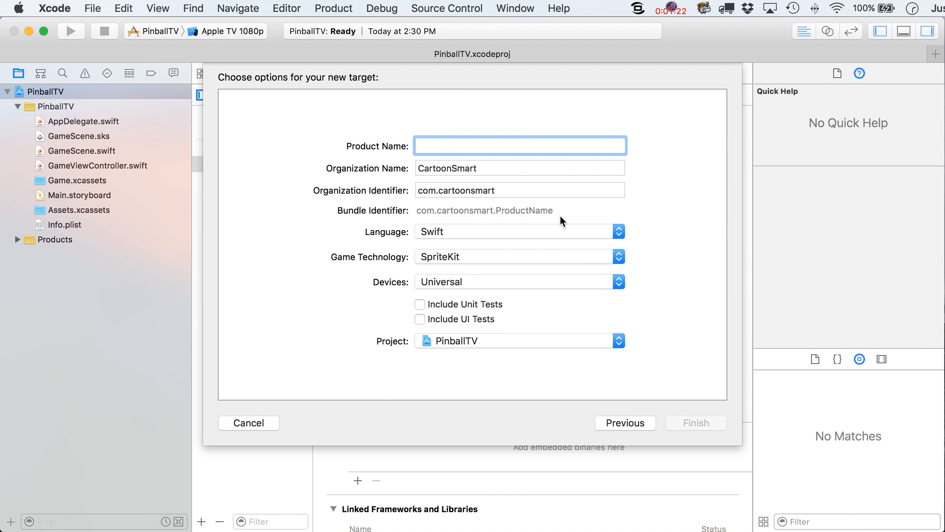
type("Pinbal")
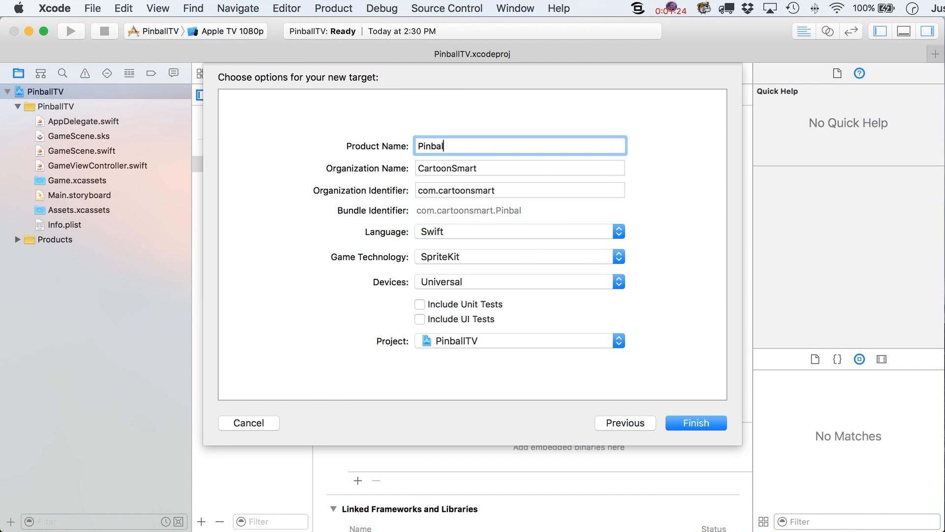
type("l")
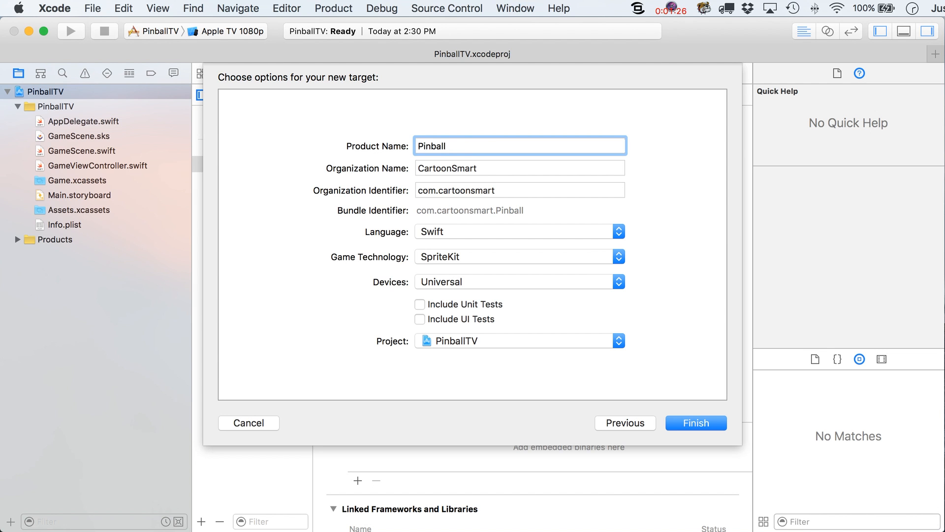
type("i")
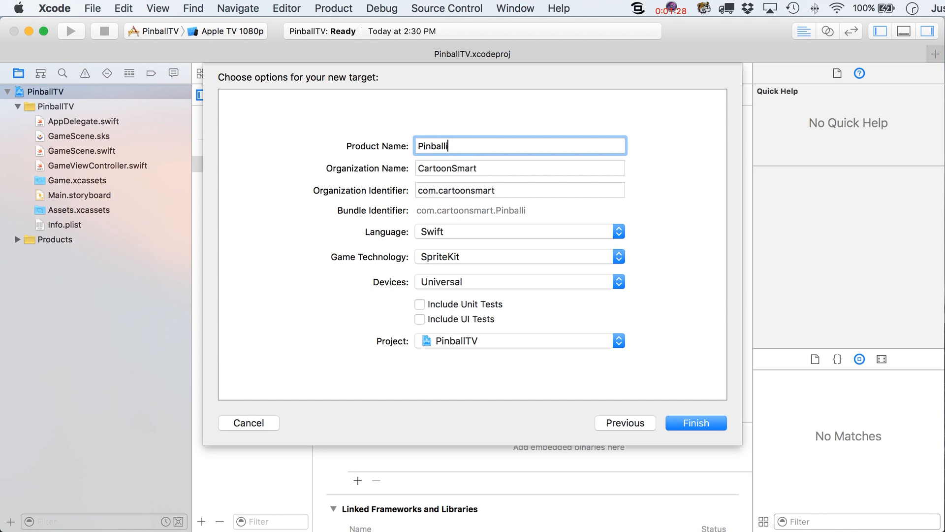
type("OS")
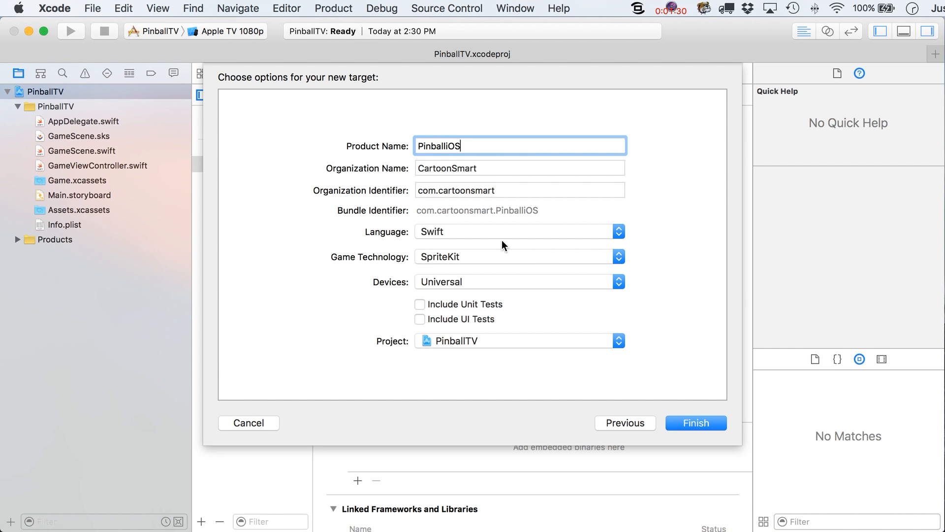
mouse_move(450, 252)
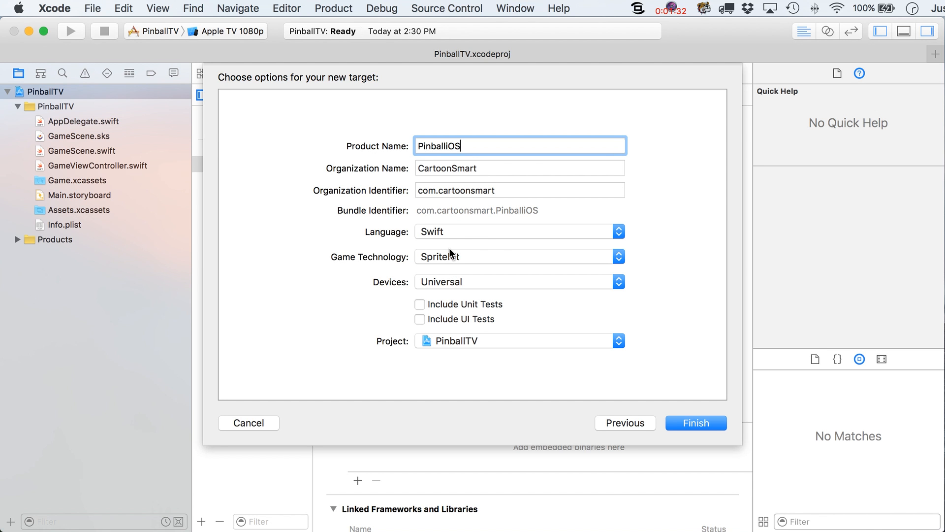
mouse_move(540, 413)
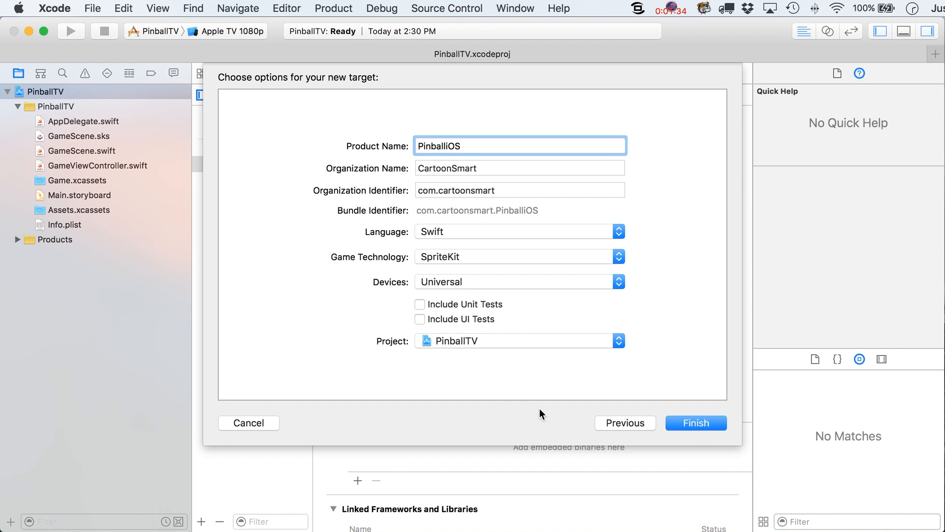
Finish adding the PinballiOS target and browse both app folders in the navigator
left_click(694, 422)
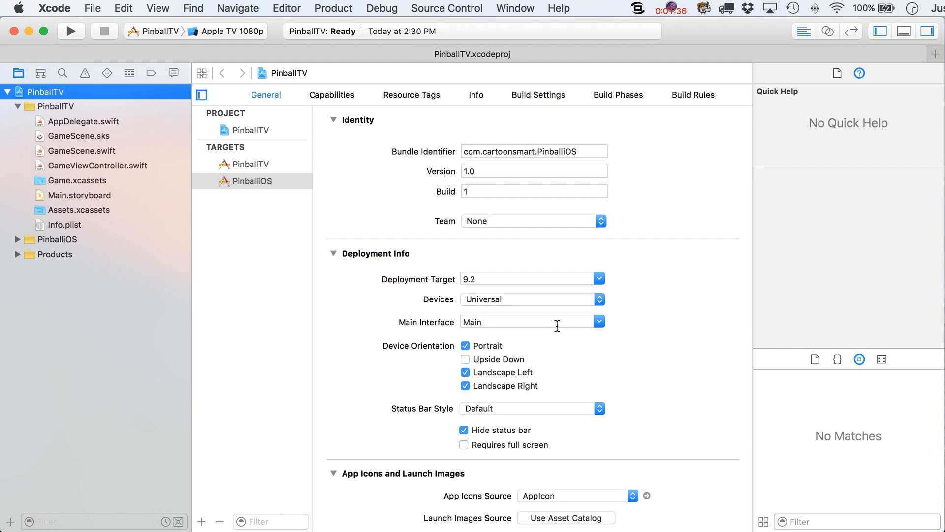
mouse_move(277, 295)
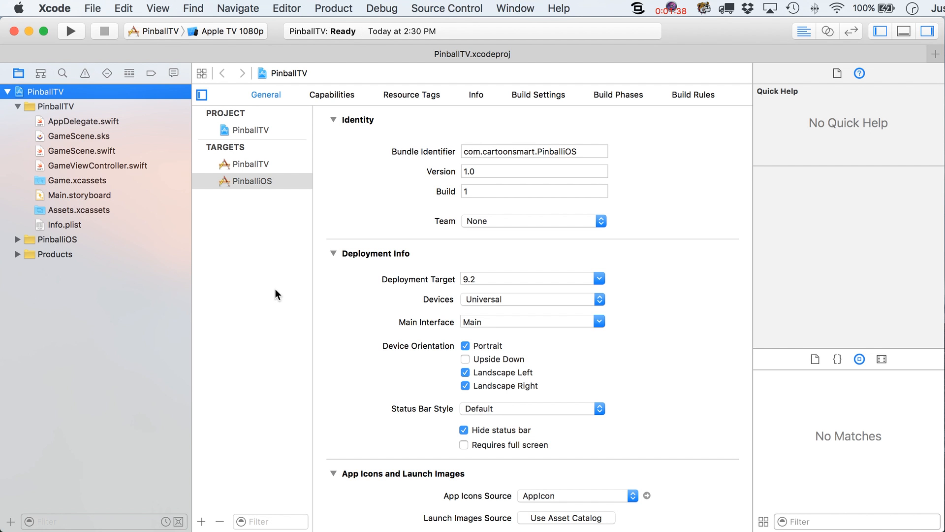
mouse_move(60, 151)
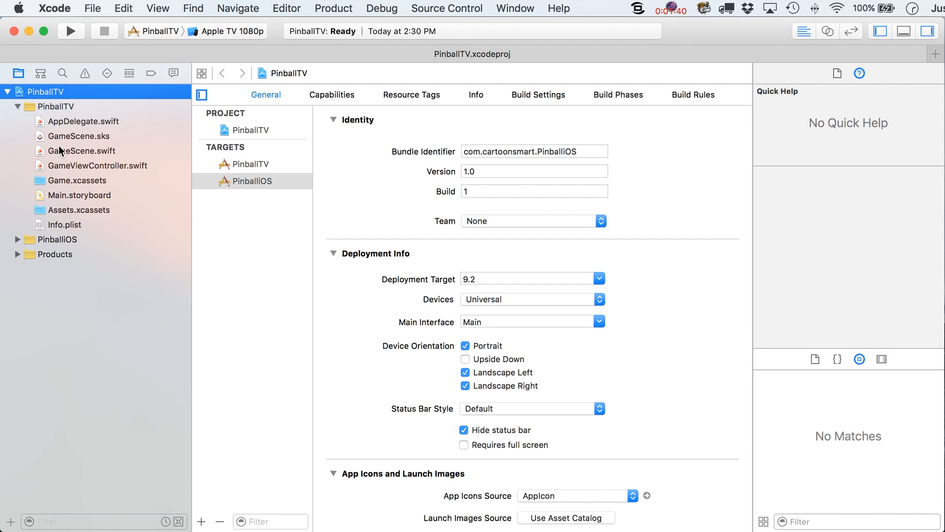
left_click(6, 106)
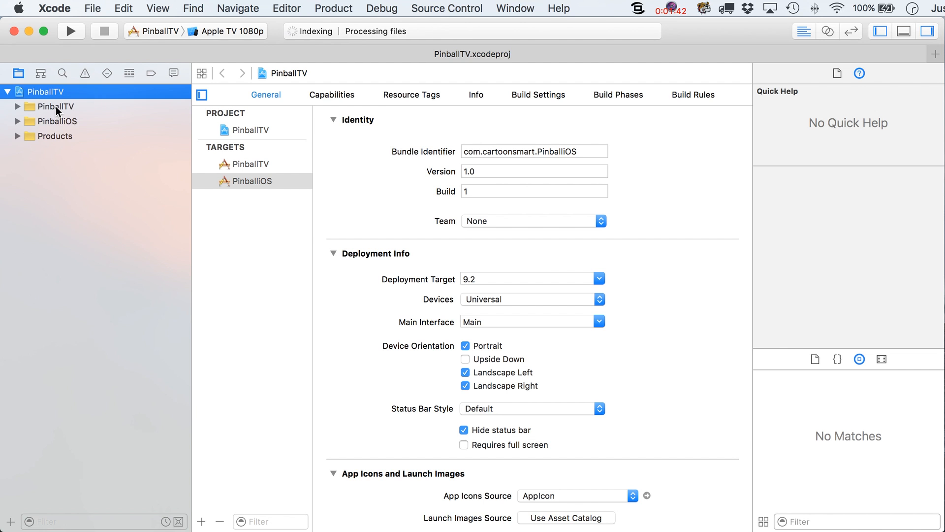
left_click(58, 121)
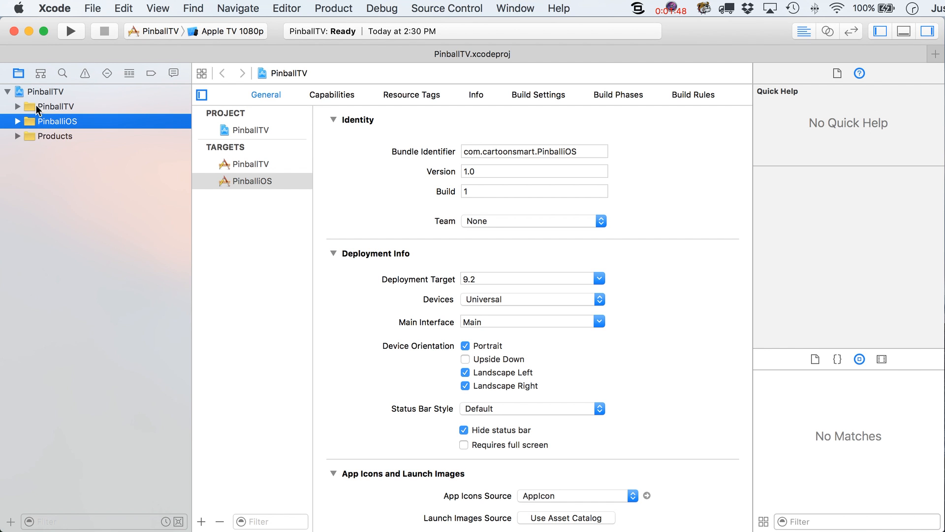
left_click(18, 107)
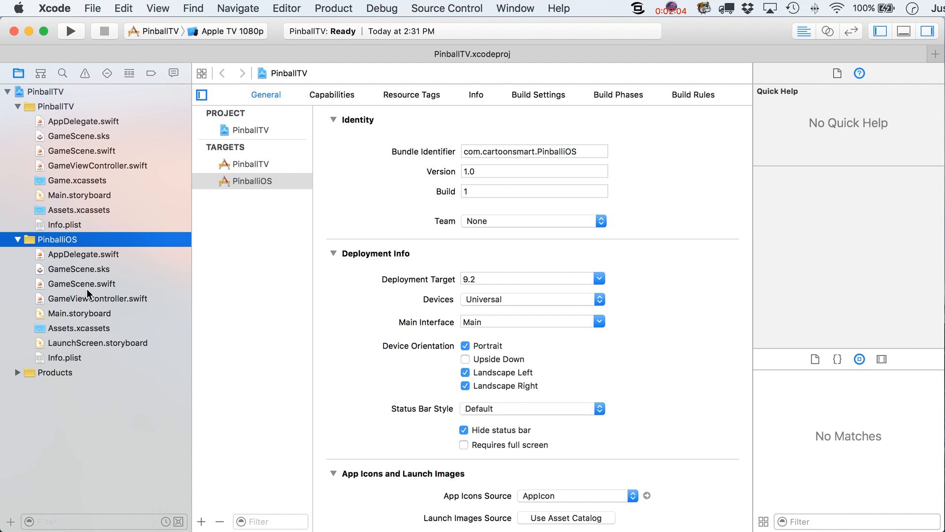
mouse_move(105, 271)
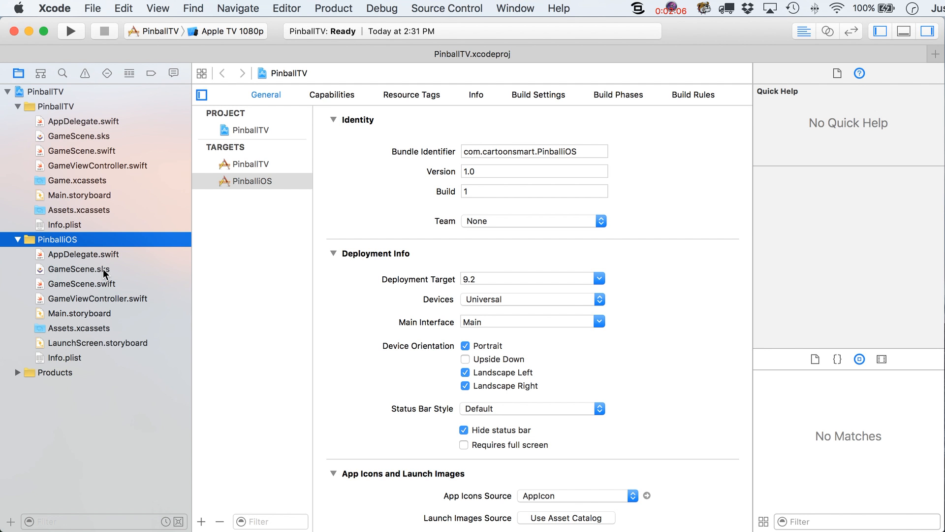
Open PinballTV's GameScene.sks, set the scene height to 1080, and select the empty scene
left_click(77, 136)
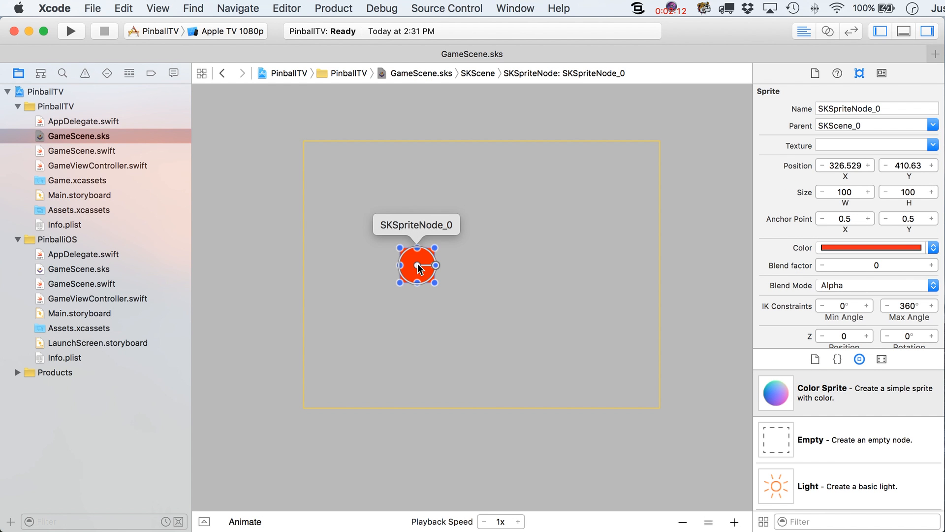
mouse_move(459, 355)
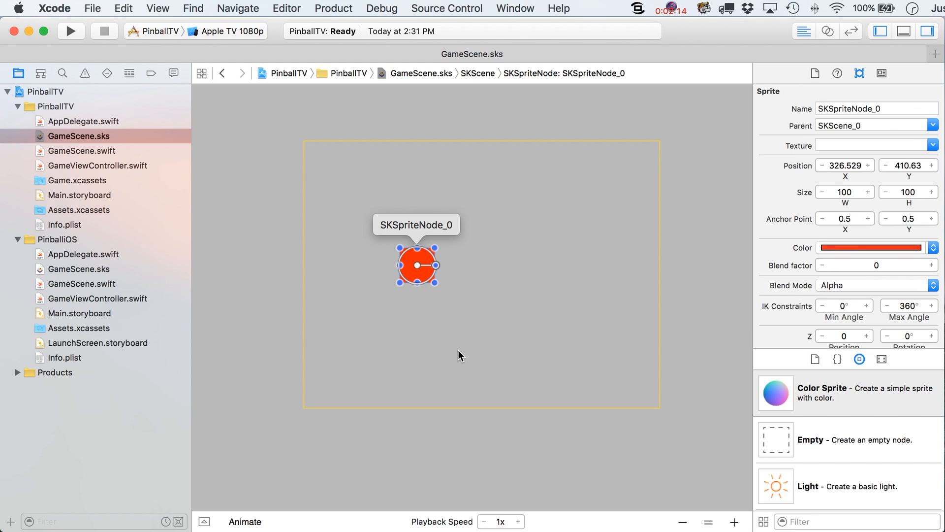
left_click(458, 354)
type("1920")
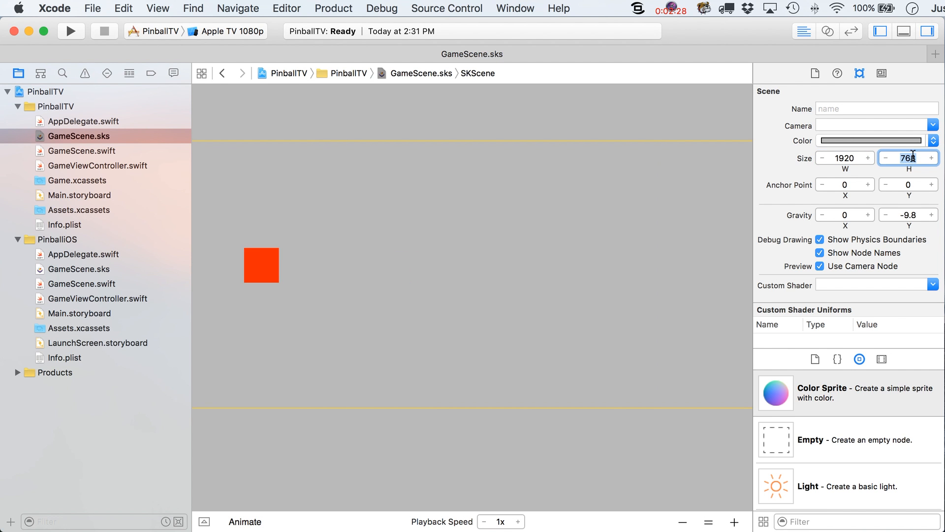
type("1080")
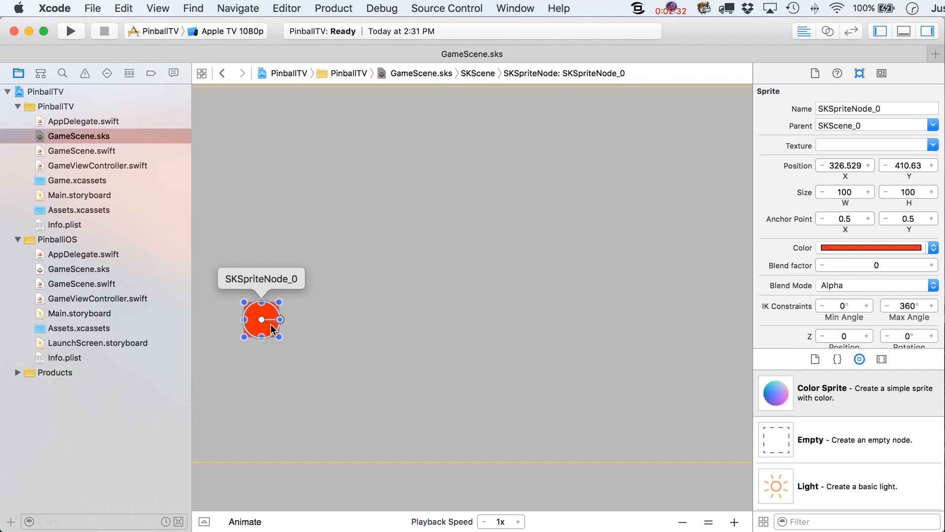
left_click(252, 143)
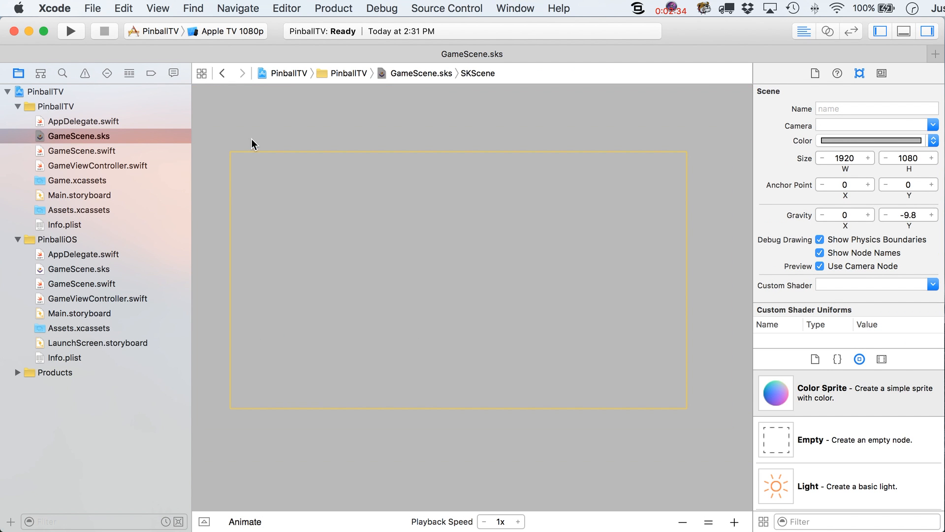
mouse_move(234, 274)
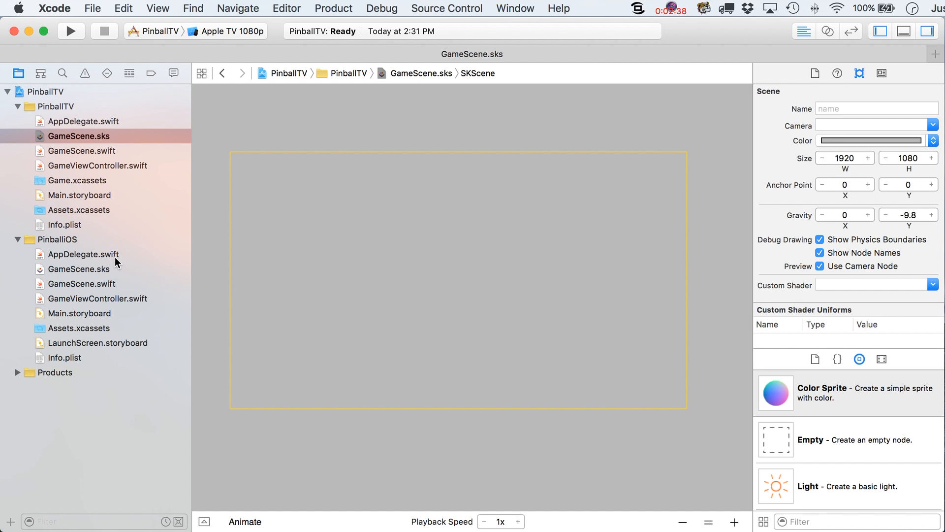
mouse_move(78, 269)
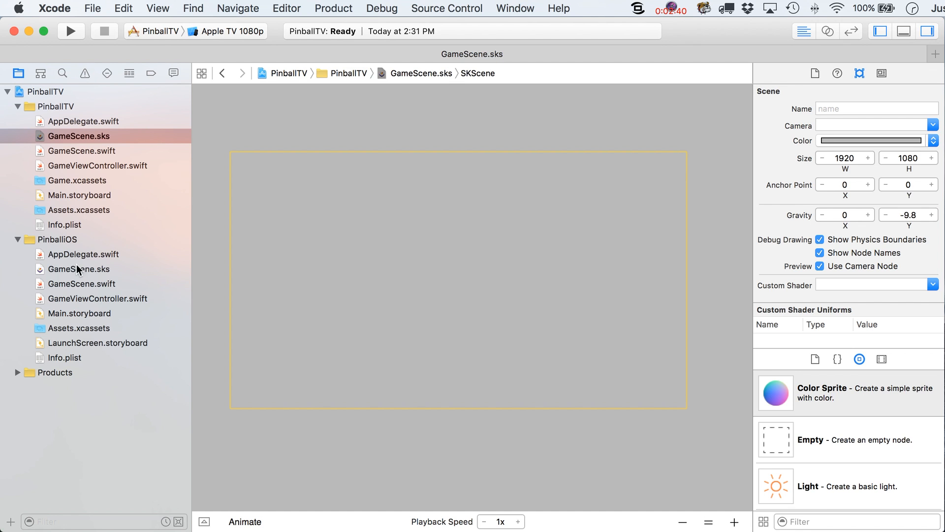
mouse_move(94, 276)
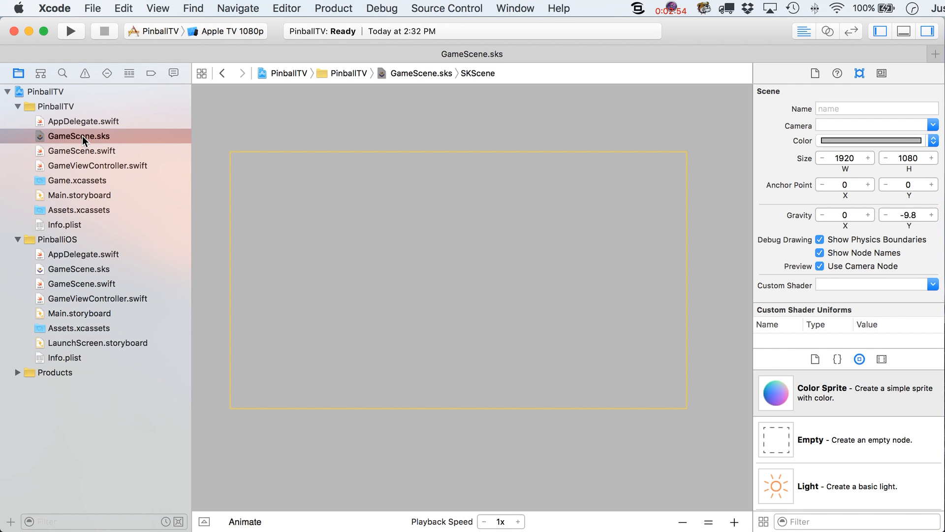
mouse_move(404, 370)
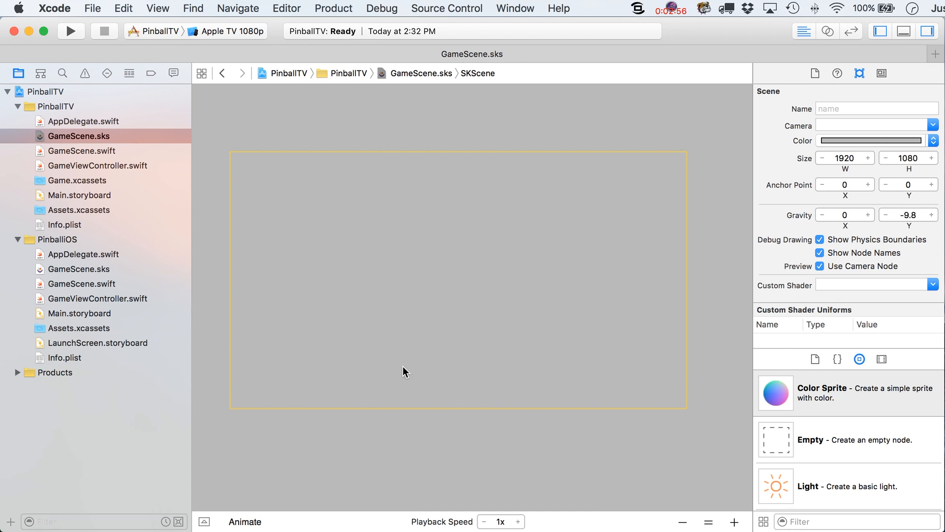
mouse_move(260, 158)
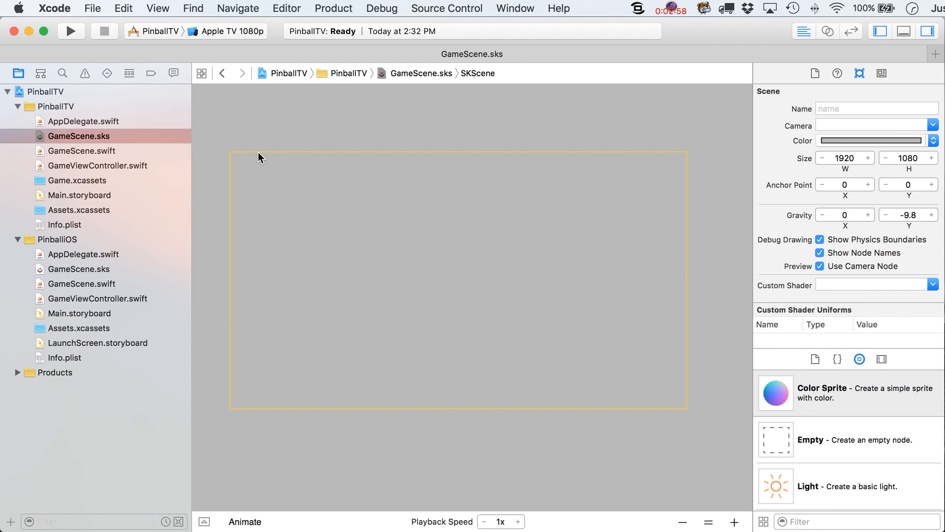
mouse_move(237, 161)
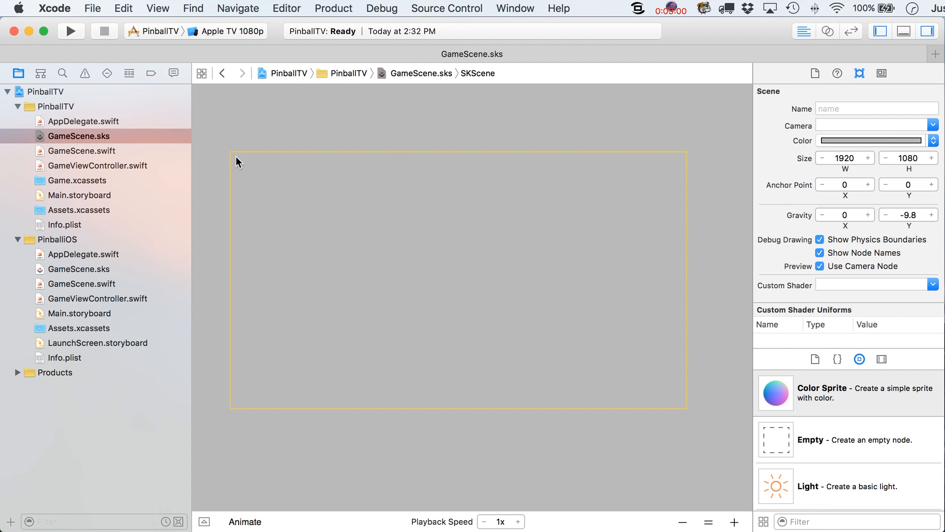
mouse_move(241, 152)
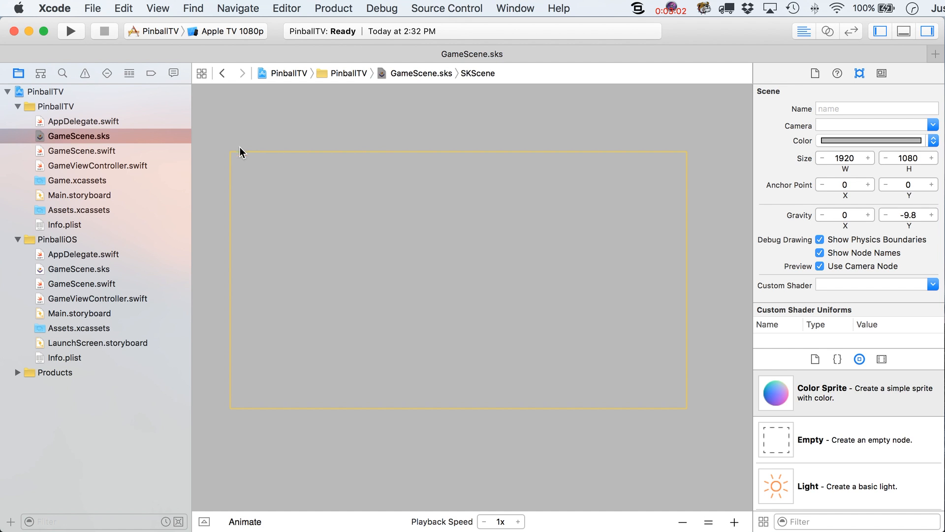
mouse_move(673, 363)
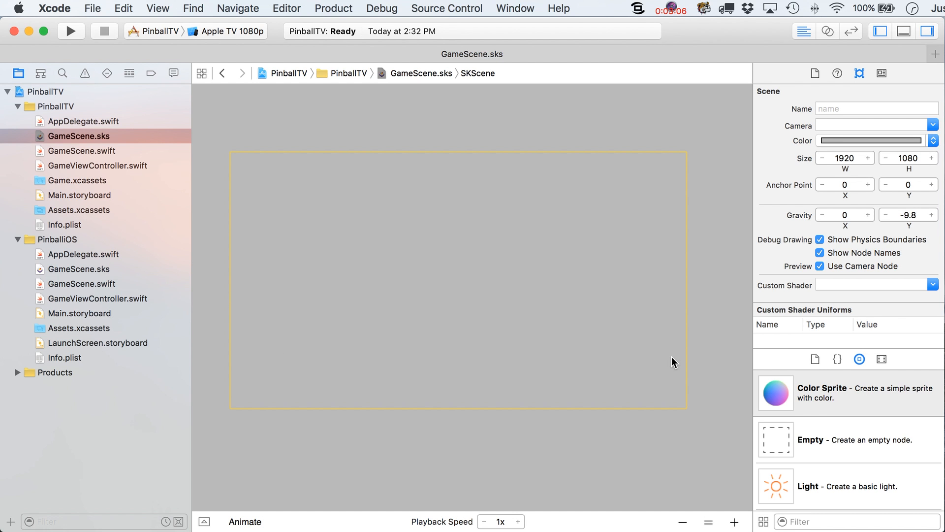
mouse_move(324, 258)
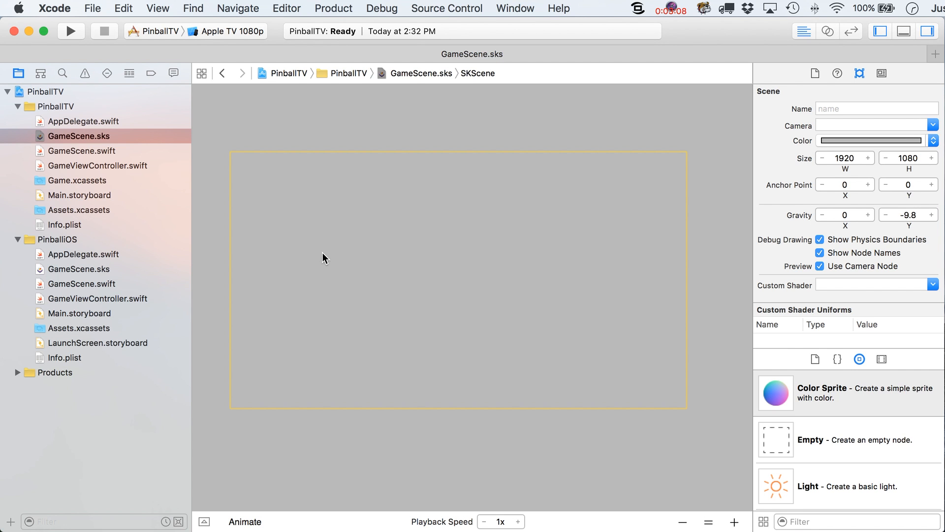
mouse_move(462, 150)
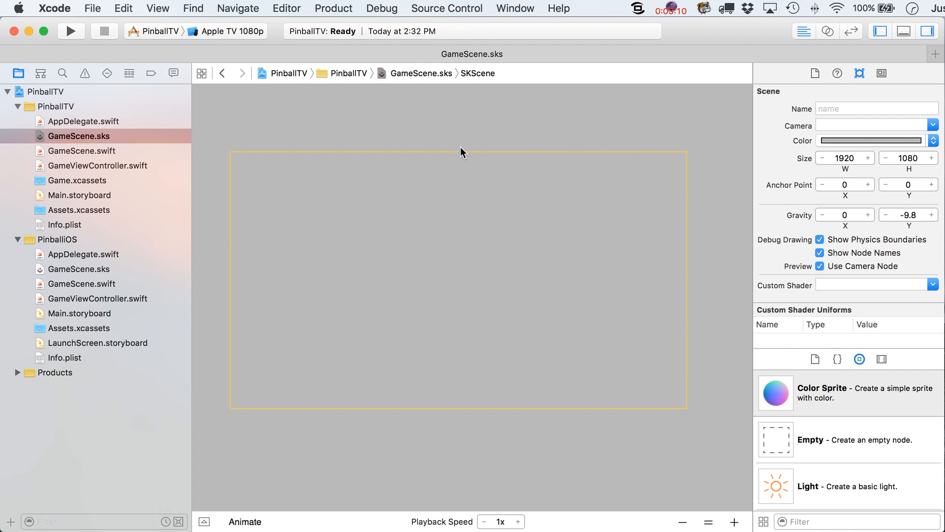
mouse_move(453, 149)
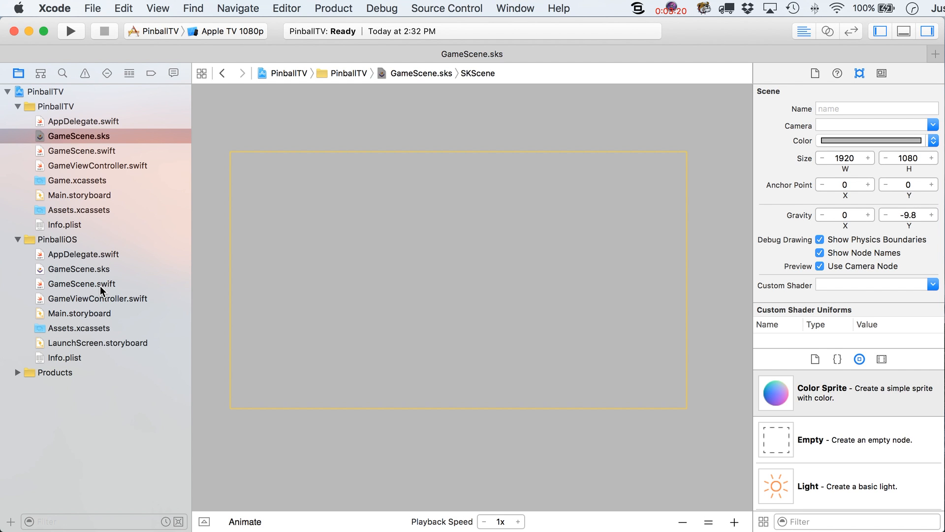
mouse_move(196, 244)
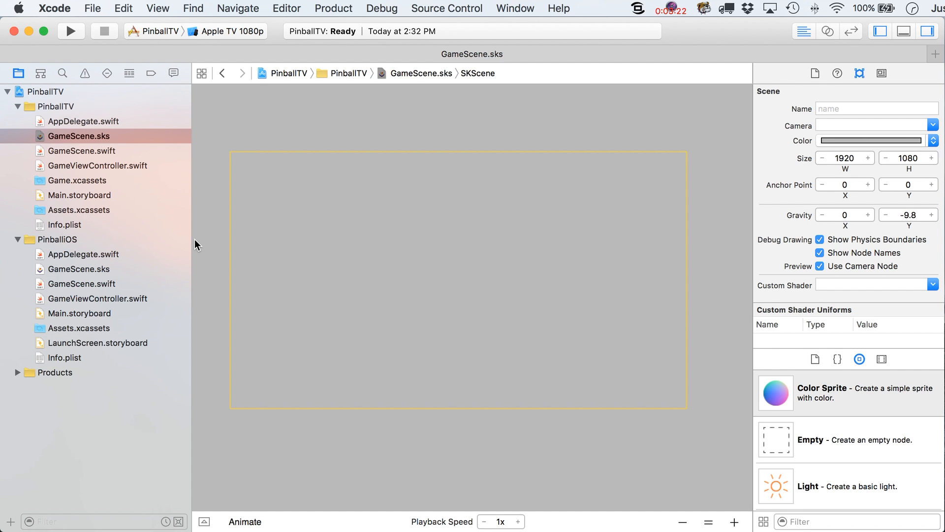
mouse_move(415, 5)
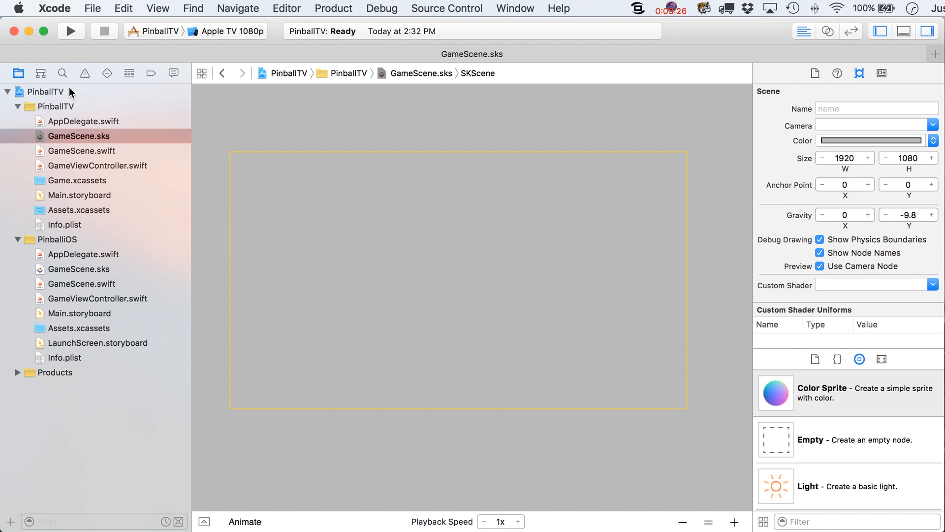
Uncheck Landscape Left and Landscape Right in PinballiOS's Device Orientation settings
left_click(49, 91)
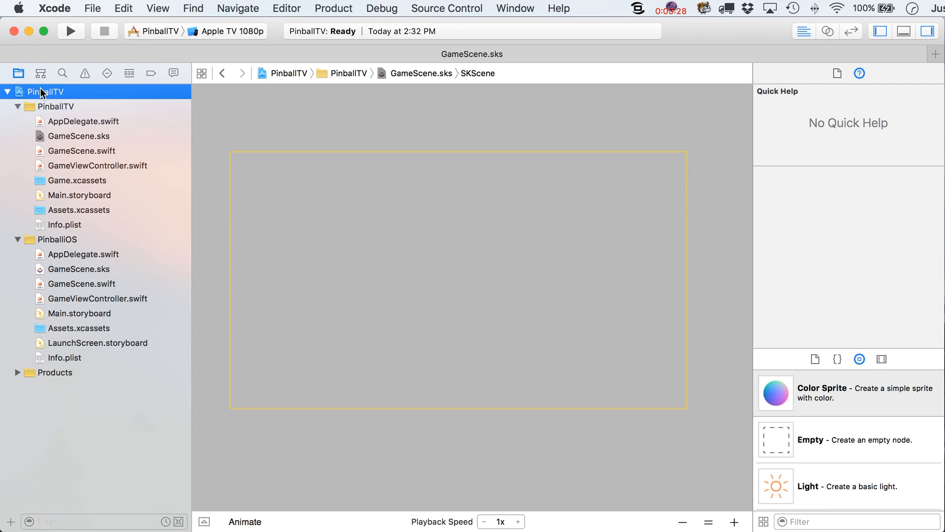
left_click(49, 91)
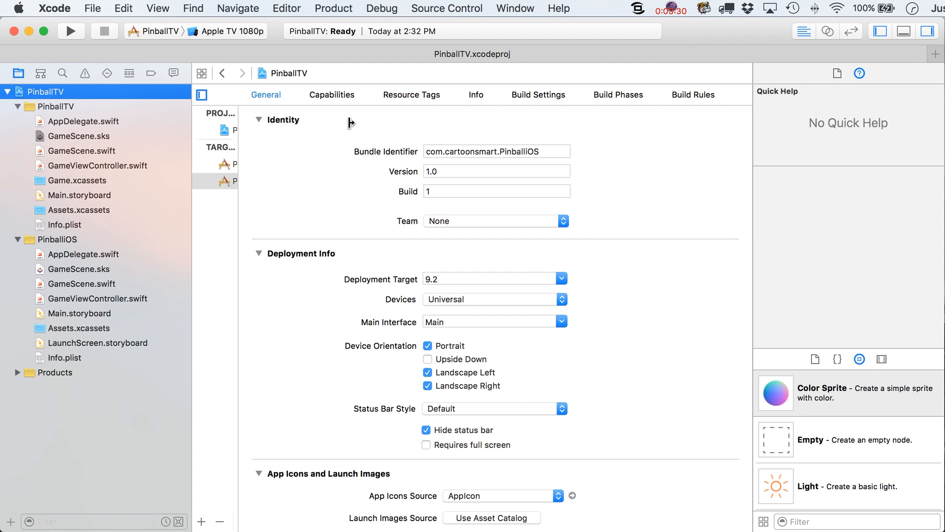
mouse_move(239, 259)
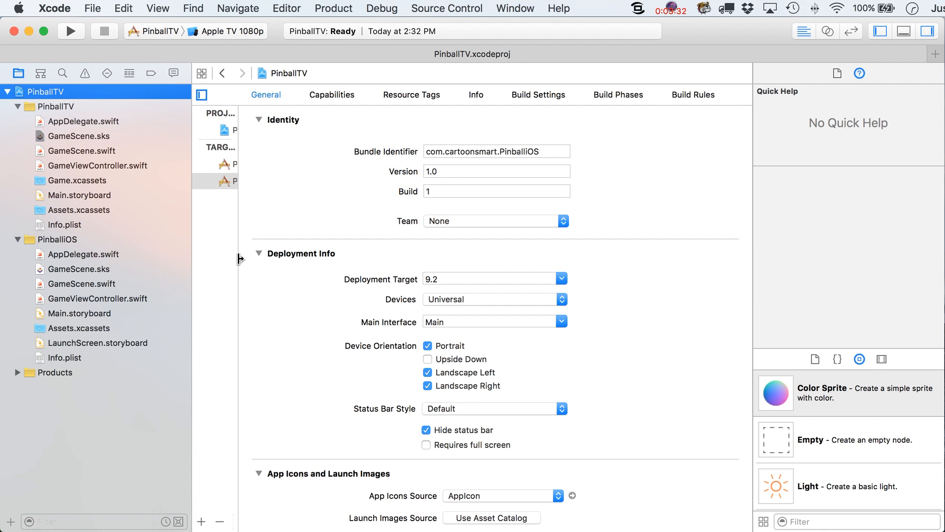
mouse_move(240, 169)
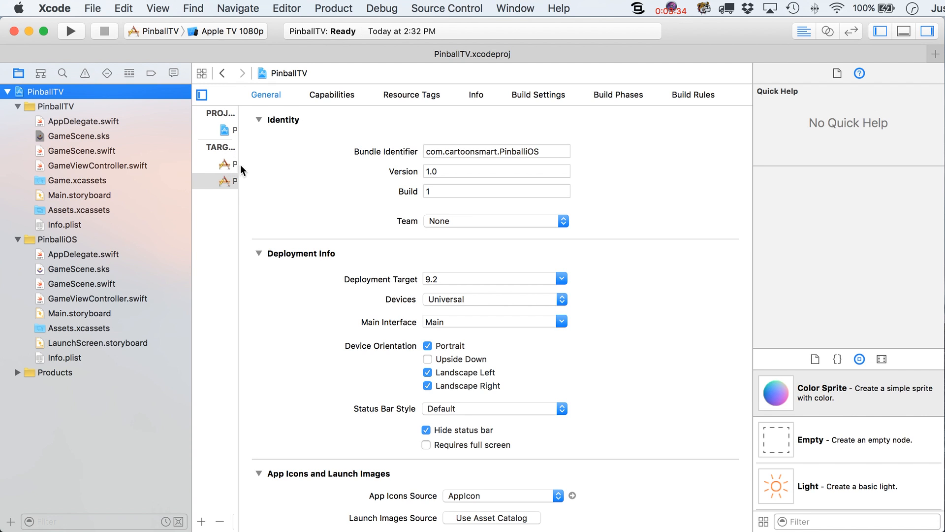
mouse_move(468, 324)
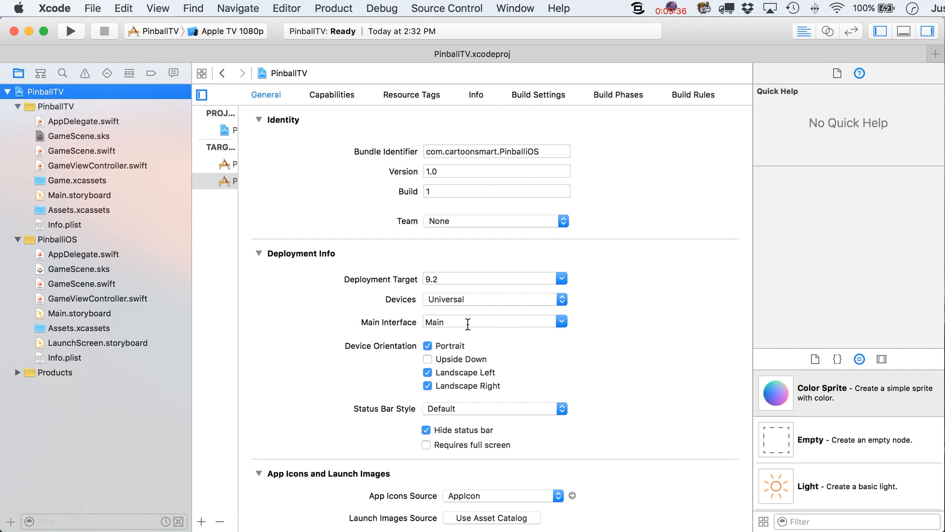
left_click(427, 372)
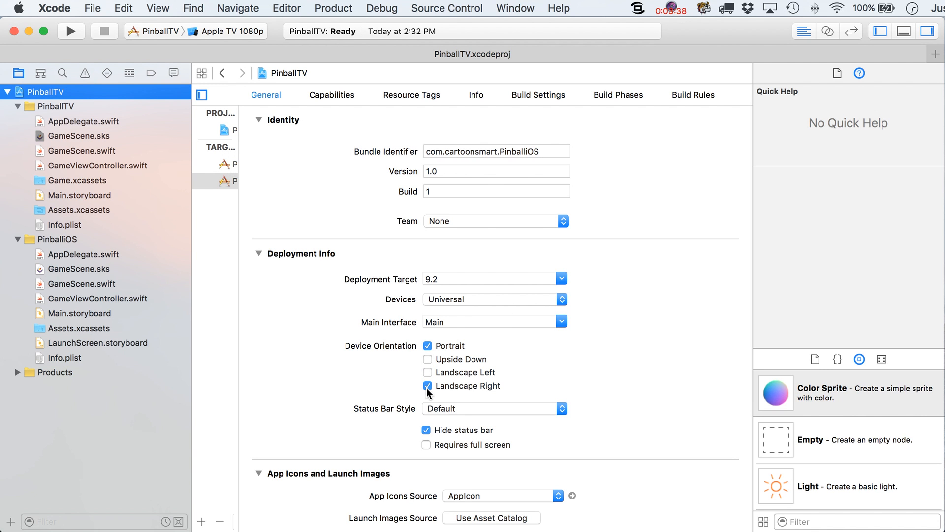
left_click(428, 386)
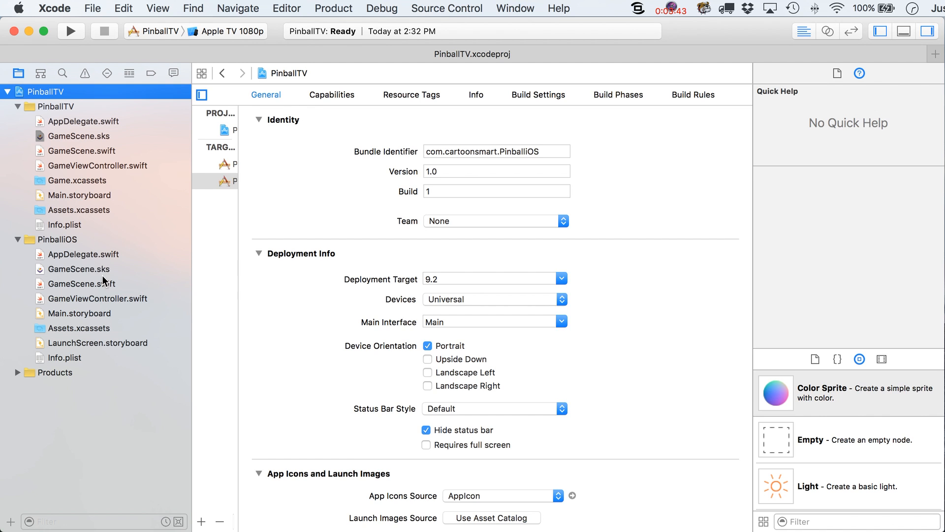
Move PinballiOS's GameScene.sks to the Trash and open its AppDelegate.swift
left_click(79, 269)
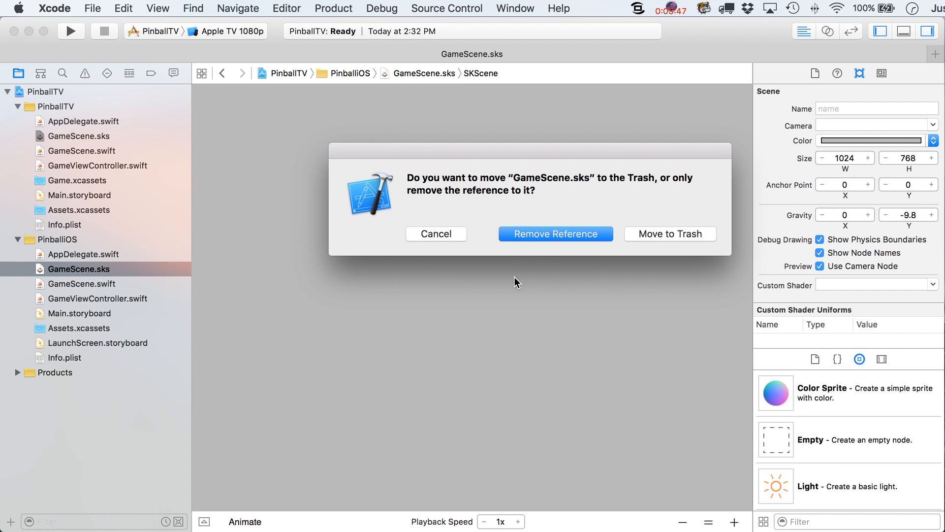
left_click(556, 234)
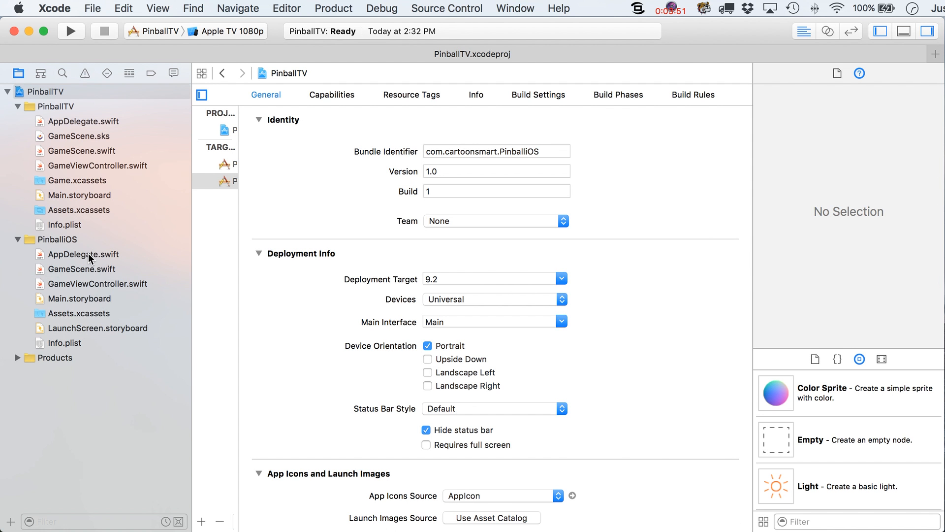
left_click(84, 254)
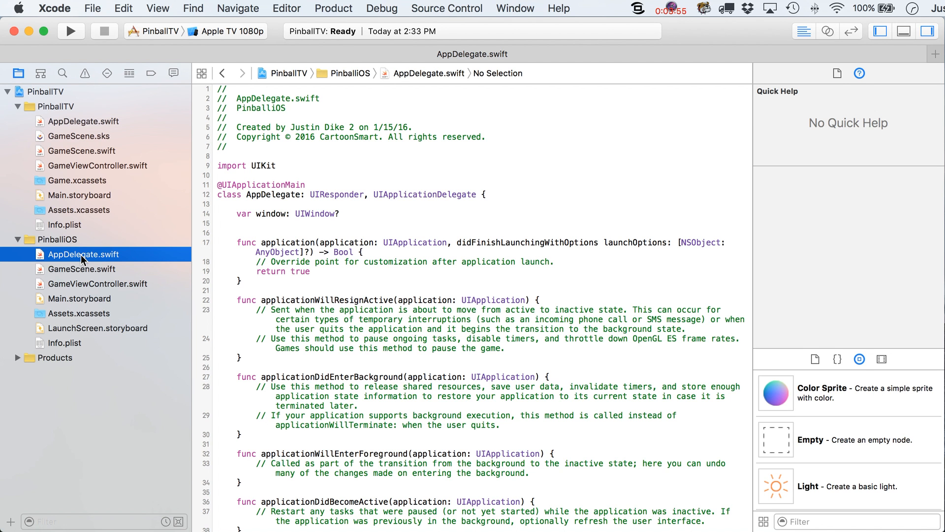
mouse_move(121, 185)
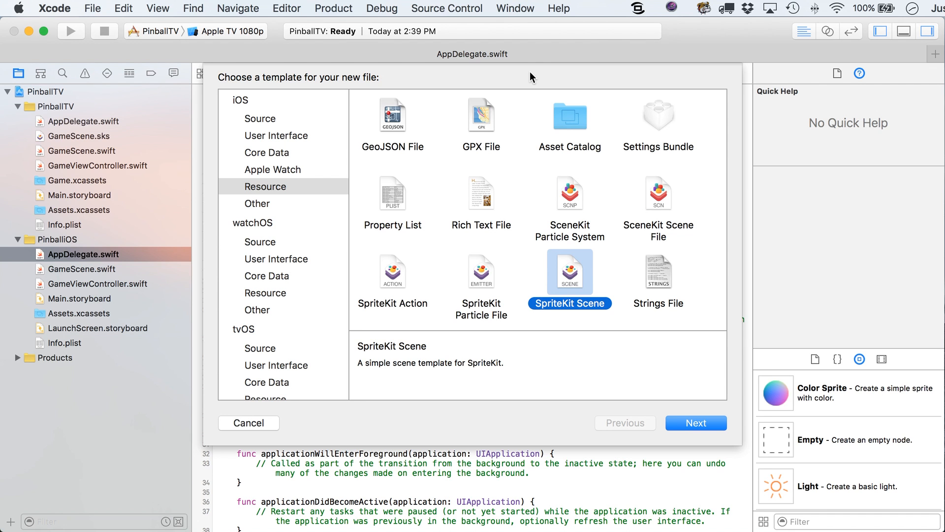
mouse_move(241, 110)
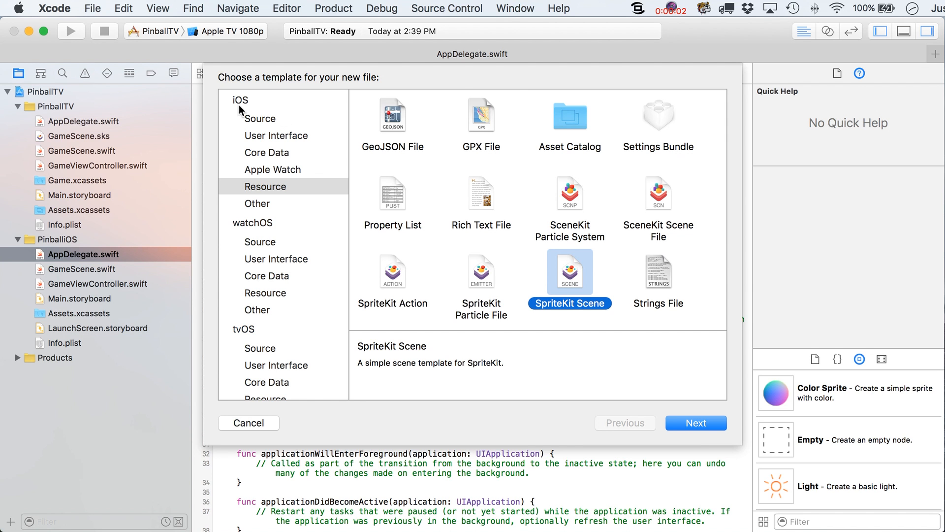
mouse_move(242, 108)
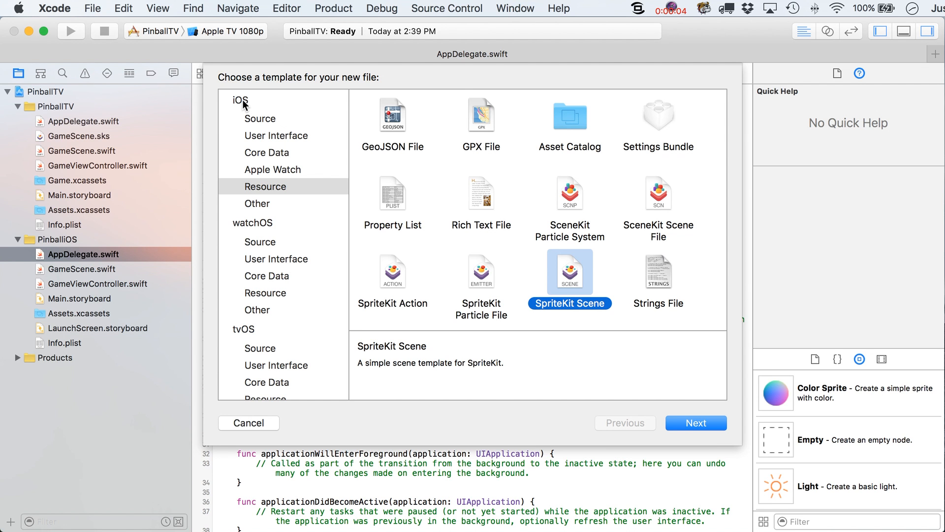
mouse_move(555, 266)
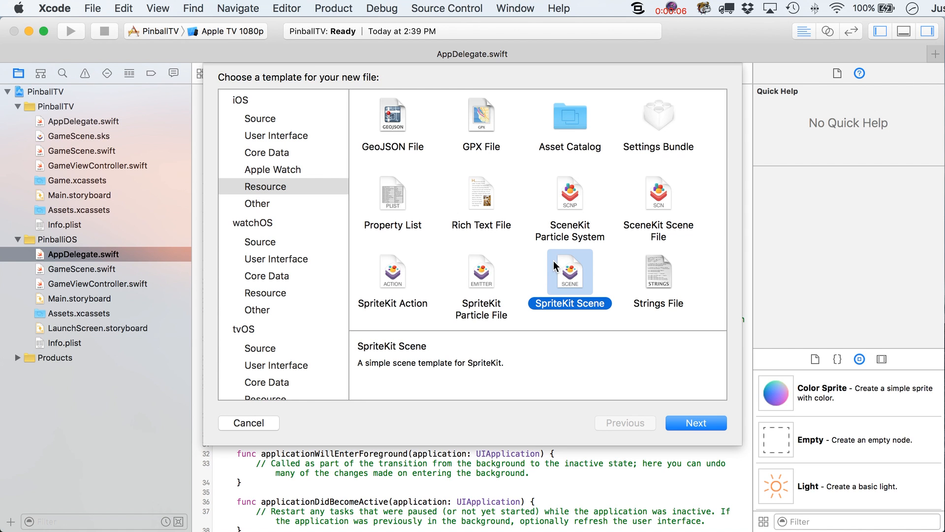
Name the new PinballiOS SpriteKit scene file GameScenePhone
left_click(695, 422)
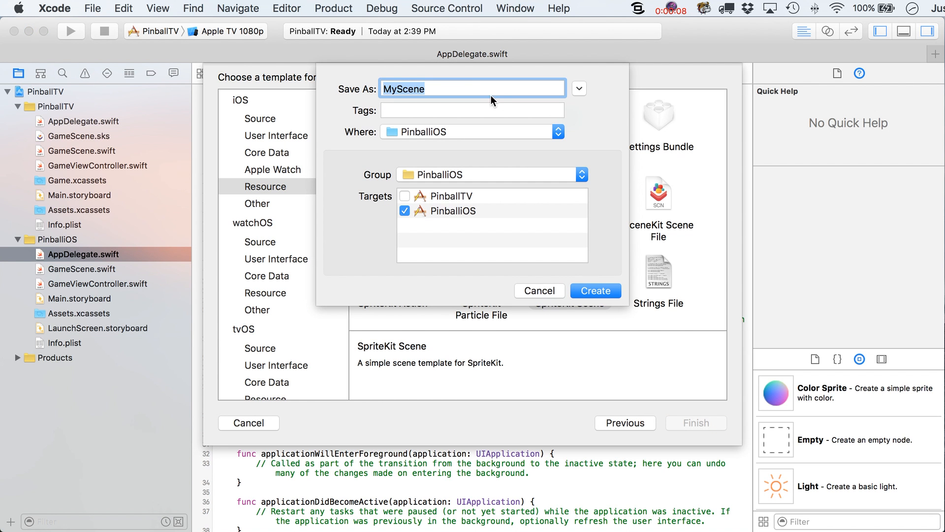
type("GameSce")
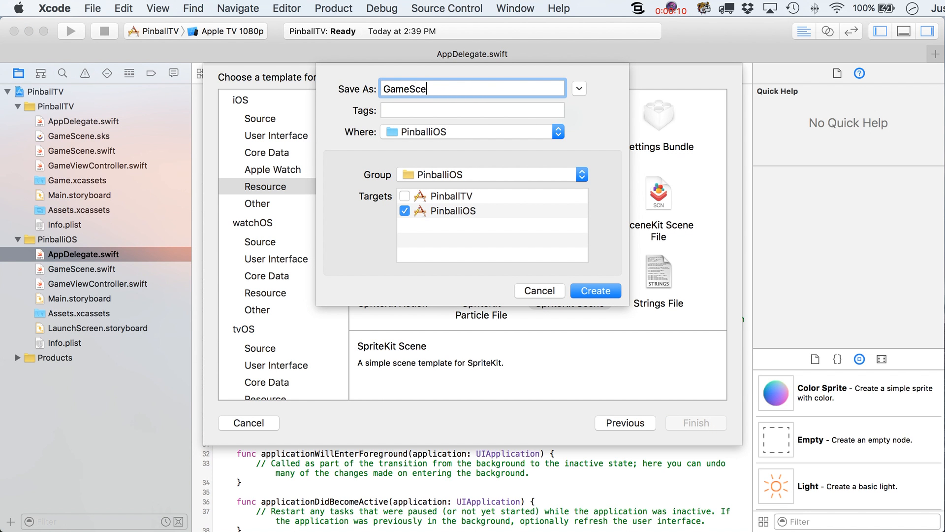
type("ne")
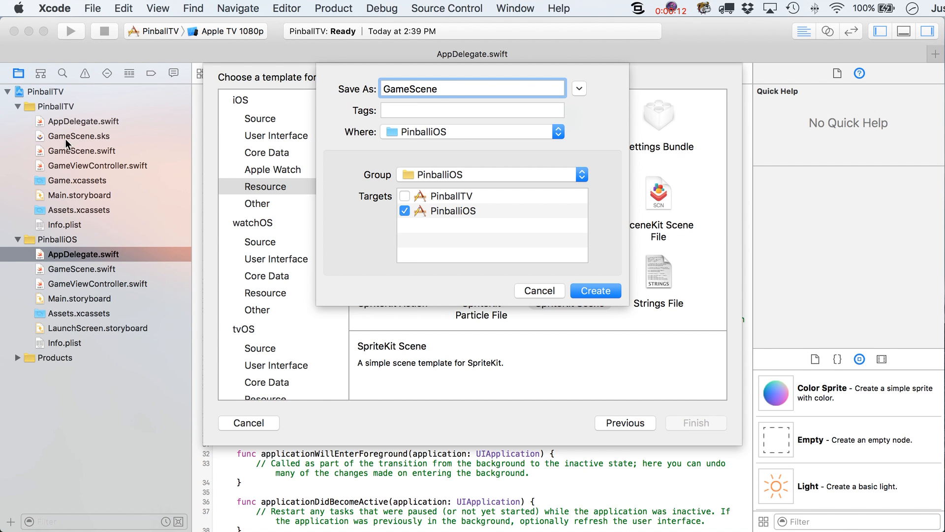
left_click(472, 88)
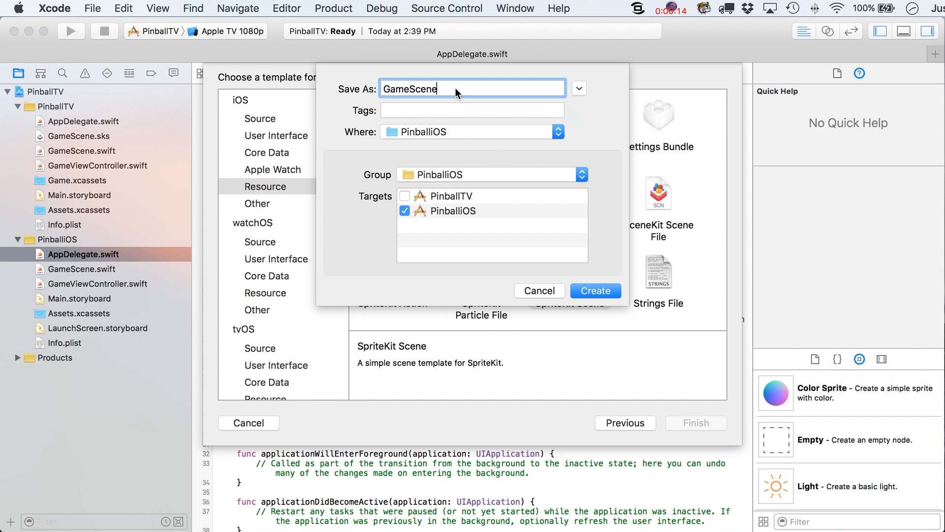
type("Phone")
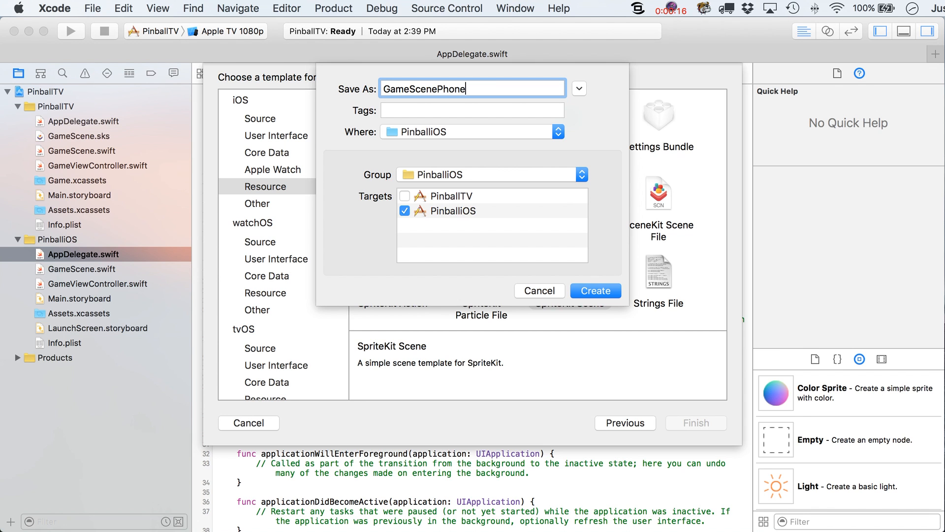
mouse_move(452, 218)
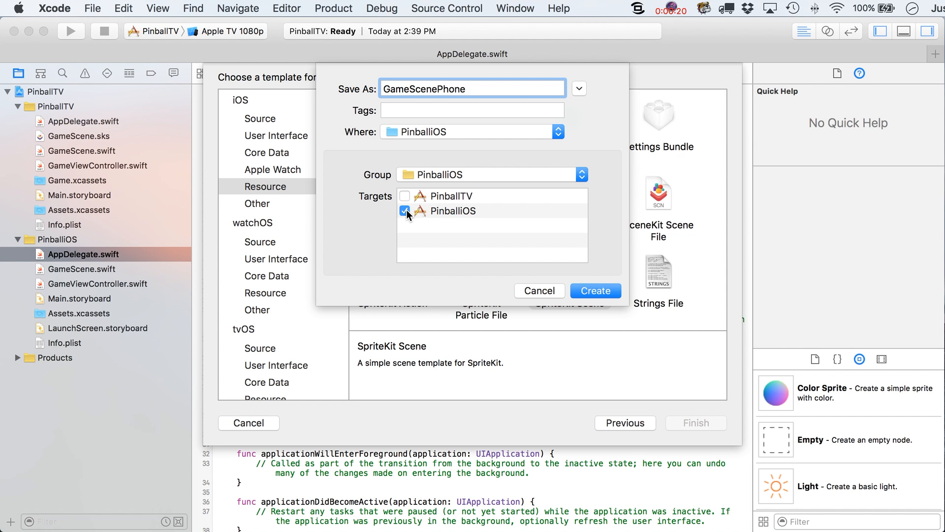
mouse_move(460, 215)
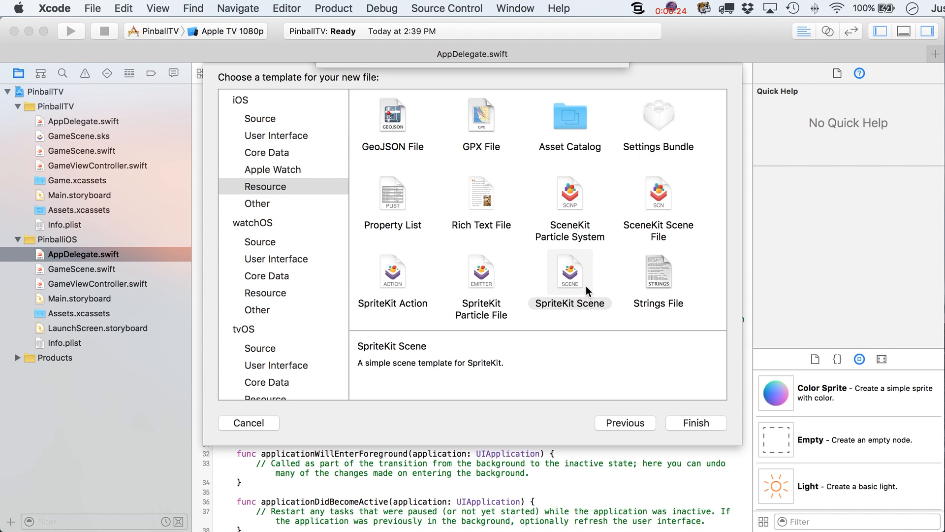
Create a SpriteKit scene named GameScenePad in PinballiOS and open it
left_click(92, 8)
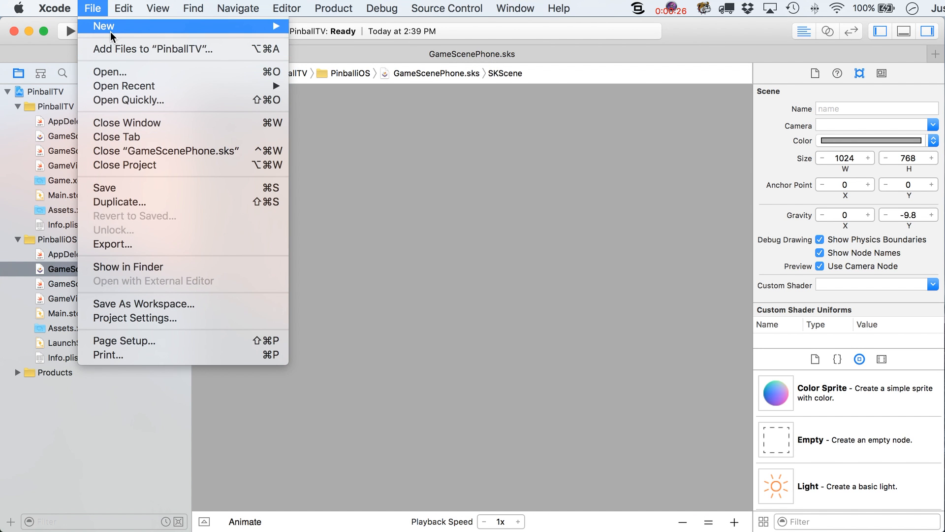
left_click(103, 26)
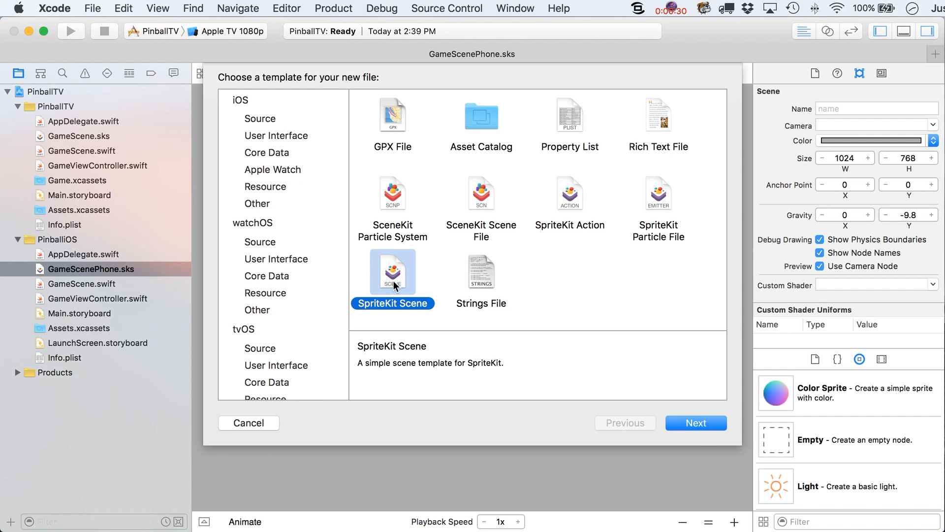
mouse_move(304, 195)
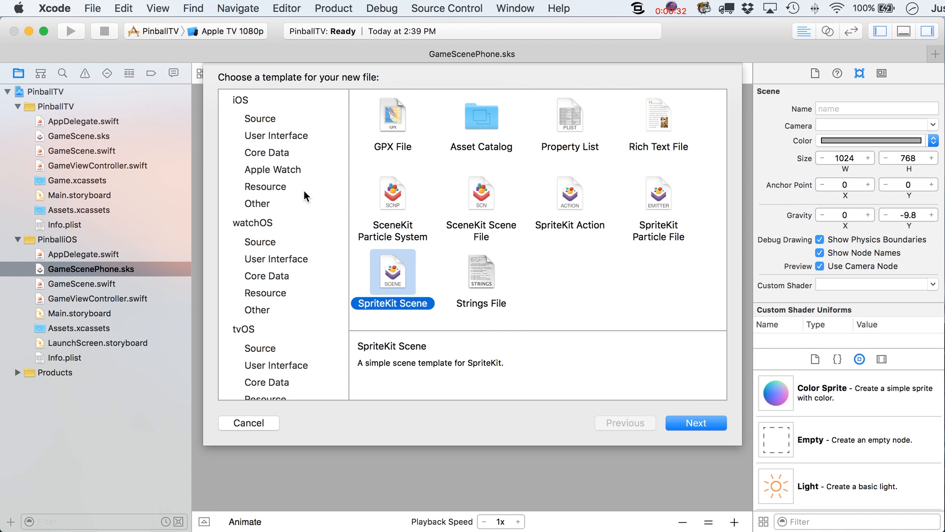
left_click(265, 186)
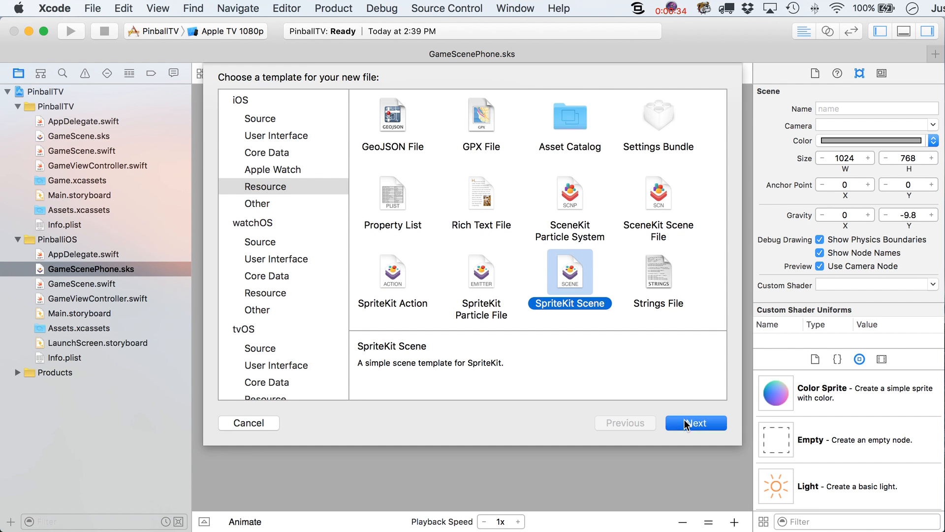
left_click(695, 423)
type("GameScenePa")
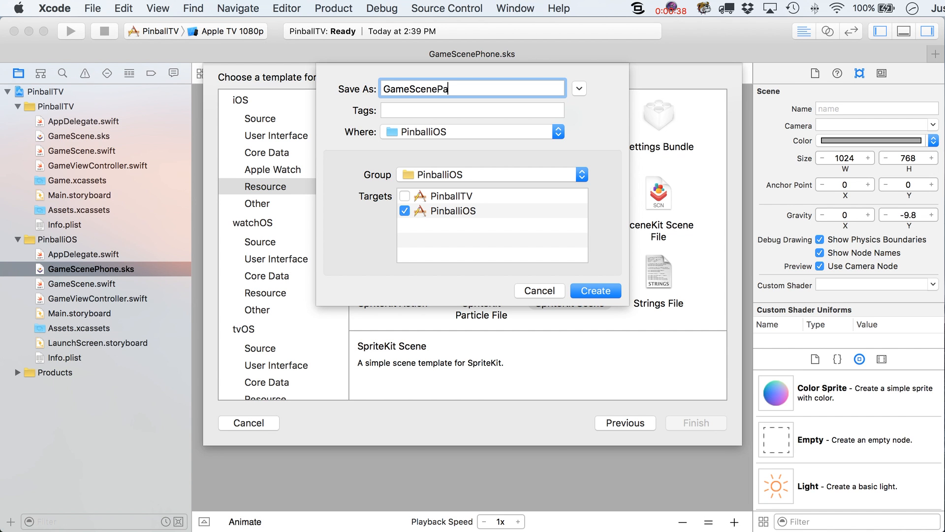
type("d")
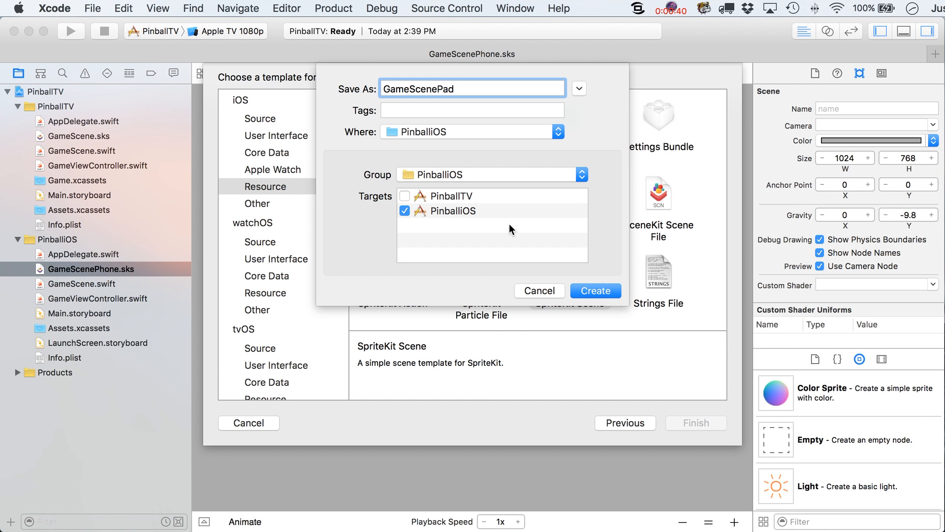
left_click(594, 290)
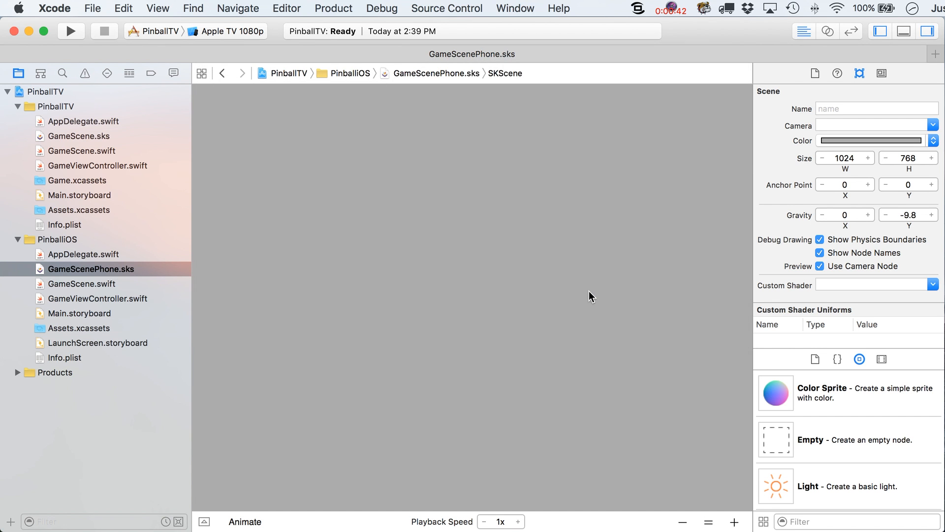
left_click(86, 283)
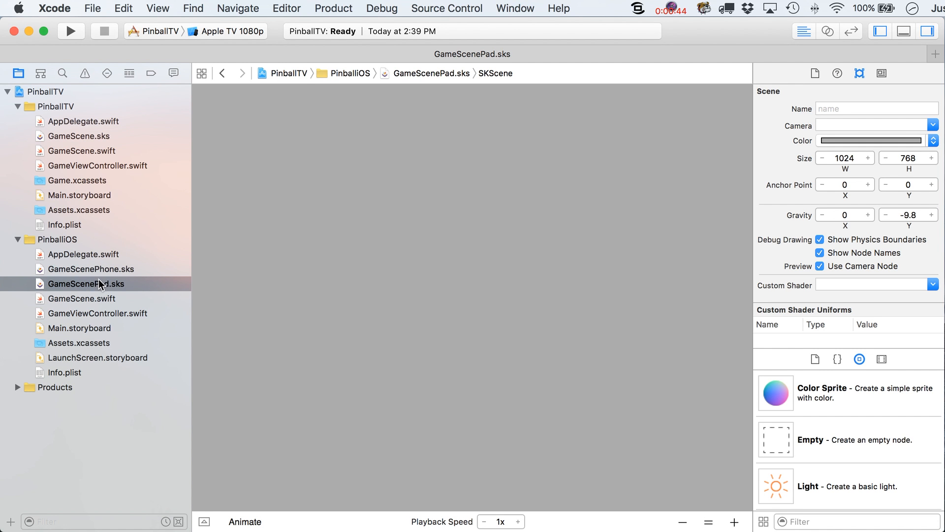
mouse_move(99, 280)
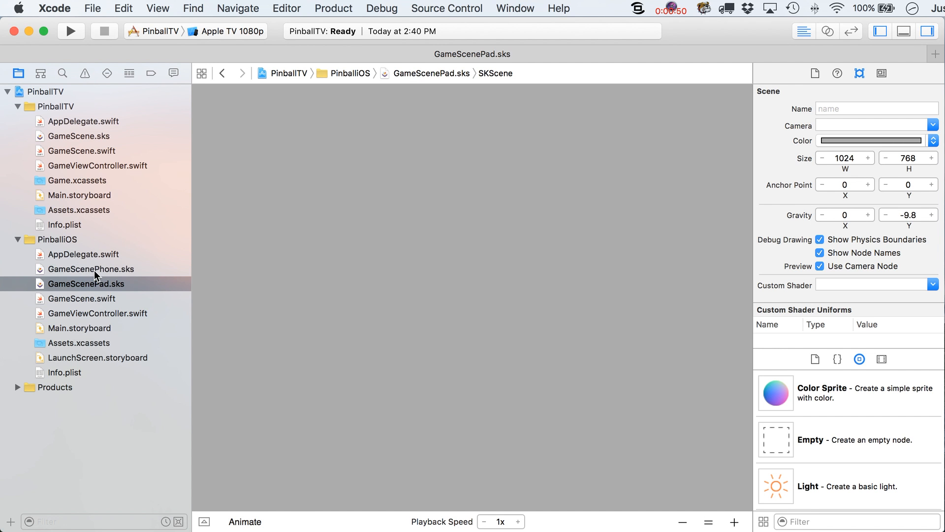
mouse_move(37, 101)
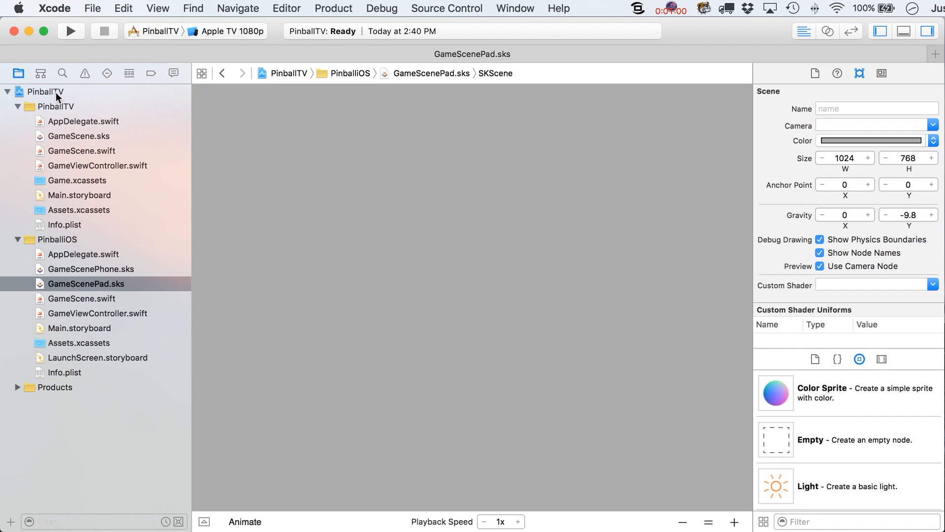
mouse_move(70, 119)
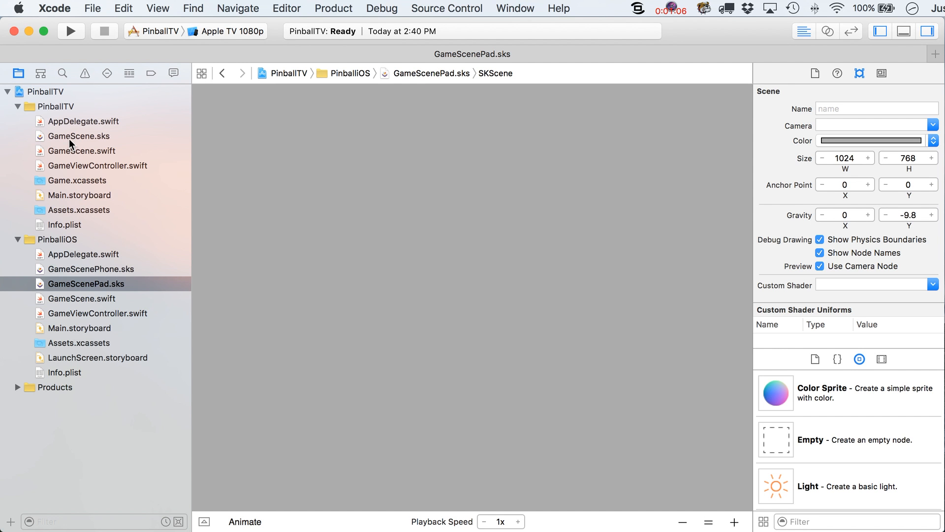
Select PinballTV's GameScene.sks and rename it GameSceneTV.sks
left_click(78, 136)
type("TV")
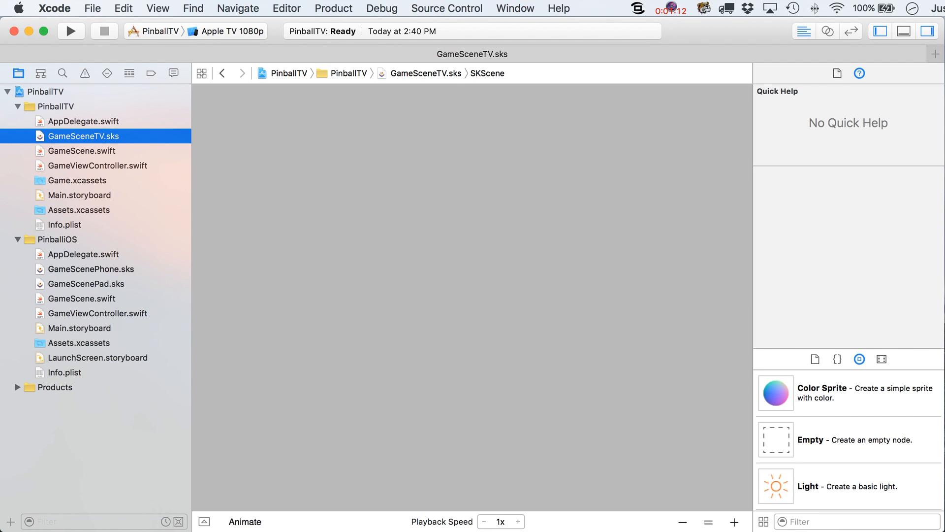
mouse_move(99, 264)
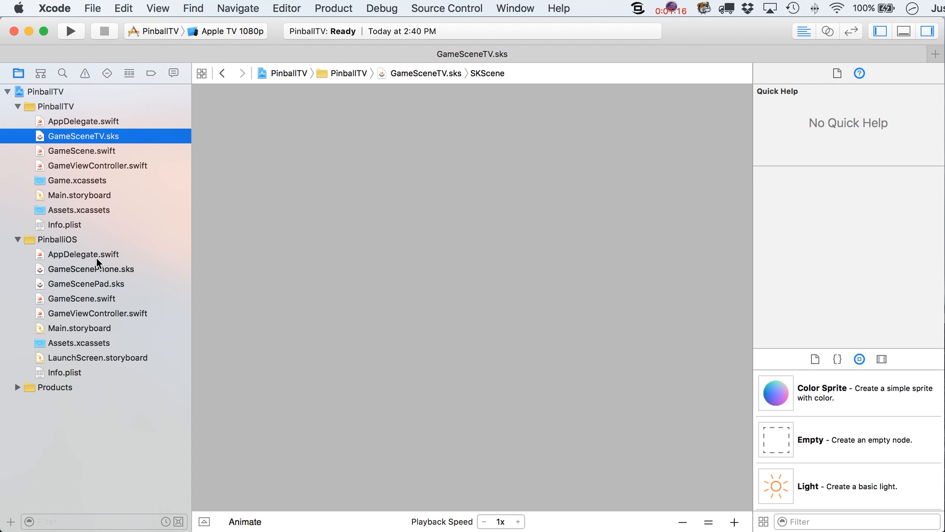
mouse_move(102, 143)
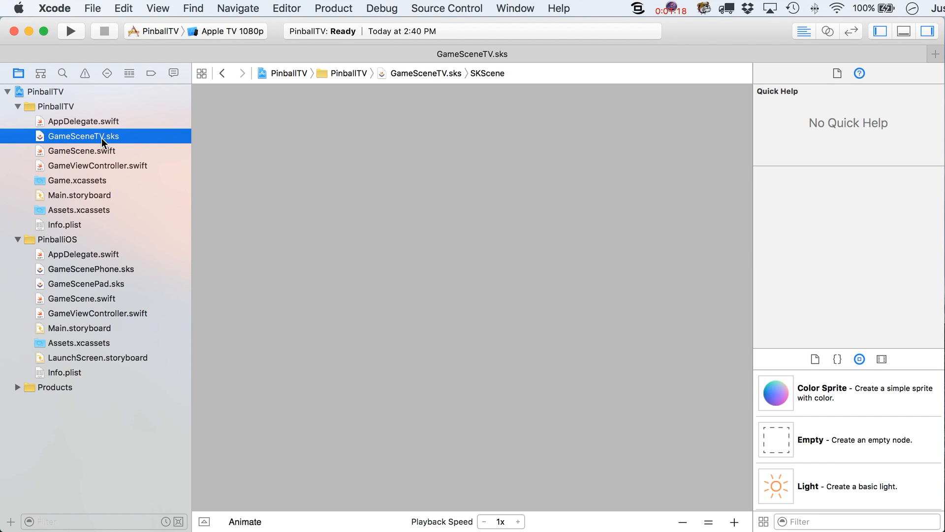
mouse_move(100, 287)
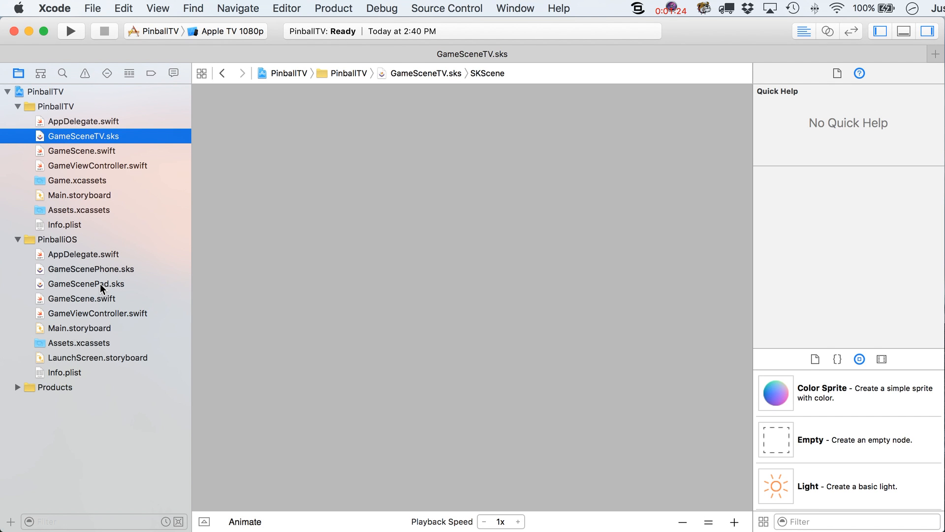
mouse_move(74, 298)
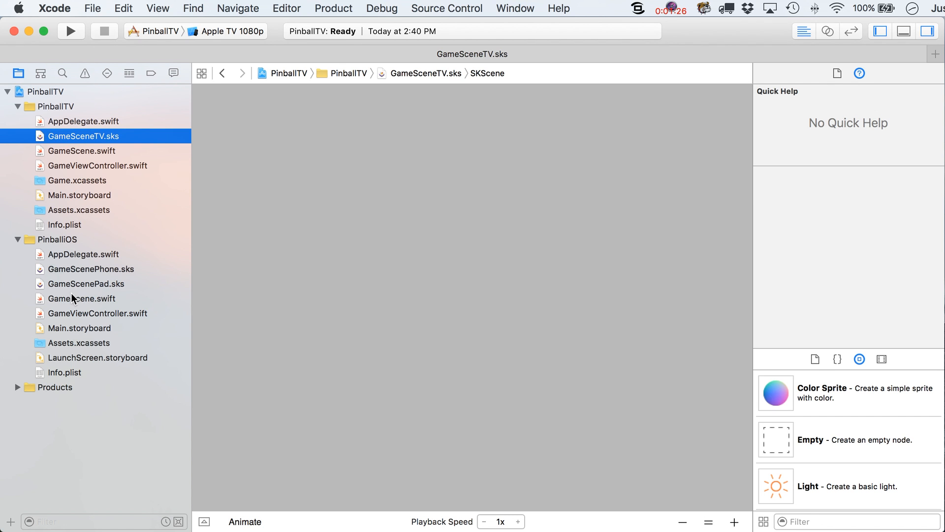
Select PinballiOS's GameScene.swift to show its default Hello World code
left_click(88, 297)
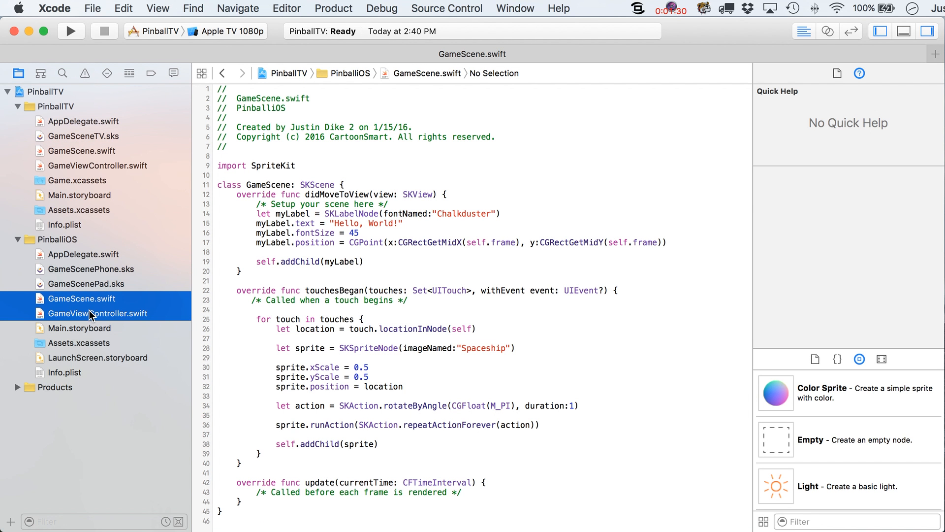
mouse_move(96, 319)
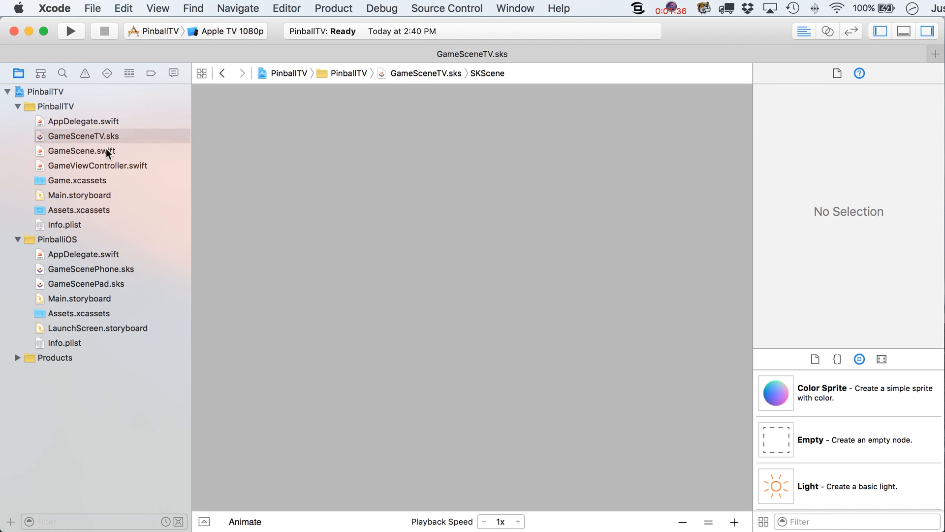
View PinballTV's GameScene.swift code now that the iOS copies are trashed
left_click(81, 151)
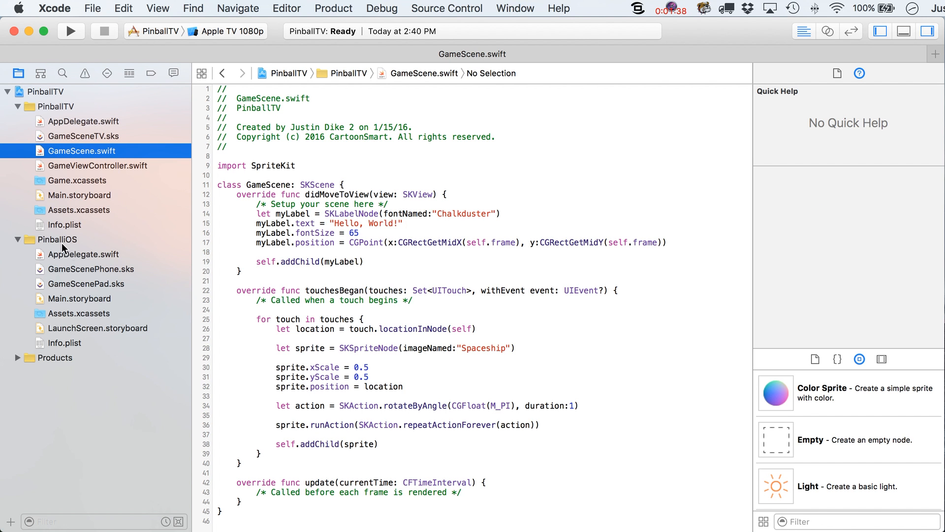
mouse_move(103, 153)
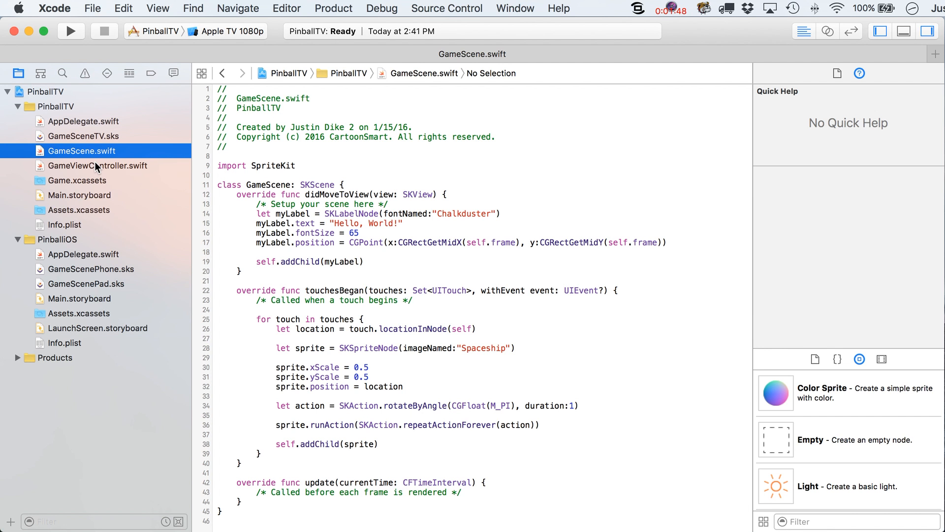
Expand the PinballiOS target's Compile Sources in Build Phases, listing only AppDelegate.swift
left_click(48, 91)
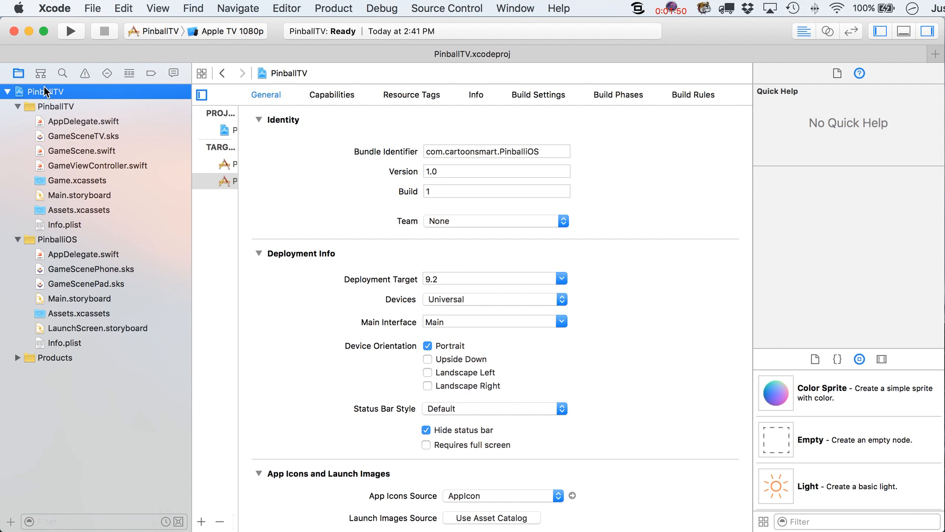
mouse_move(223, 83)
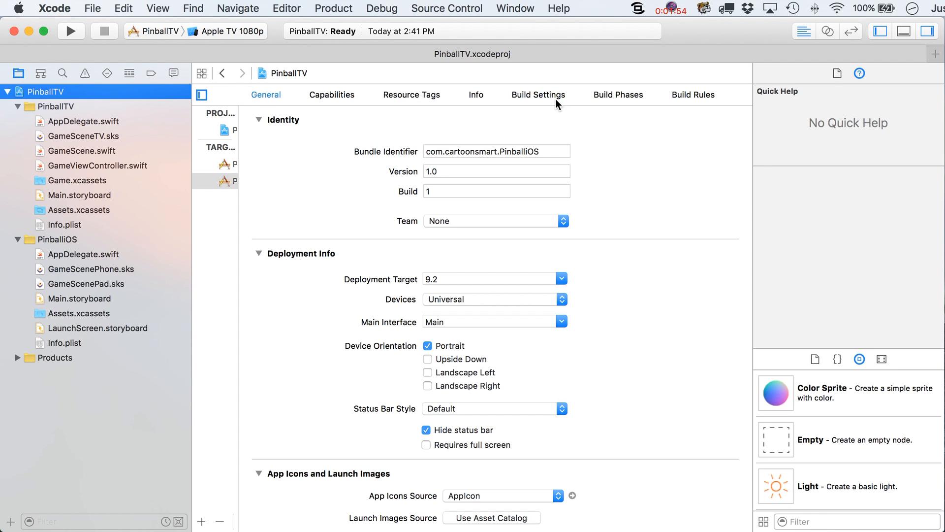
mouse_move(623, 104)
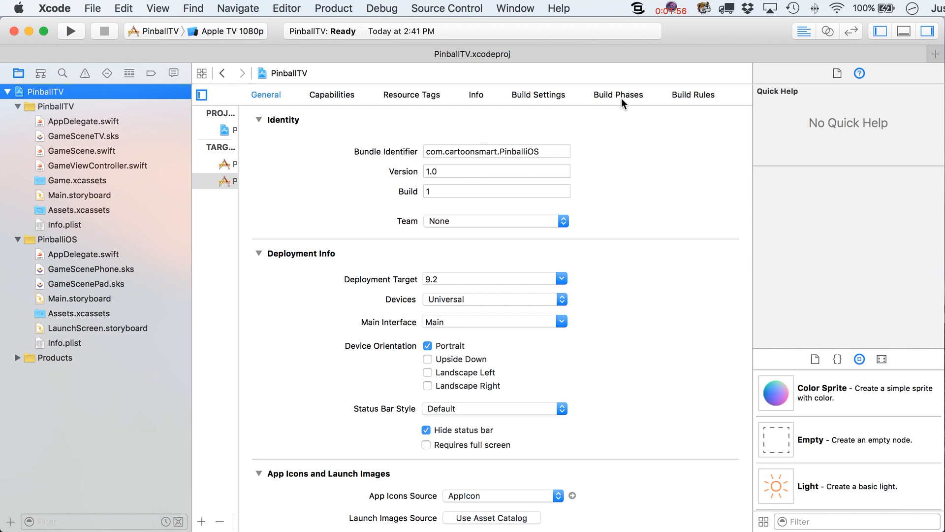
left_click(617, 94)
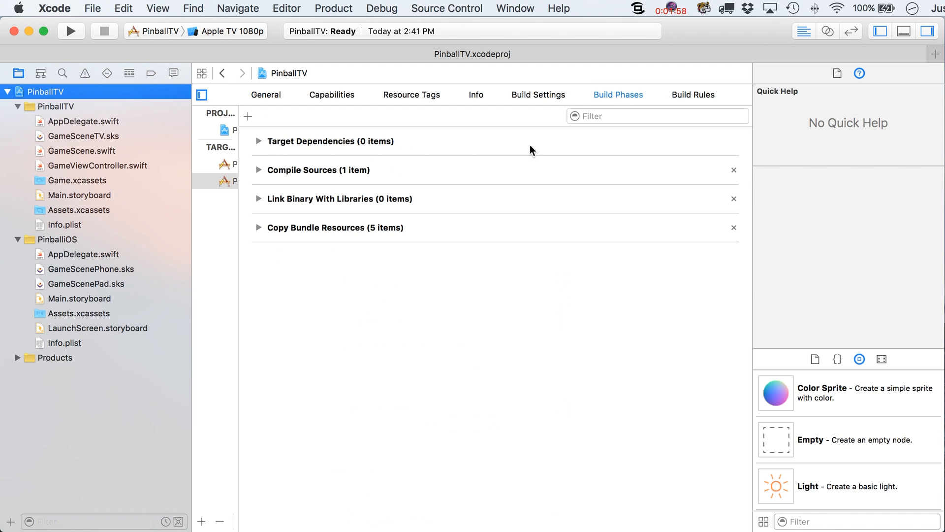
mouse_move(238, 212)
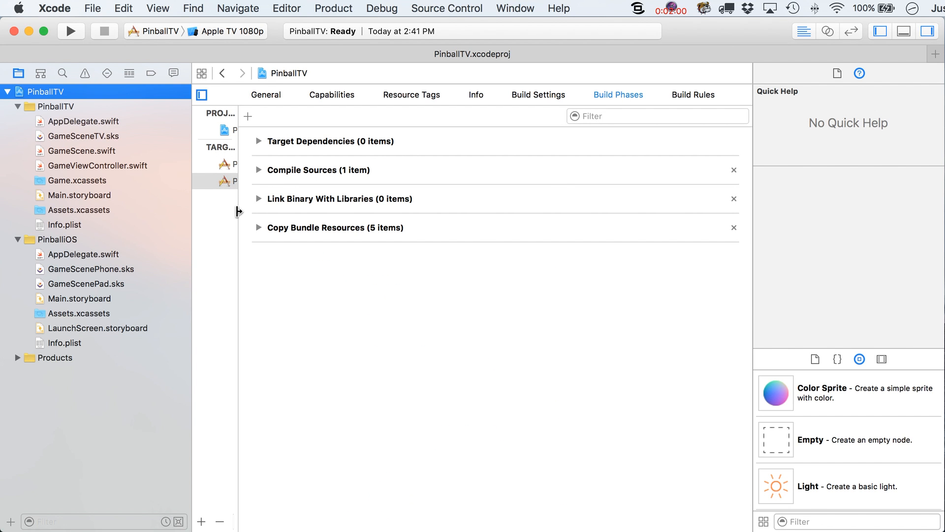
mouse_move(241, 335)
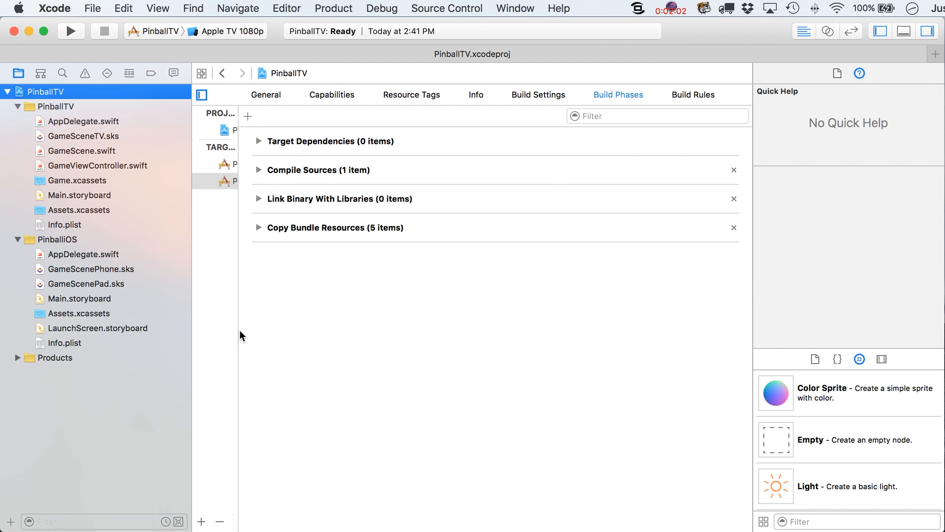
mouse_move(387, 220)
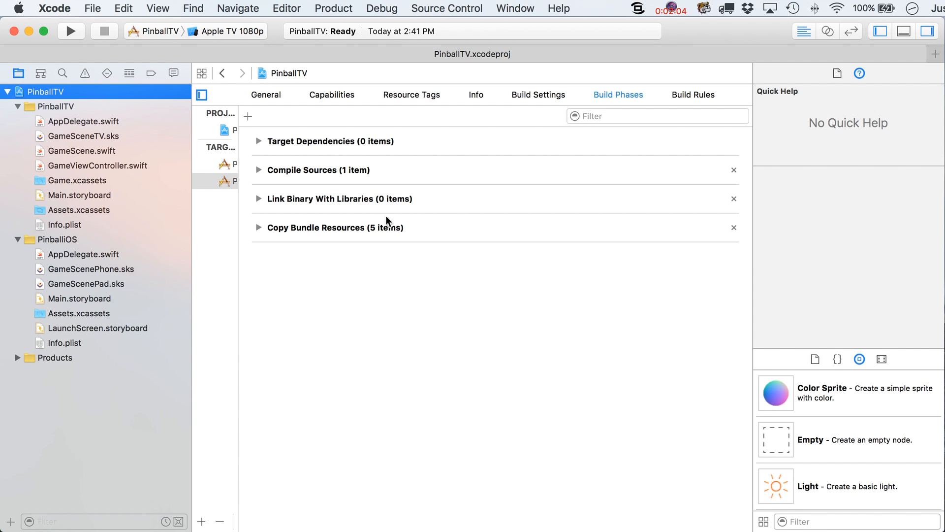
mouse_move(263, 234)
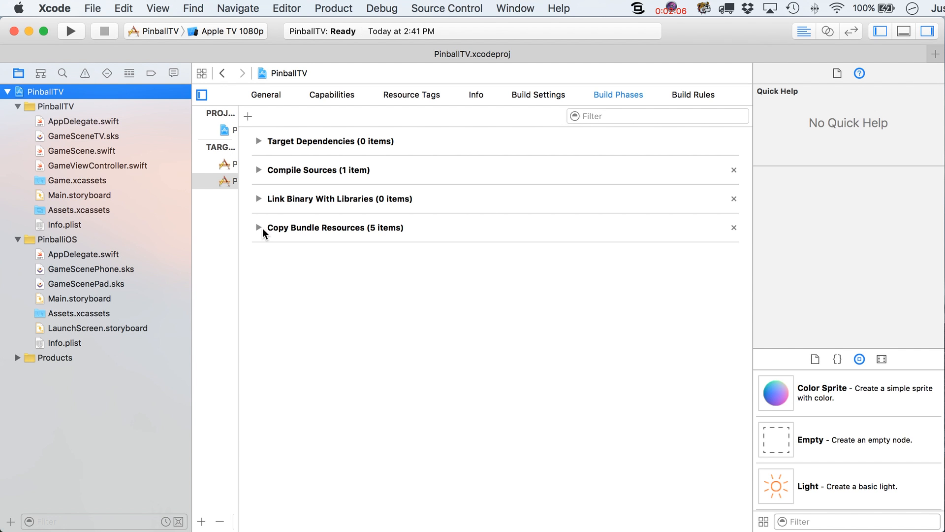
left_click(260, 170)
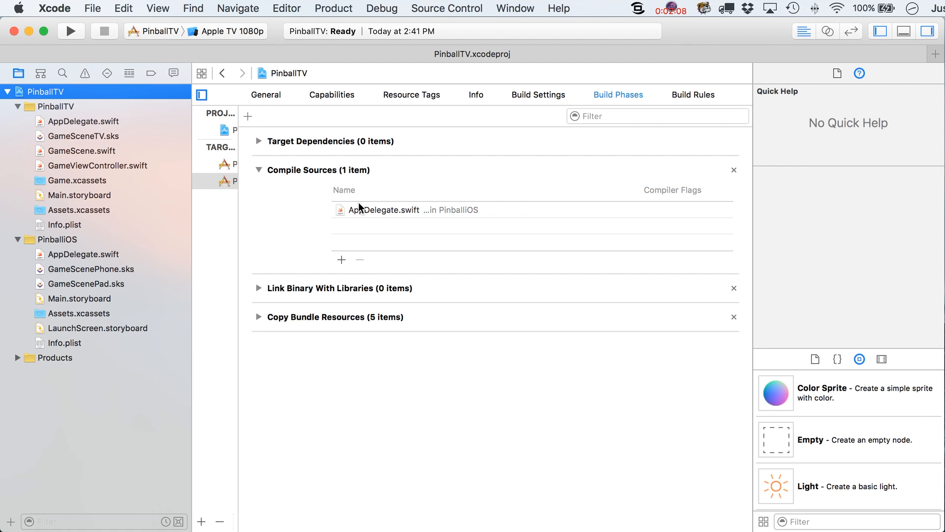
mouse_move(360, 242)
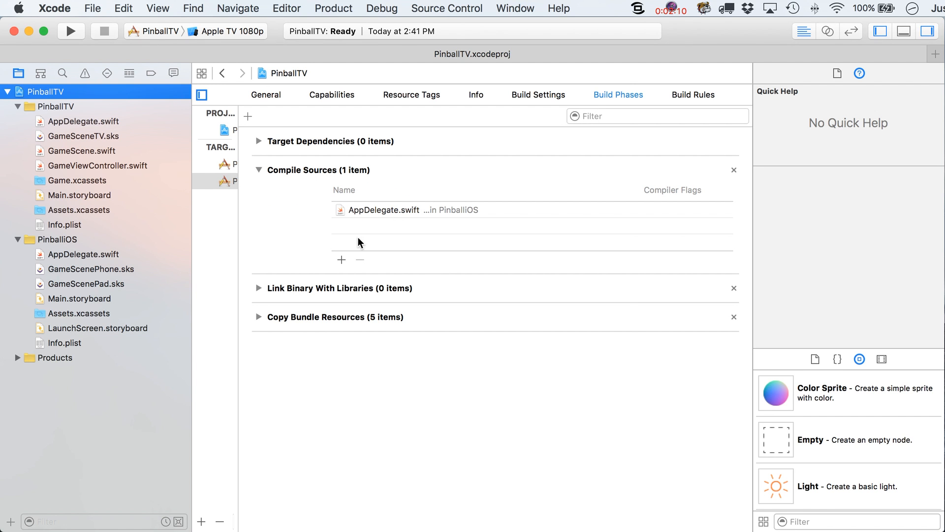
Add PinballTV's GameScene.swift and GameViewController.swift to the iOS target's Compile Sources
left_click(341, 260)
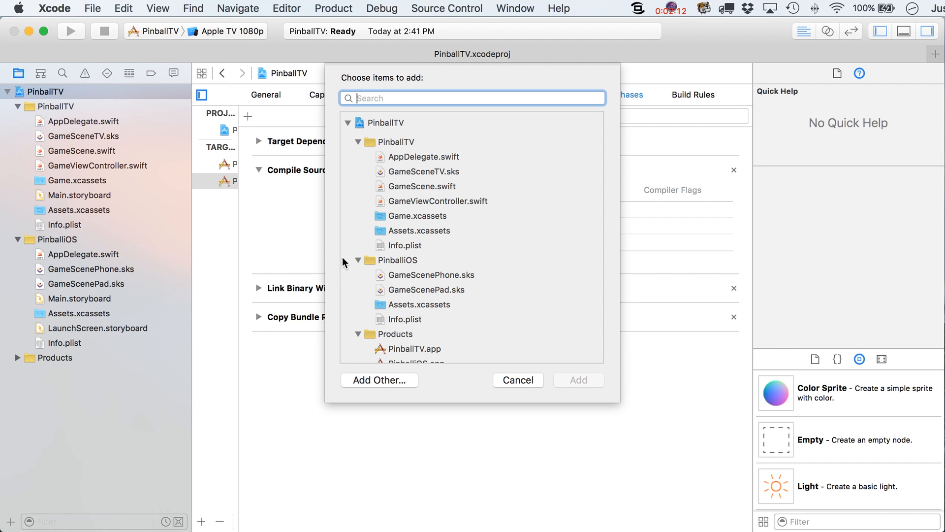
left_click(424, 185)
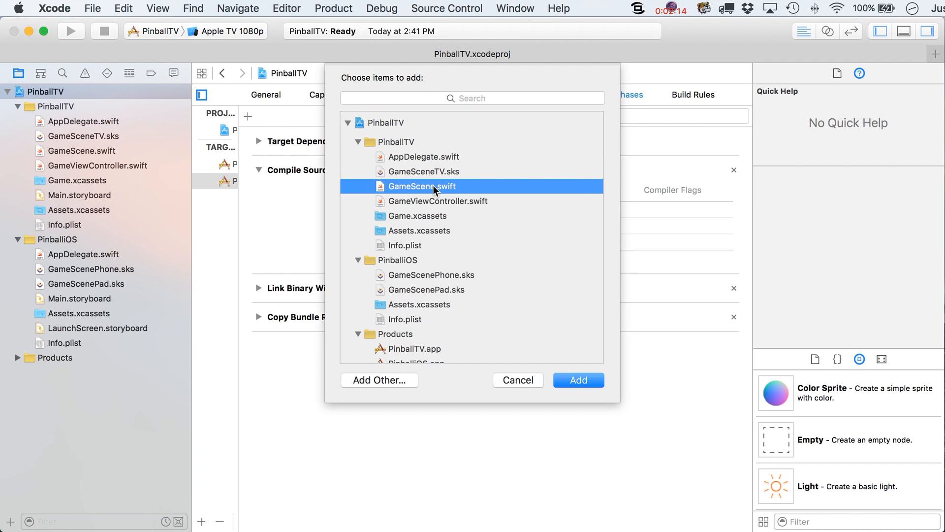
left_click(438, 201)
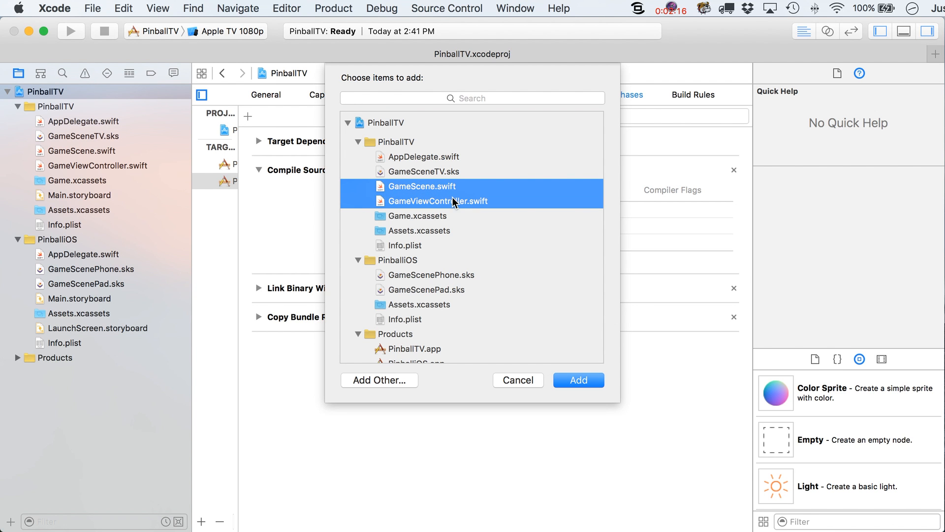
left_click(577, 379)
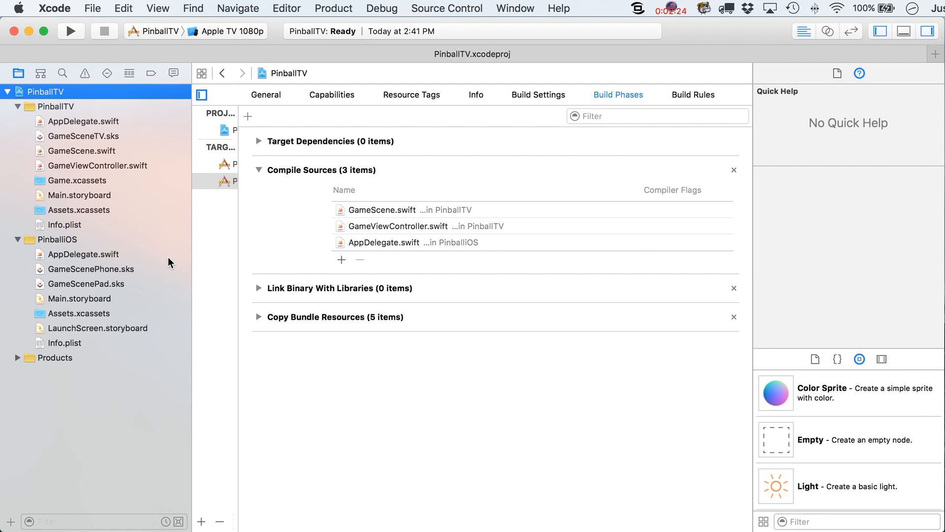
mouse_move(257, 320)
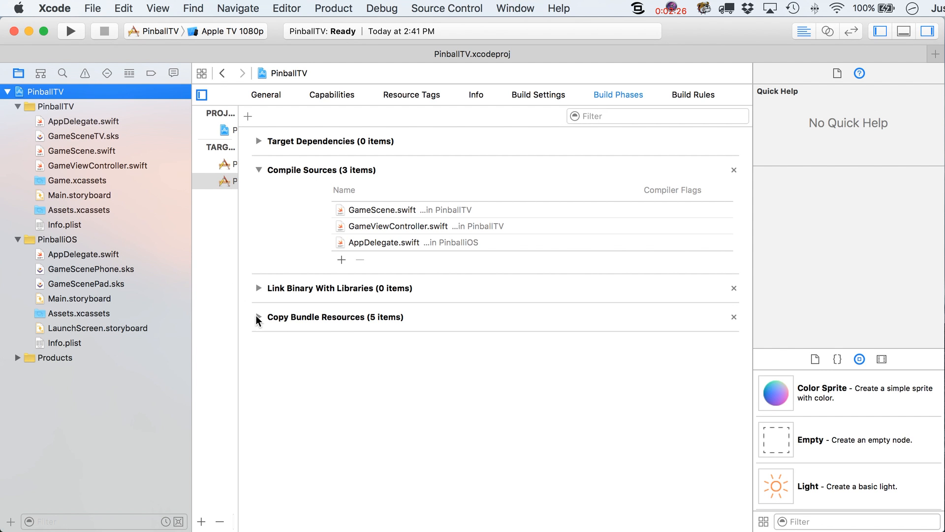
Compare both targets' Copy Bundle Resources, then open PinballTV's GameViewController.swift
left_click(258, 317)
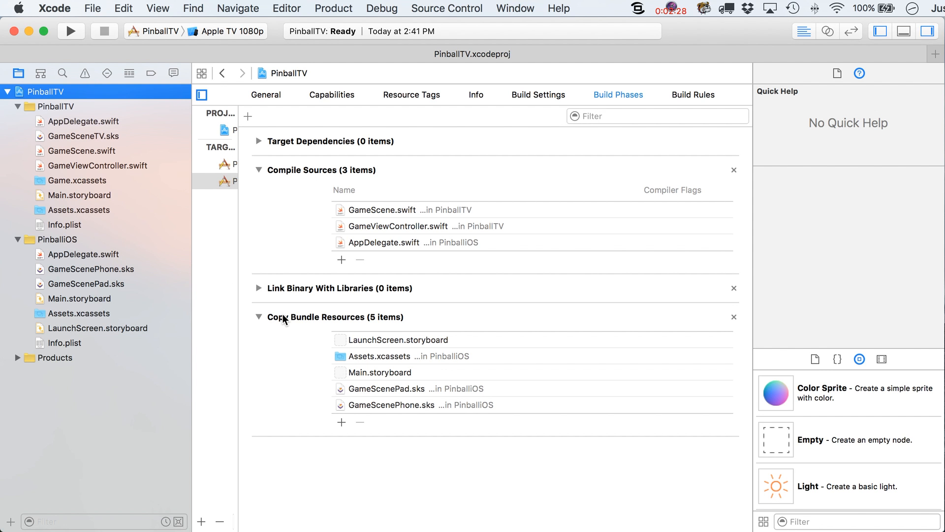
mouse_move(365, 393)
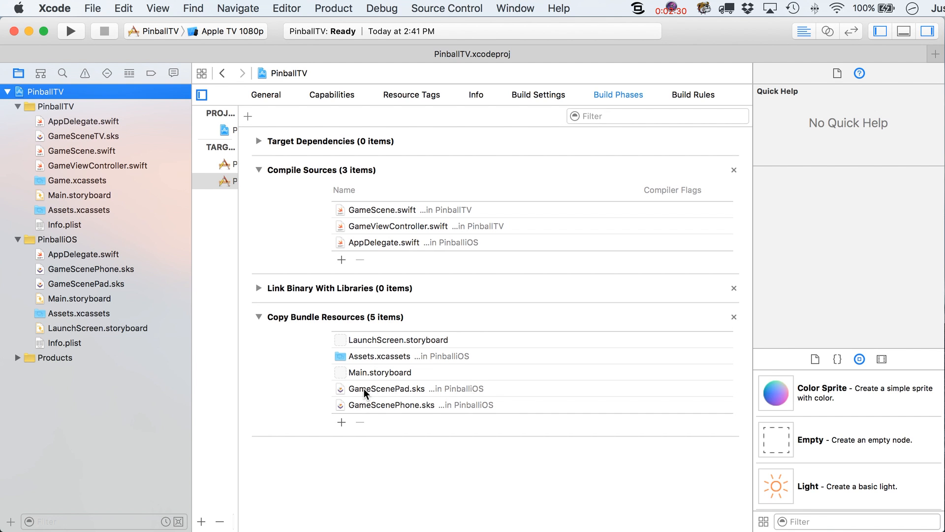
mouse_move(409, 410)
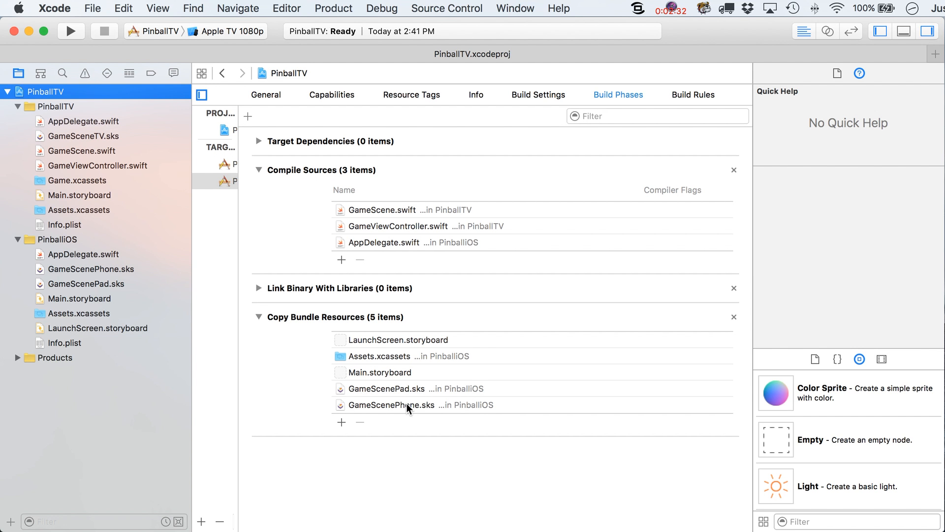
mouse_move(211, 161)
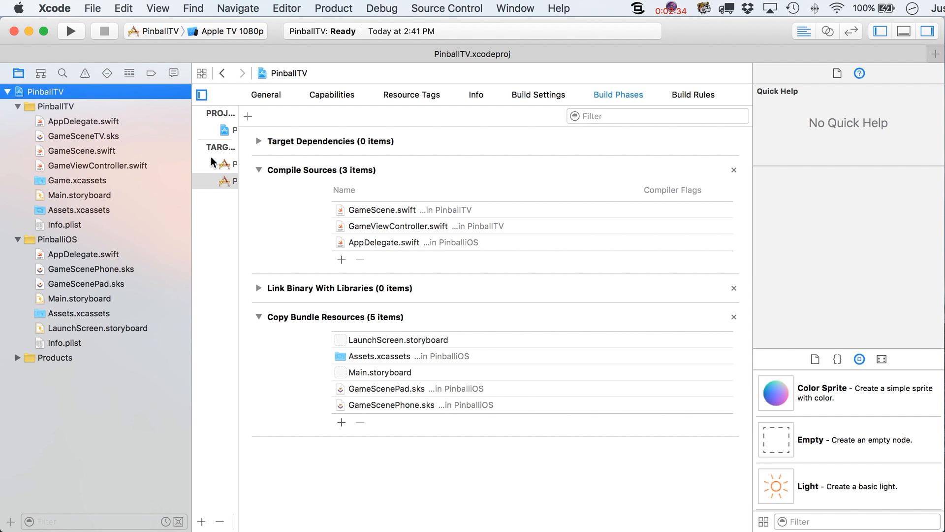
left_click(228, 164)
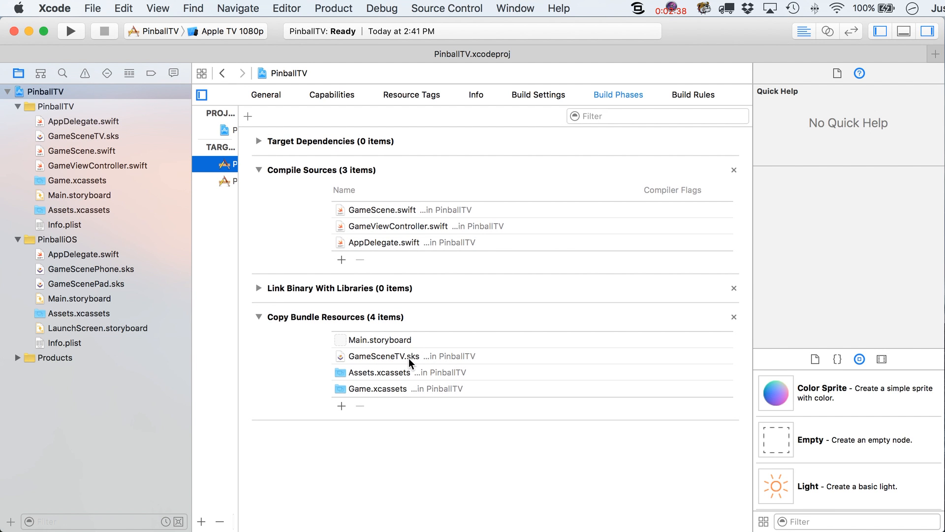
mouse_move(419, 363)
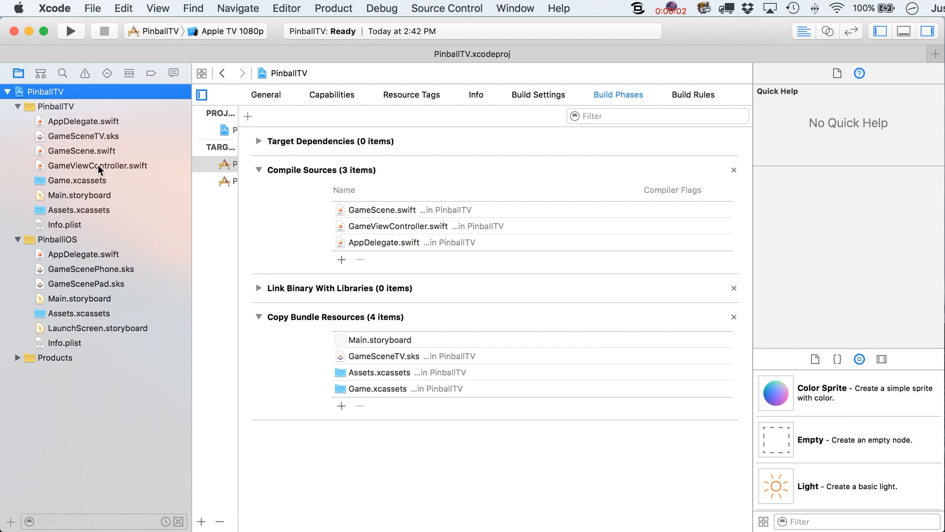
left_click(97, 165)
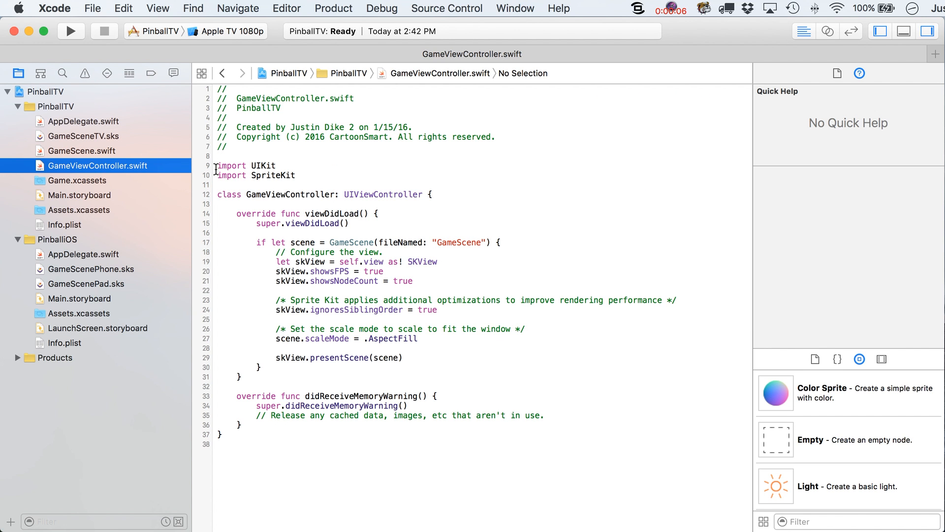
Declare let sksNameToLoad:String = "GameScene" in viewDidLoad
left_click(351, 224)
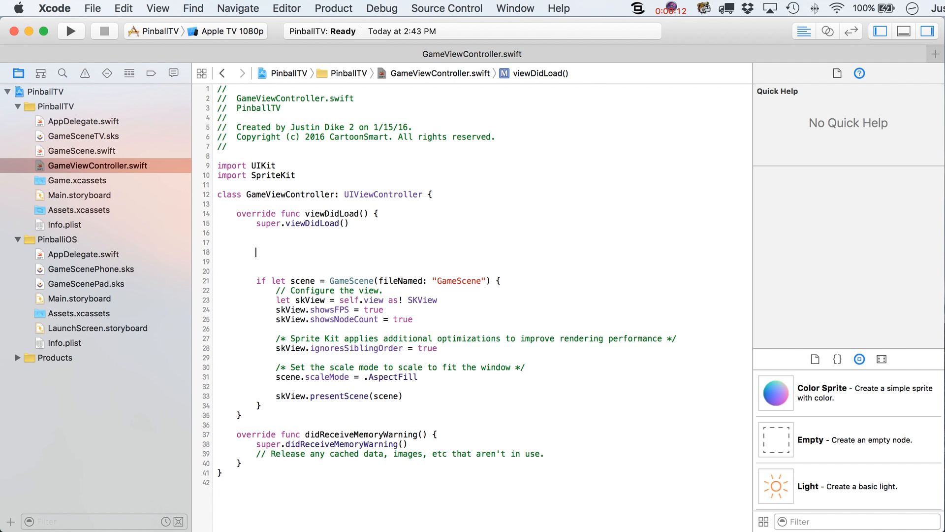
type("let")
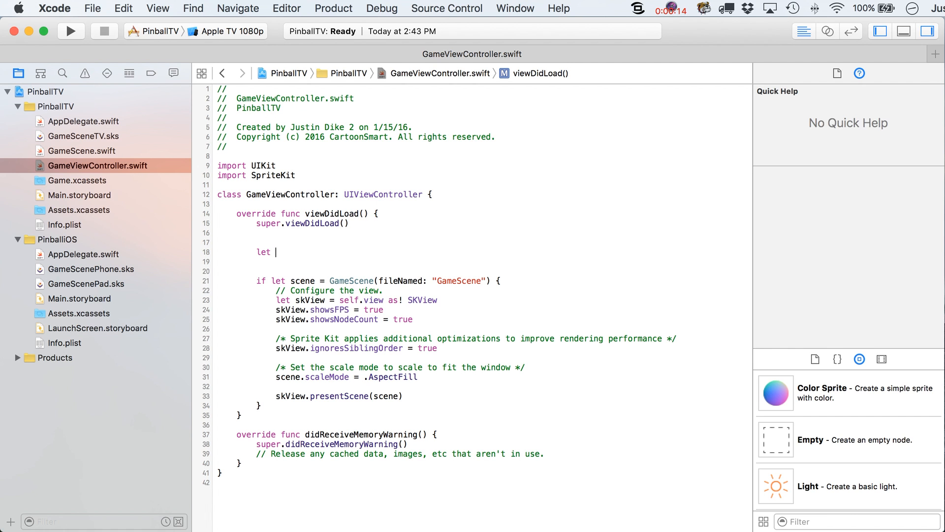
type("sks")
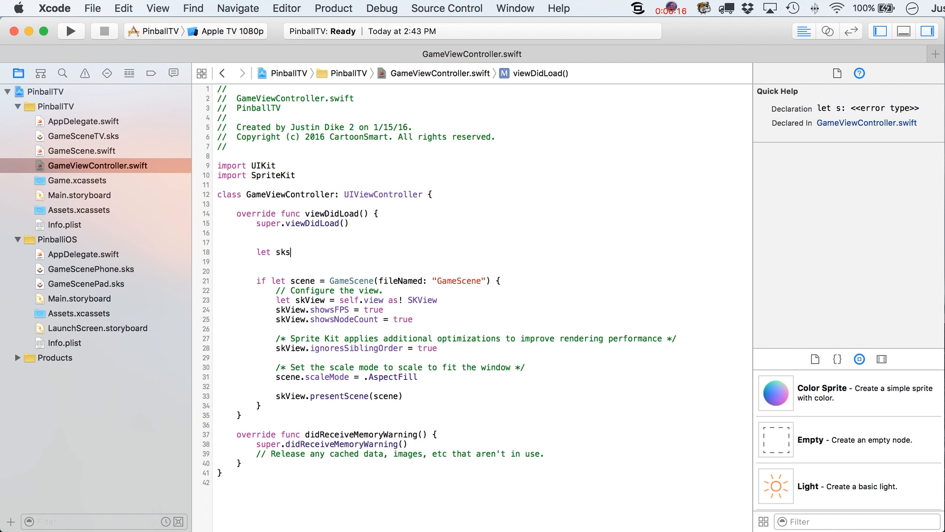
type("NameToL")
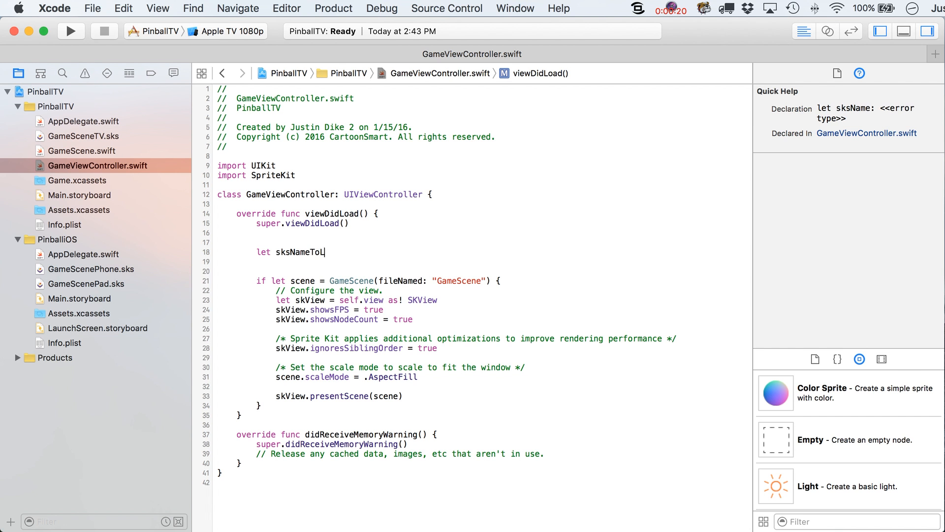
type("oad:String")
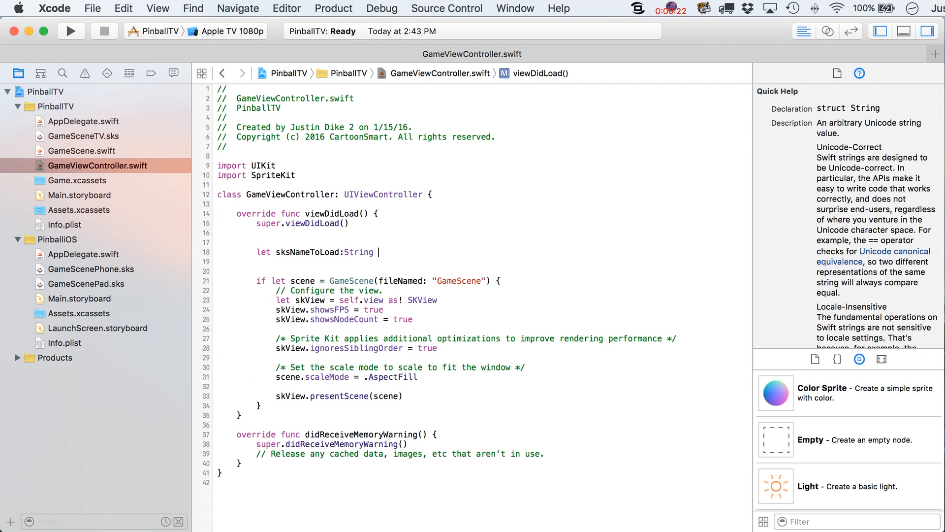
type("= \"Ga\"")
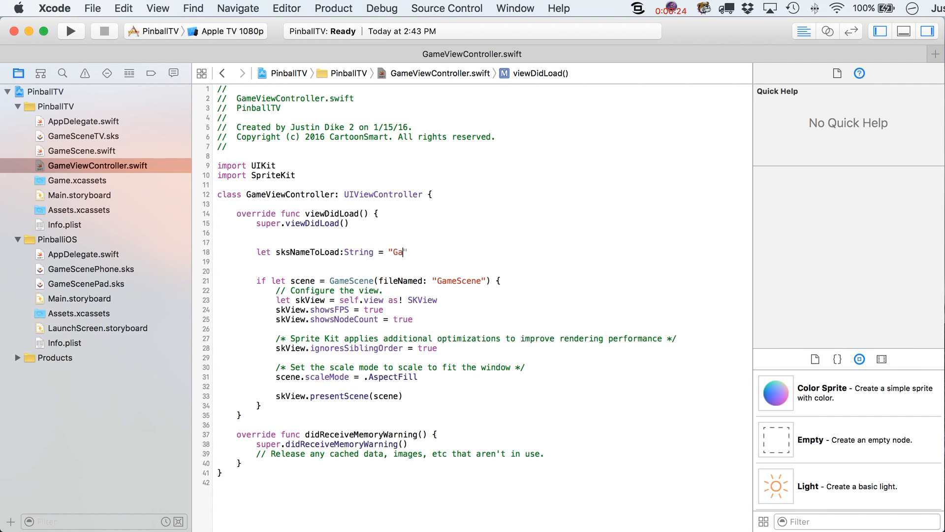
type("meScene")
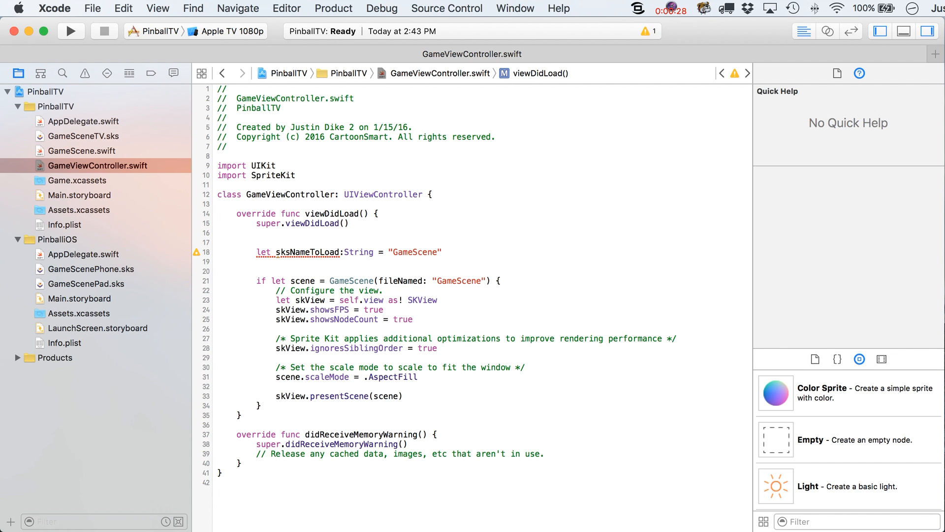
Declare var fullSKSNameToLoad = sksNameToLoad and load the scene using fullSKSNameToLoad
left_click(441, 252)
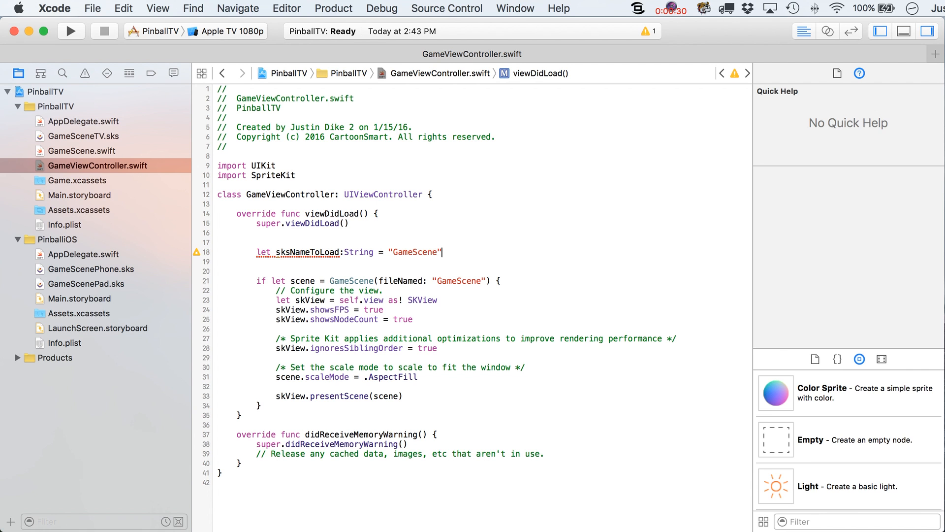
mouse_move(99, 142)
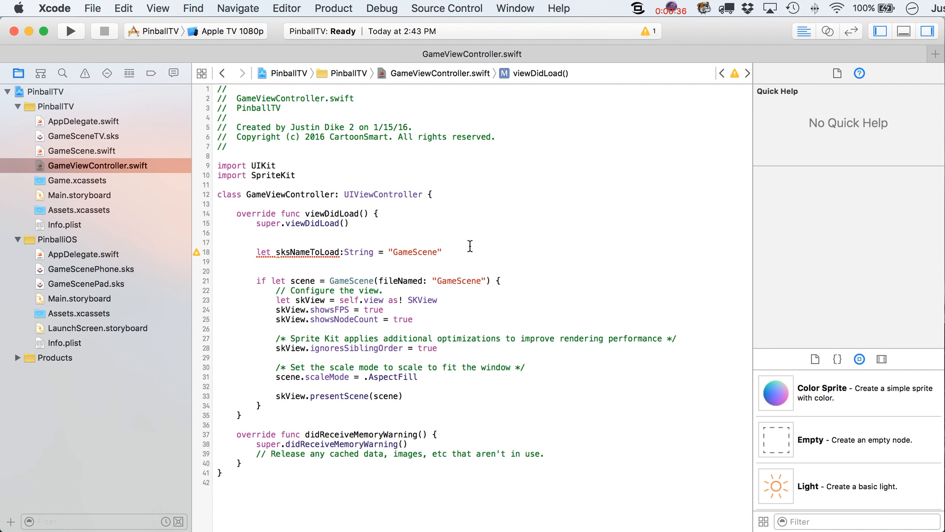
type("var")
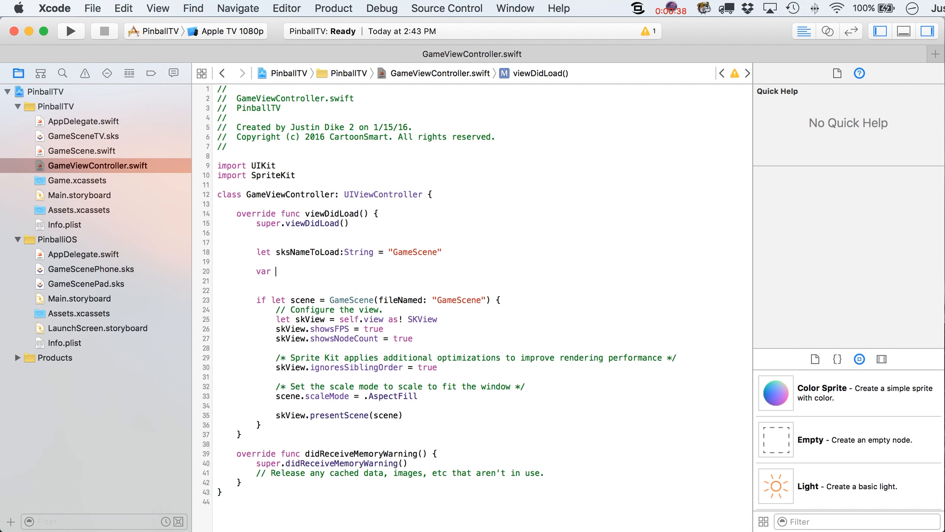
type("full")
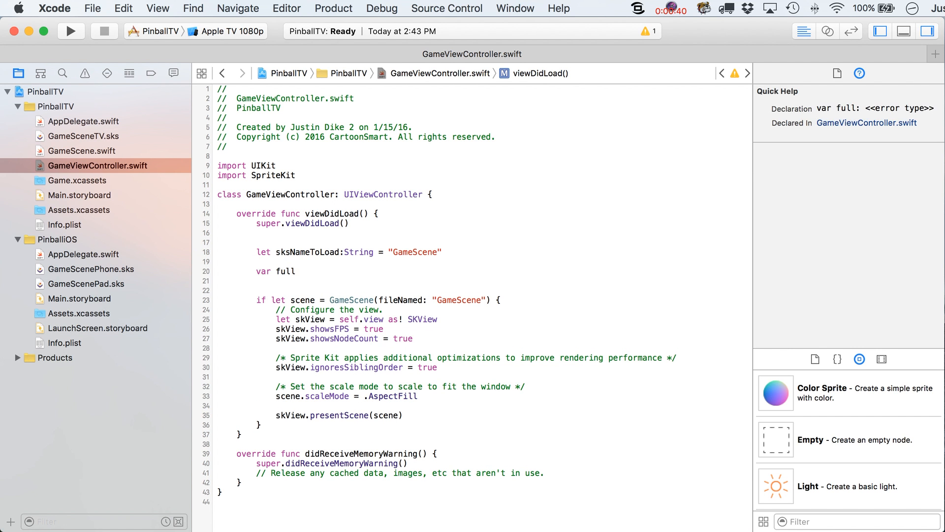
type("SKSNam")
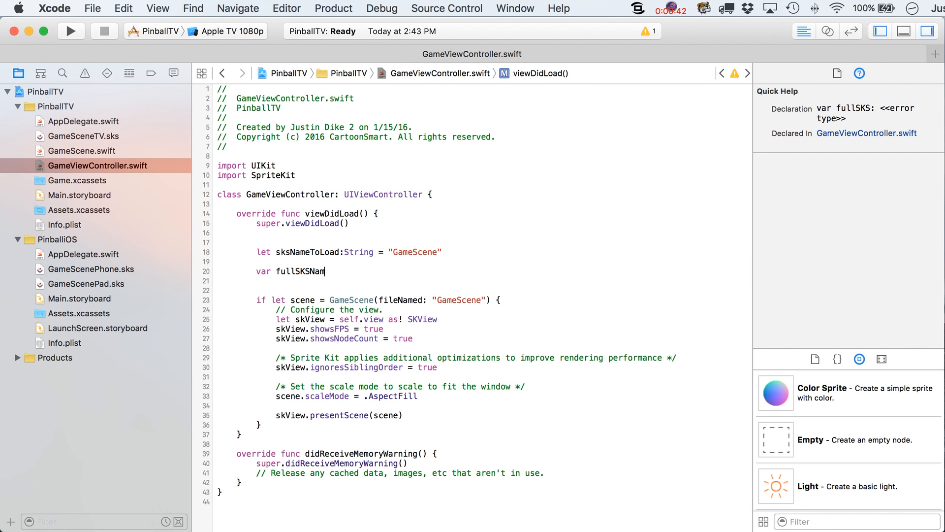
type("eToLoad")
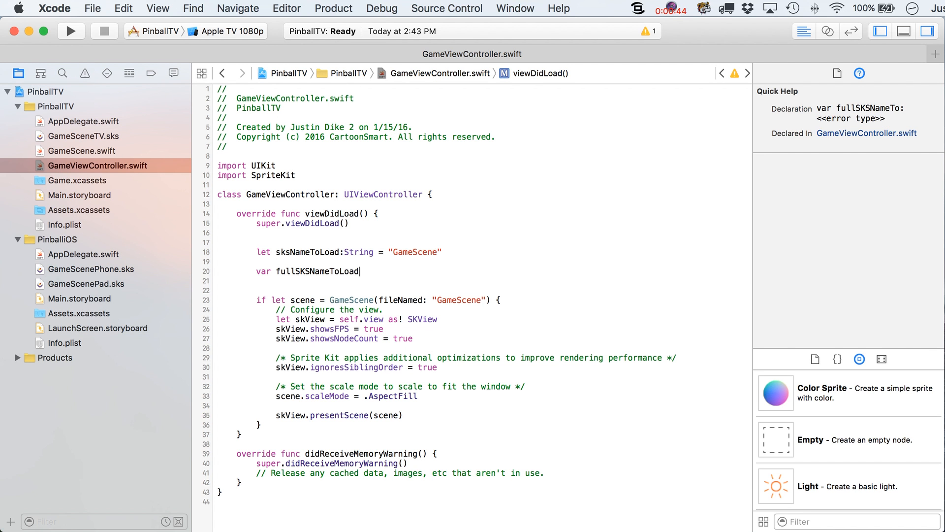
type(":String =")
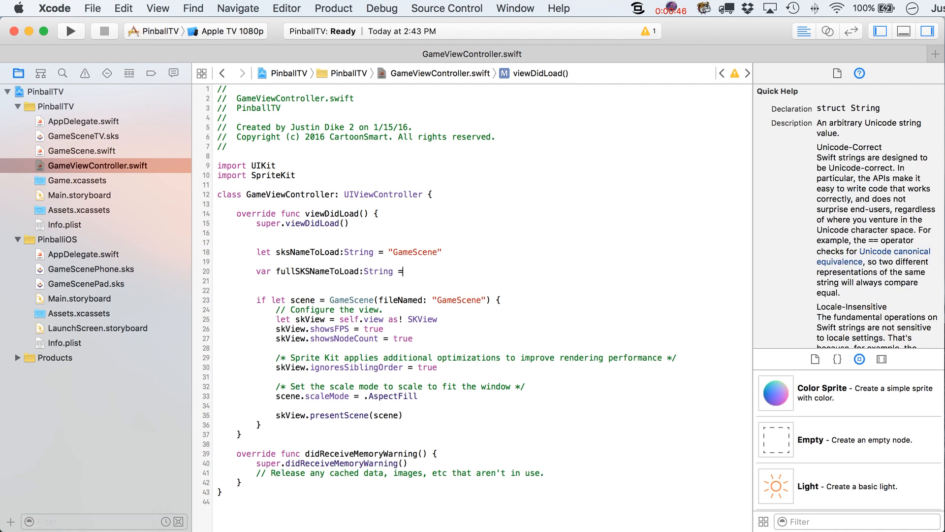
left_click(463, 306)
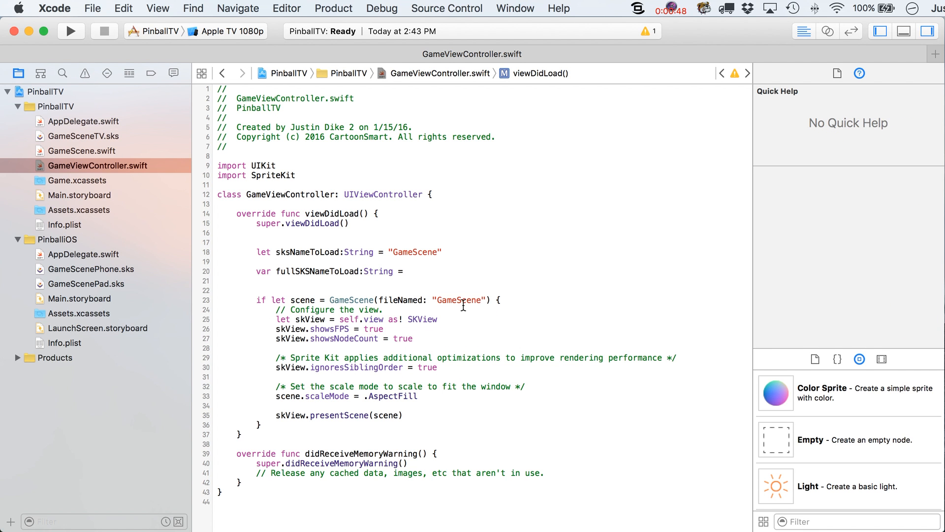
double_click(307, 252)
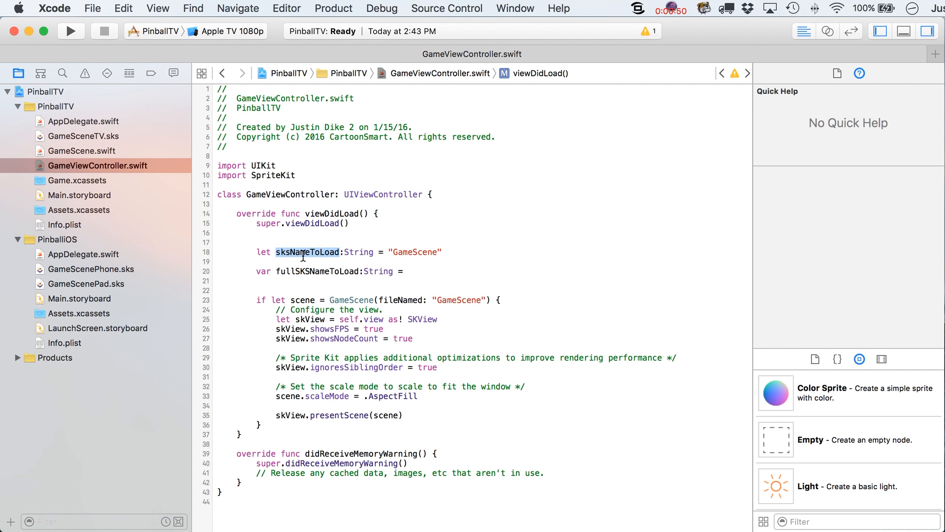
type("sksNameToLoad")
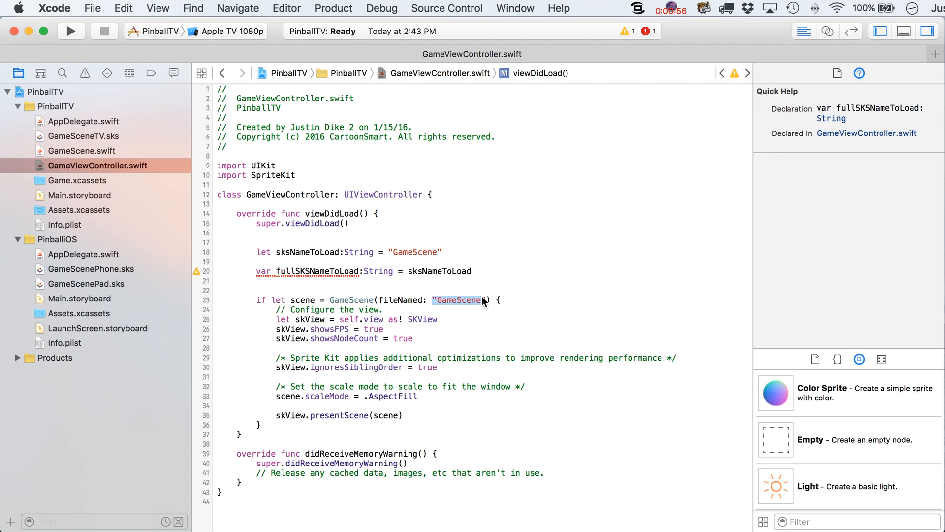
type("fullSKSNameToLoad")
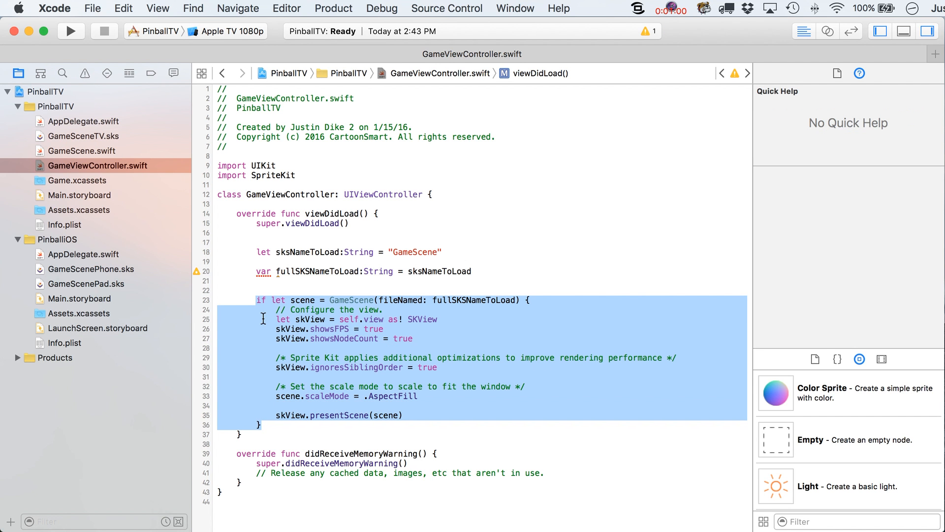
mouse_move(311, 305)
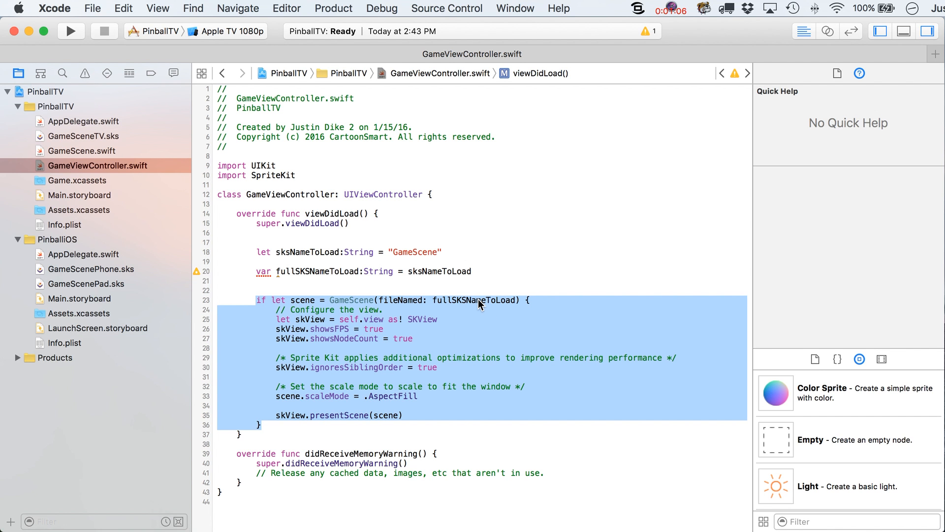
mouse_move(472, 295)
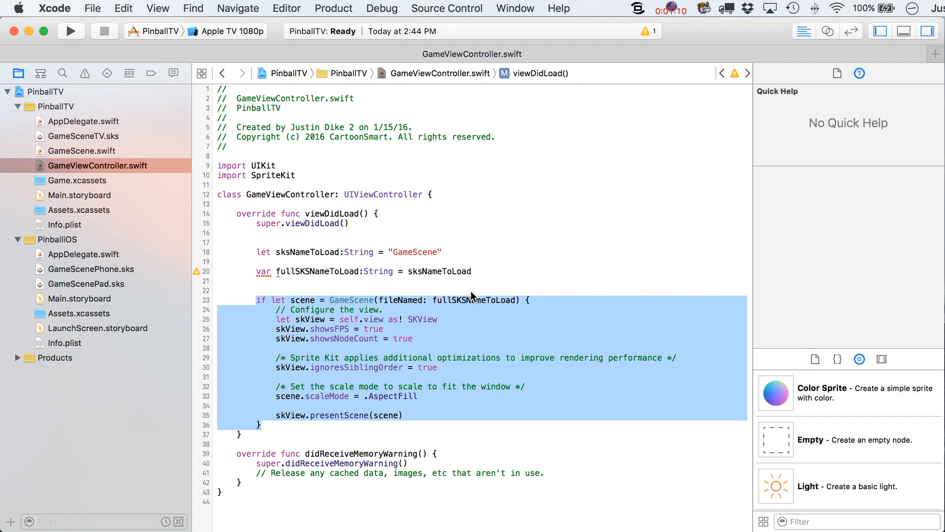
Add an else branch after the scene block printing "could not find the SKS file"
left_click(275, 427)
type(" else {")
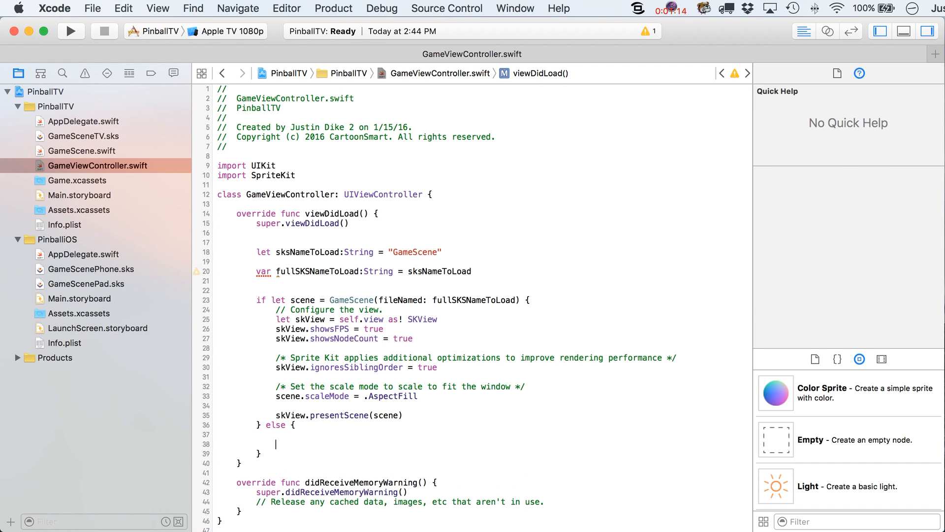
type("print(\"clld")
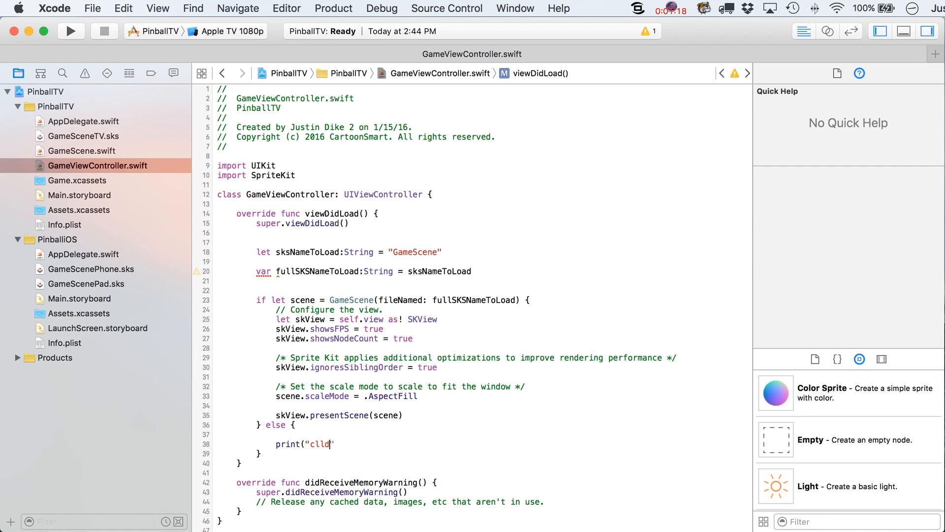
type("could not find the SKS file")
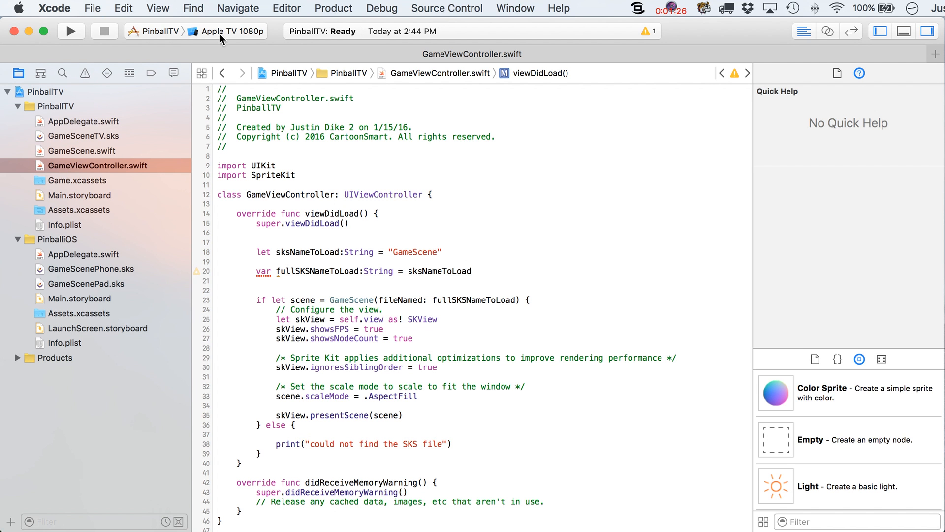
Run PinballTV on the Apple TV 1080p simulator, dismiss the launch alert, and rerun
left_click(232, 30)
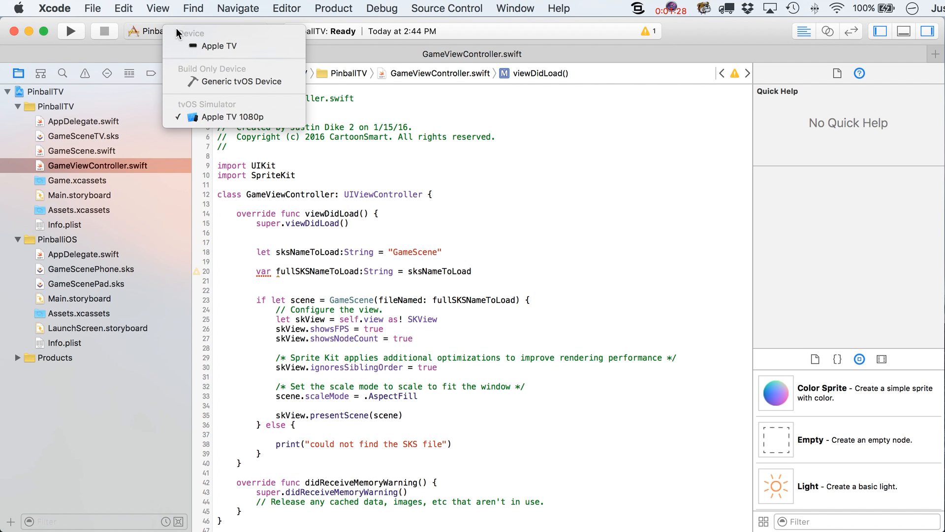
mouse_move(143, 47)
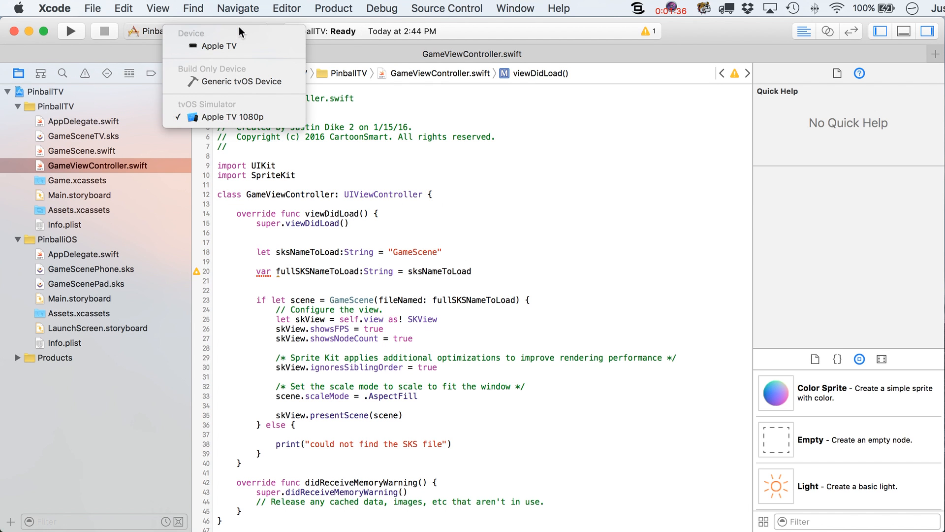
left_click(230, 117)
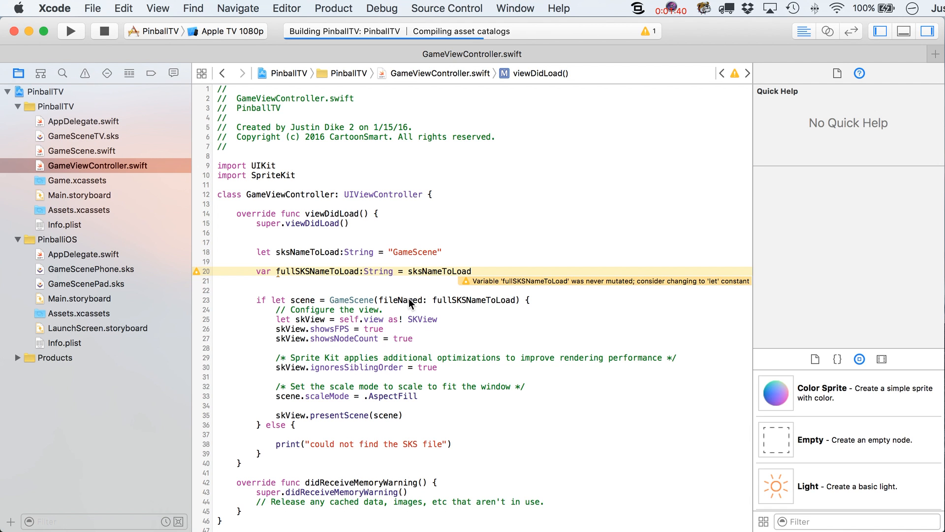
left_click(70, 31)
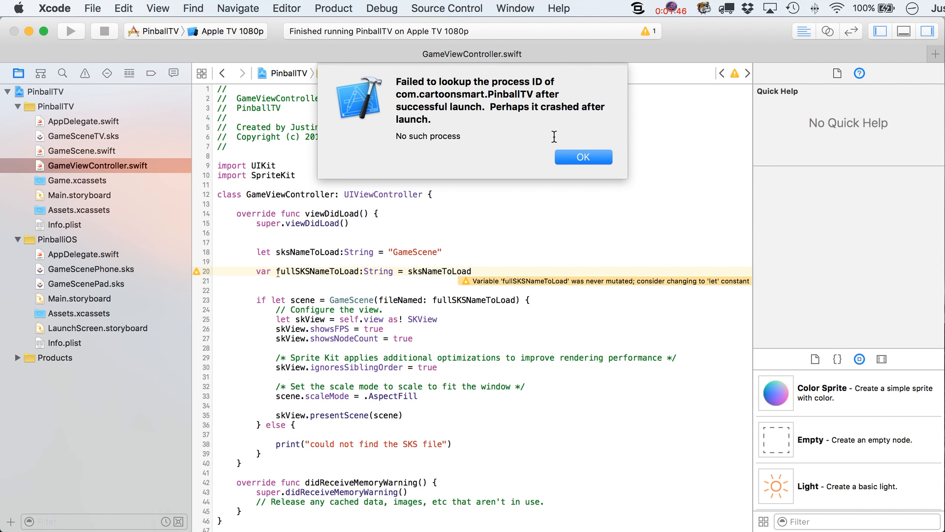
left_click(582, 156)
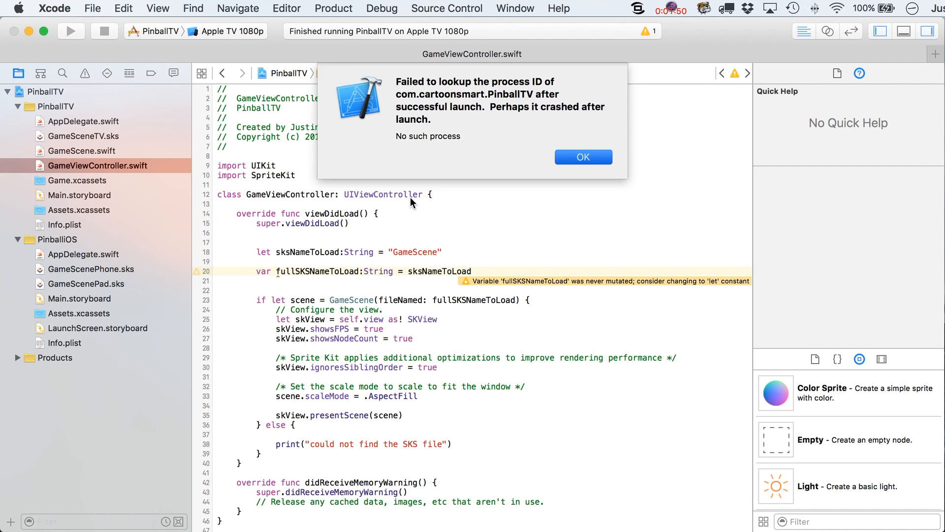
left_click(582, 157)
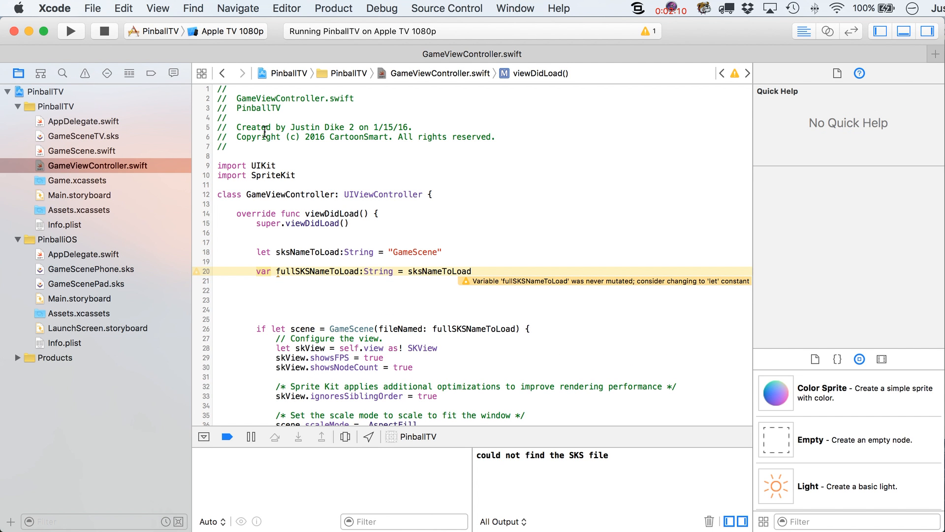
mouse_move(193, 263)
type("if (UIDevice.")
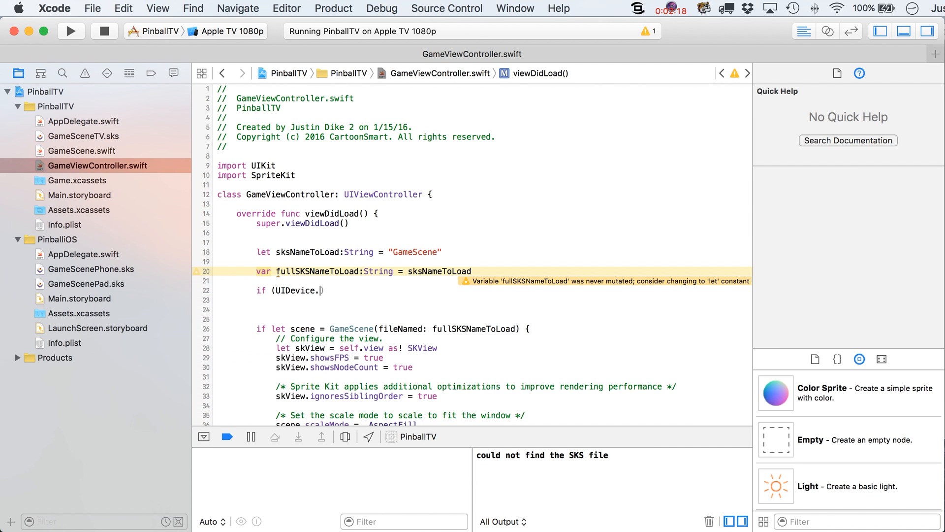
Start an if block checking UIDevice.currentDevice().userInterfaceIdiom == .Pad
type("currentDevice())")
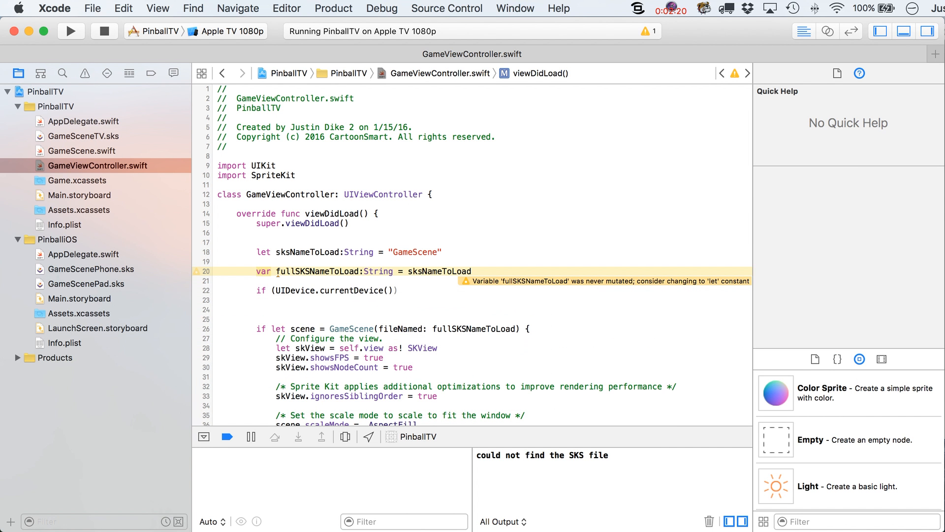
type(".userInterfaceIdiom ==")
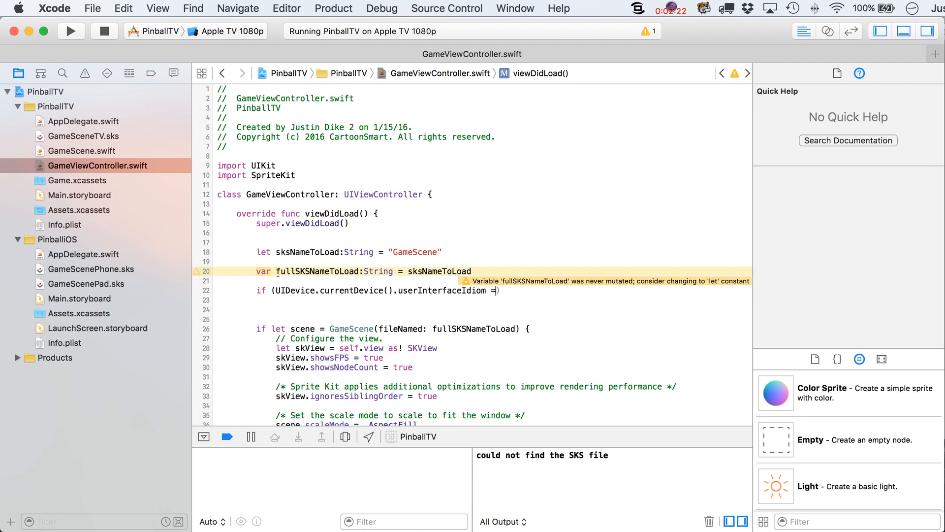
type("=")
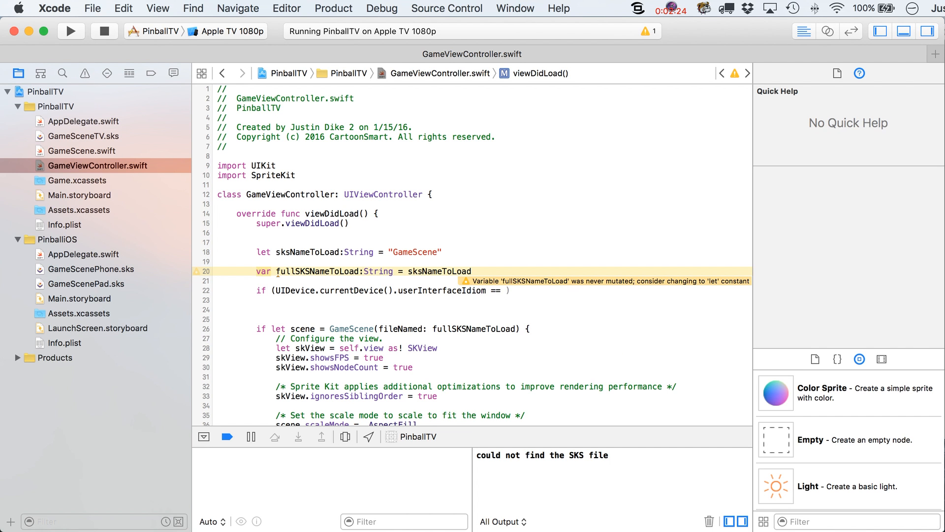
type(".Pad")
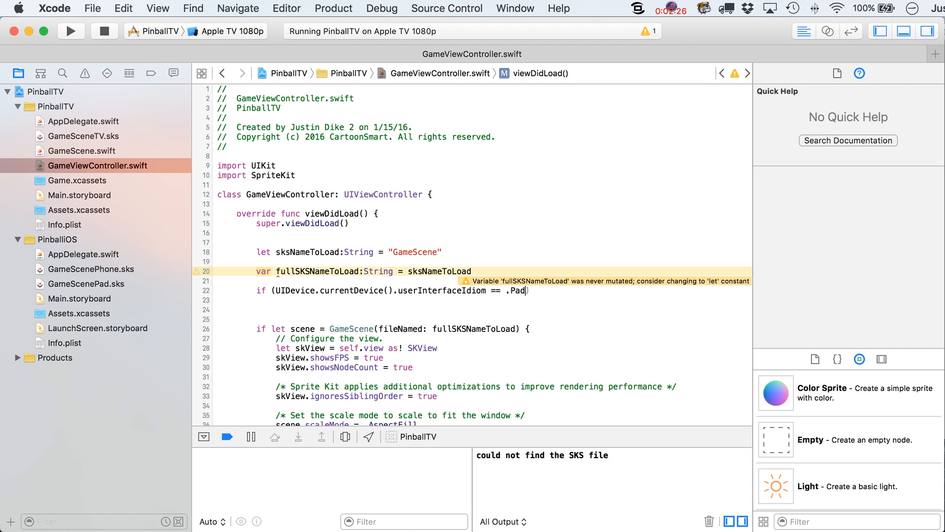
type("{")
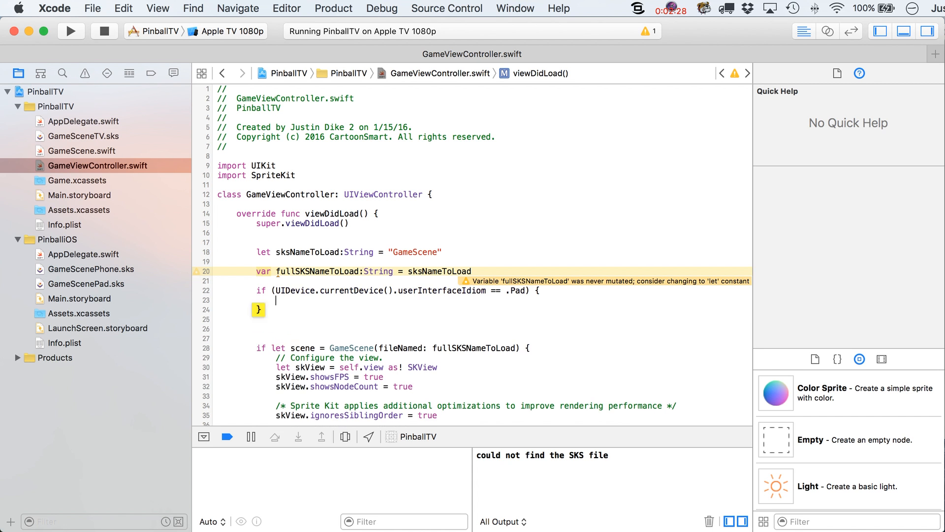
scroll("down", 3)
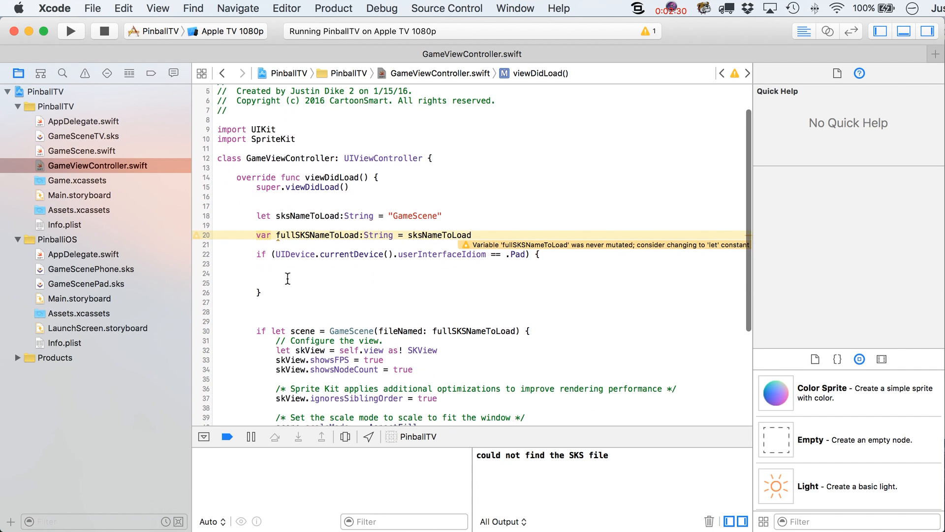
Inside it, try GameScene(fileNamed: sksNameToLoad + "Pad") and set fullSKSNameToLoad to sksNameToLoad + "Pad"
type("if")
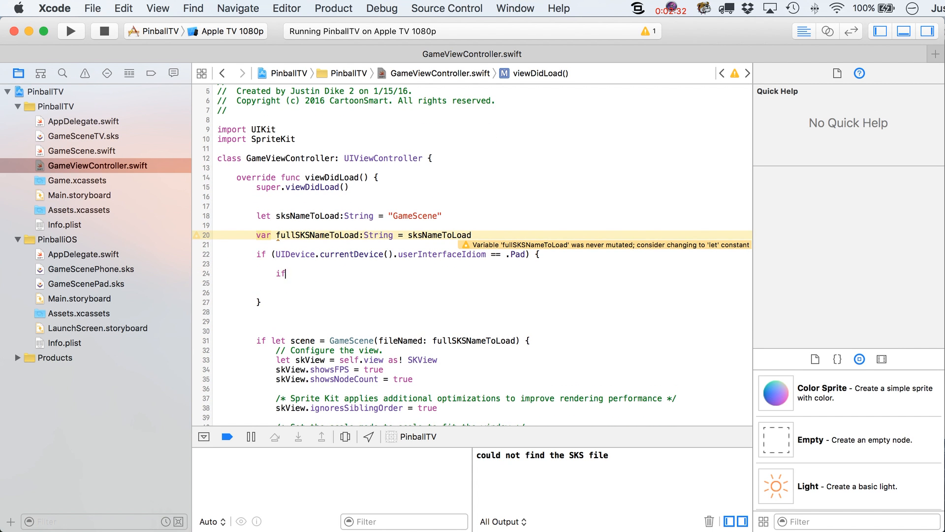
type("let")
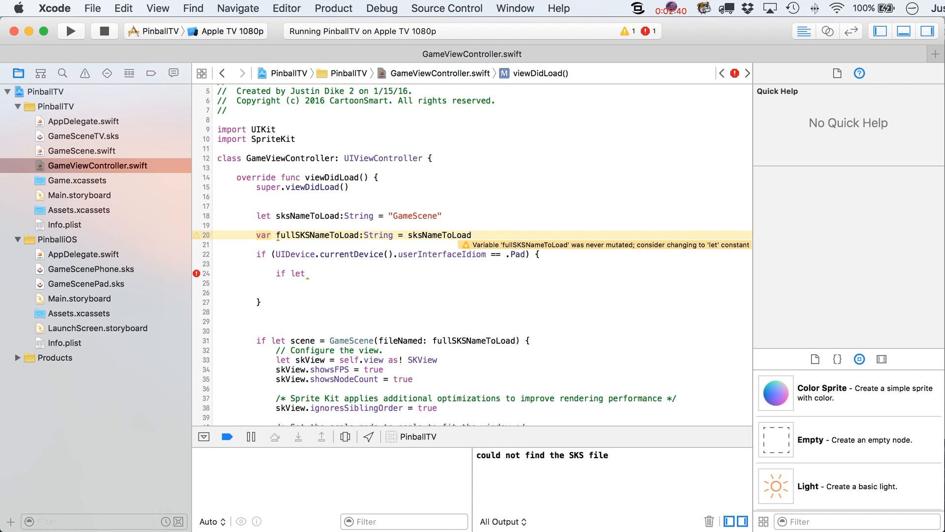
type("file")
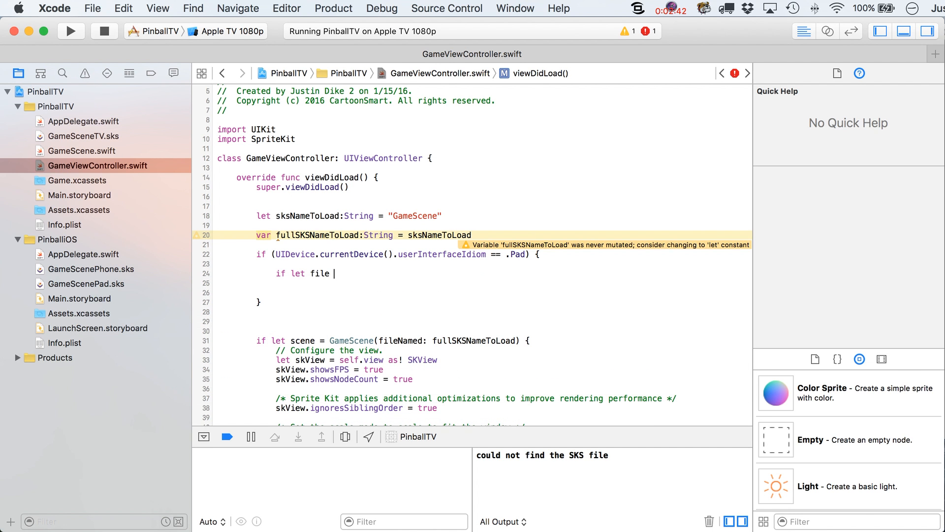
type("= GameScene(fileNamed: String")
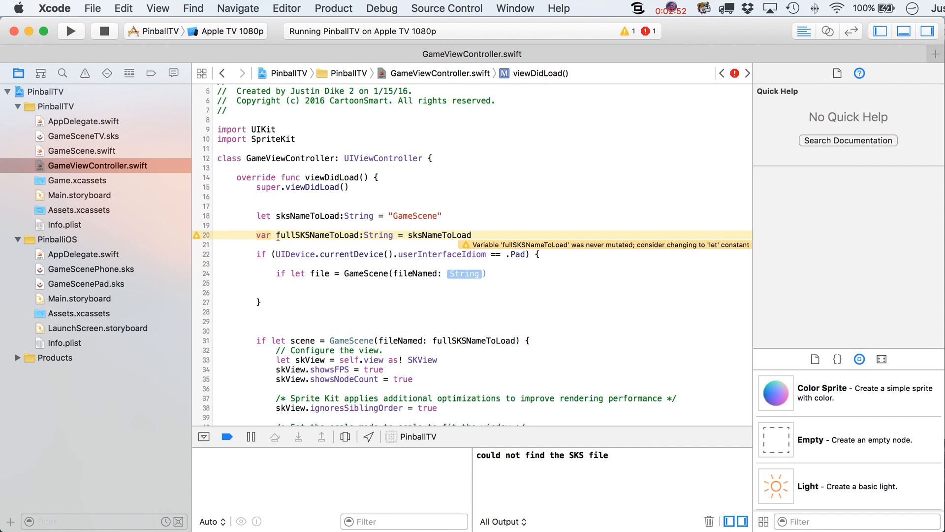
type("sksNameToLoad")
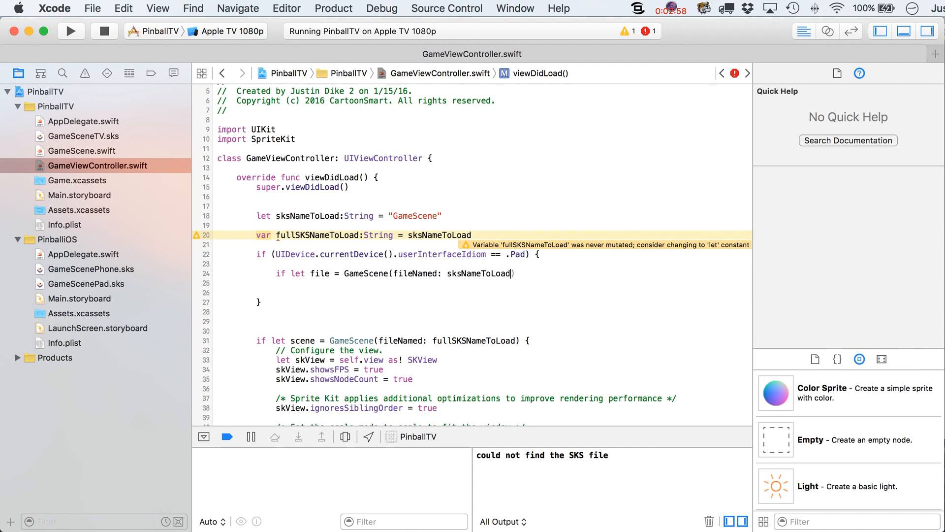
type("+ \"\"")
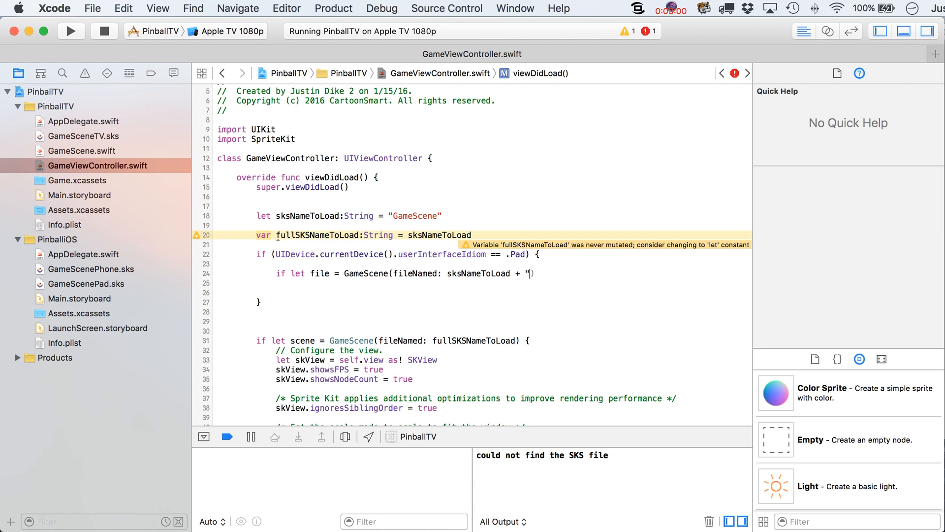
type("Pad\")")
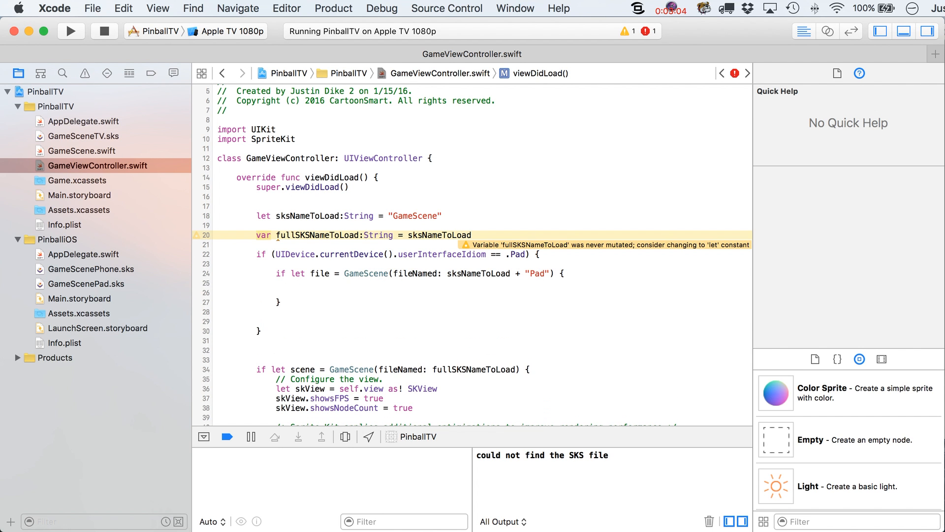
type("fullSKSNameToLoad =")
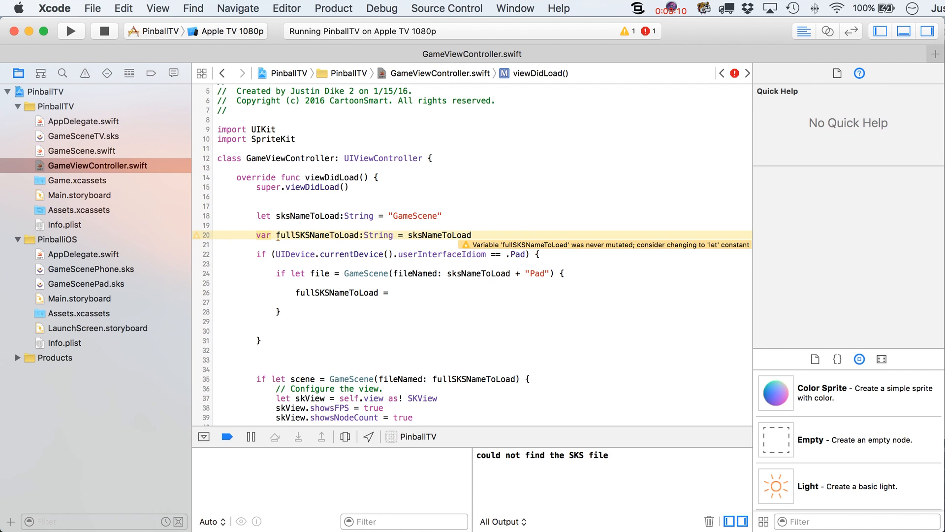
type("sksNameToLoad")
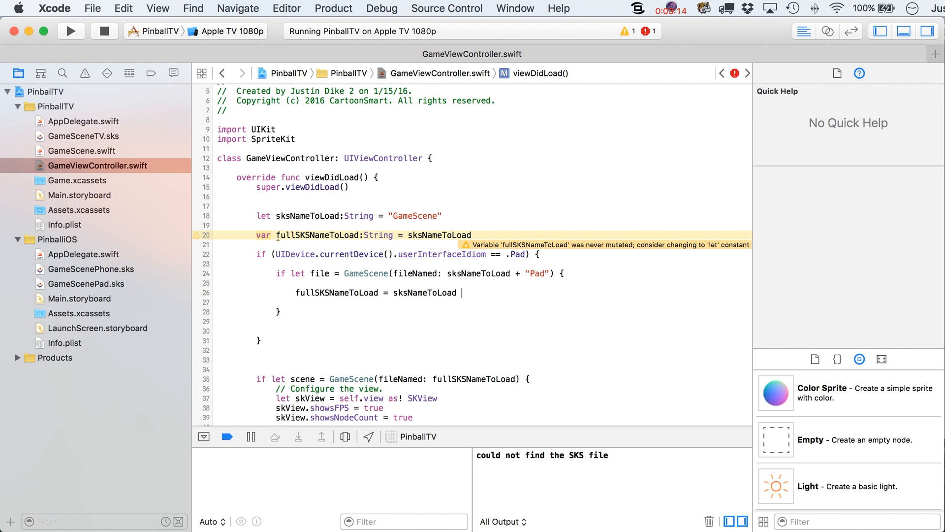
type("+ \"Pad\"")
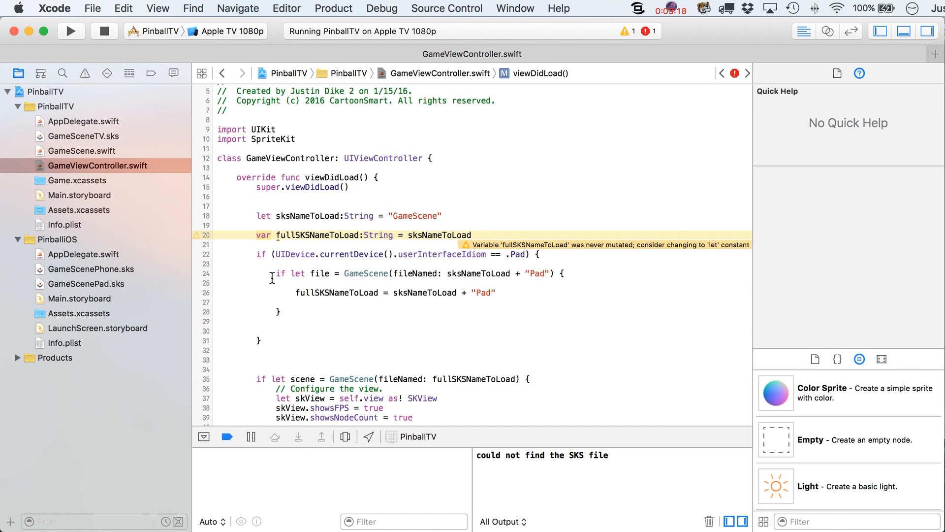
Replace the unused 'file' constant on line 24 with '_' via Fix-it
scroll("down", 3)
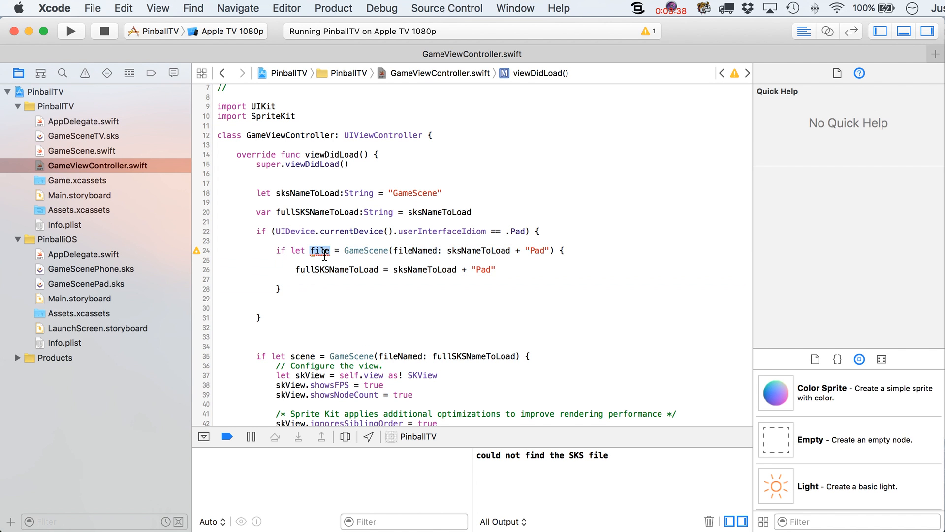
left_click(319, 251)
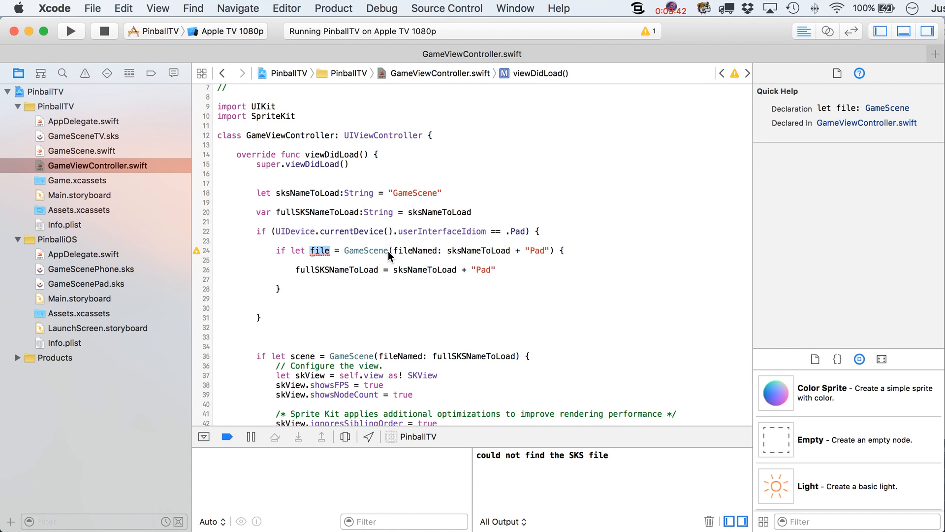
left_click(365, 250)
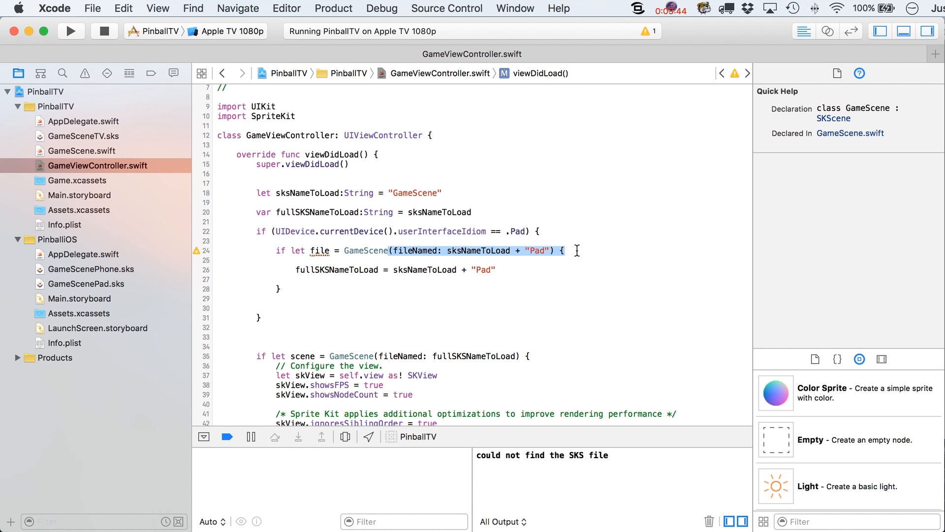
mouse_move(198, 256)
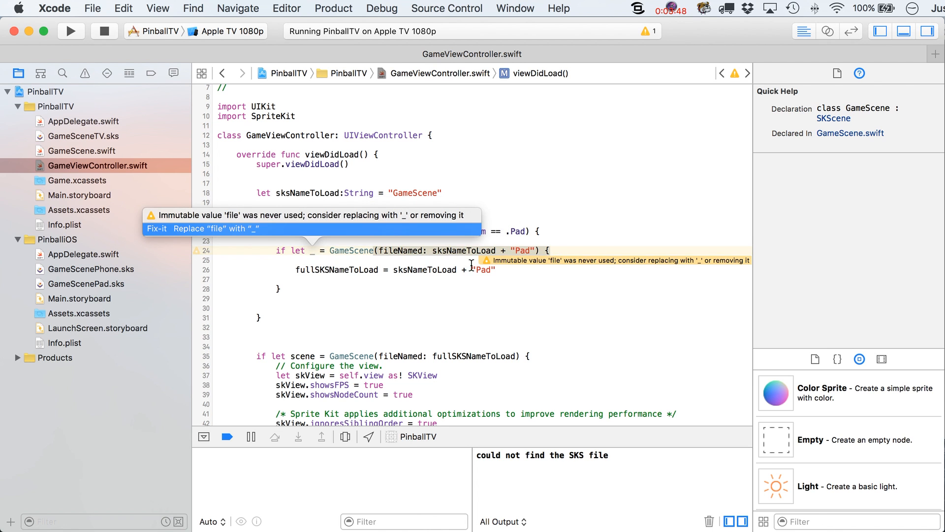
mouse_move(307, 218)
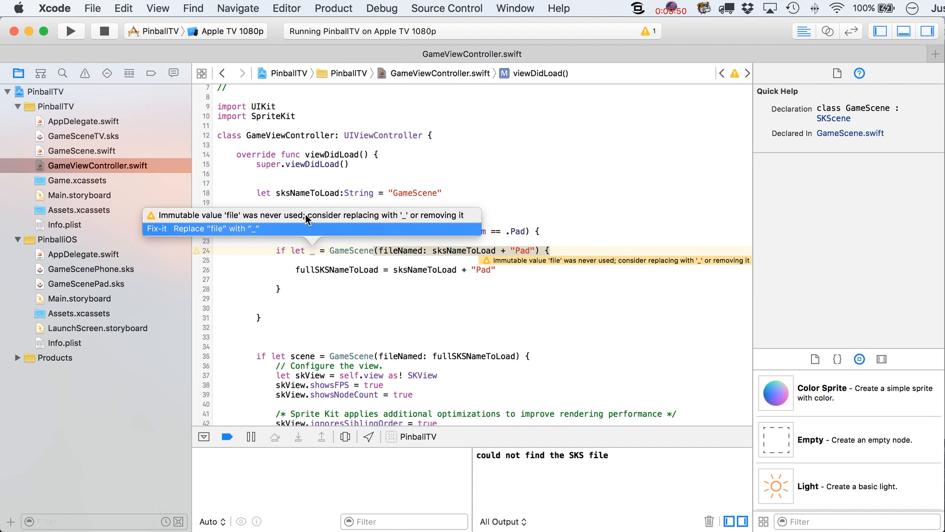
mouse_move(406, 229)
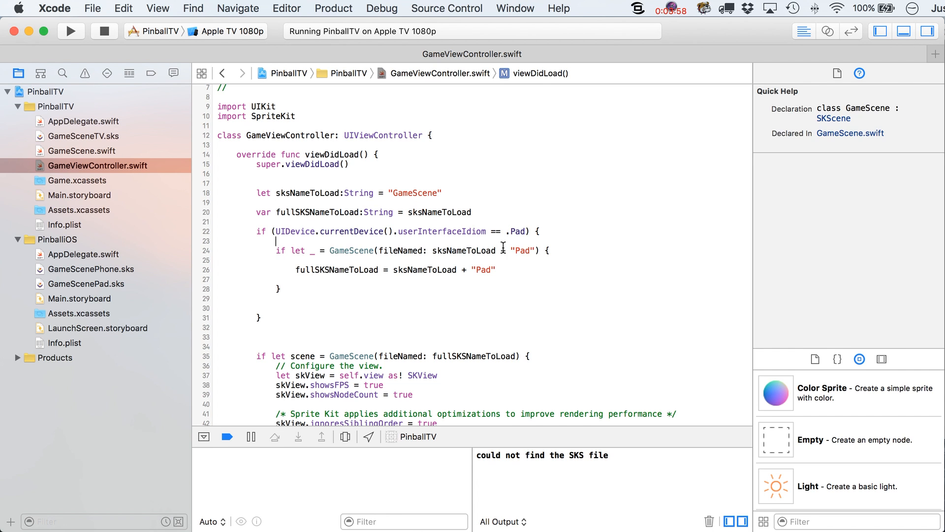
left_click(309, 250)
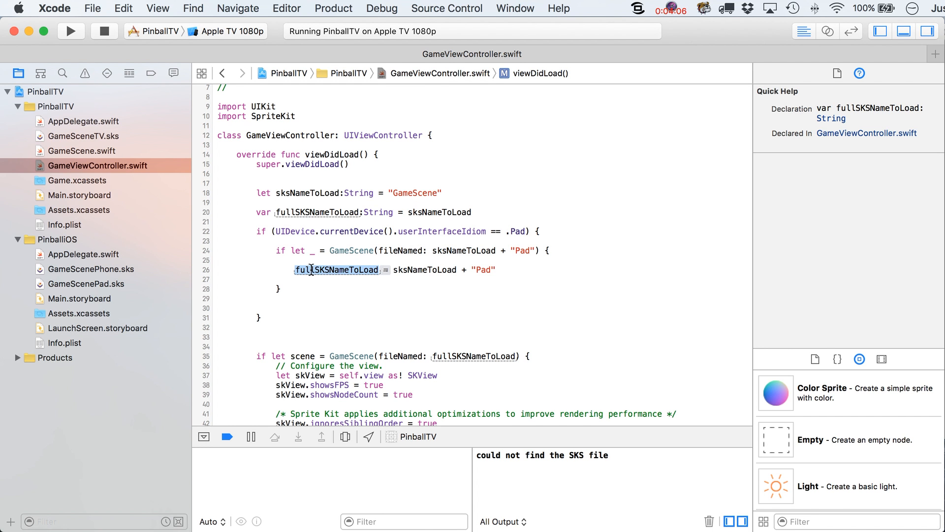
mouse_move(330, 275)
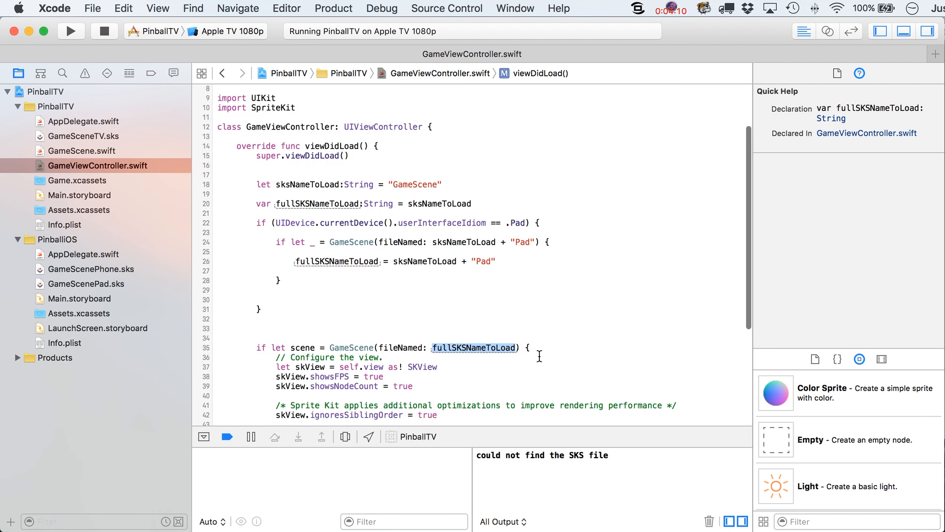
scroll("down", 3)
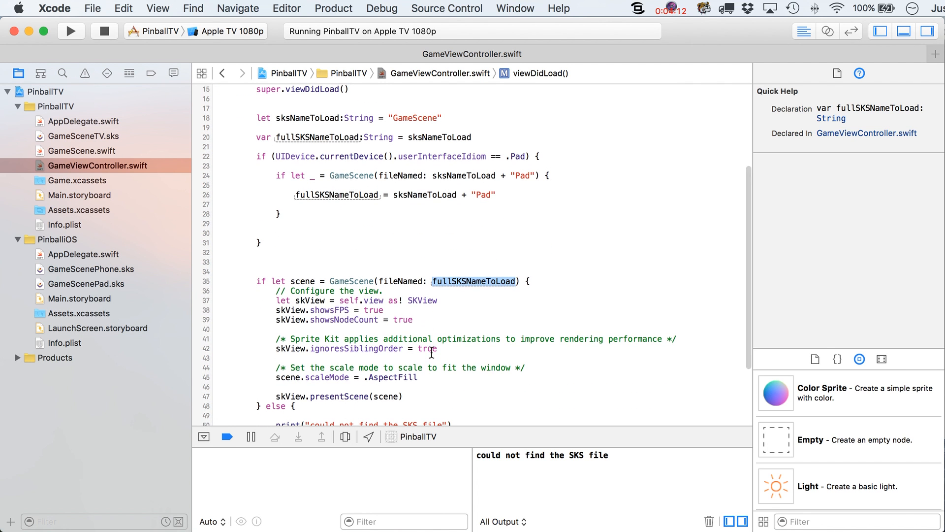
mouse_move(316, 265)
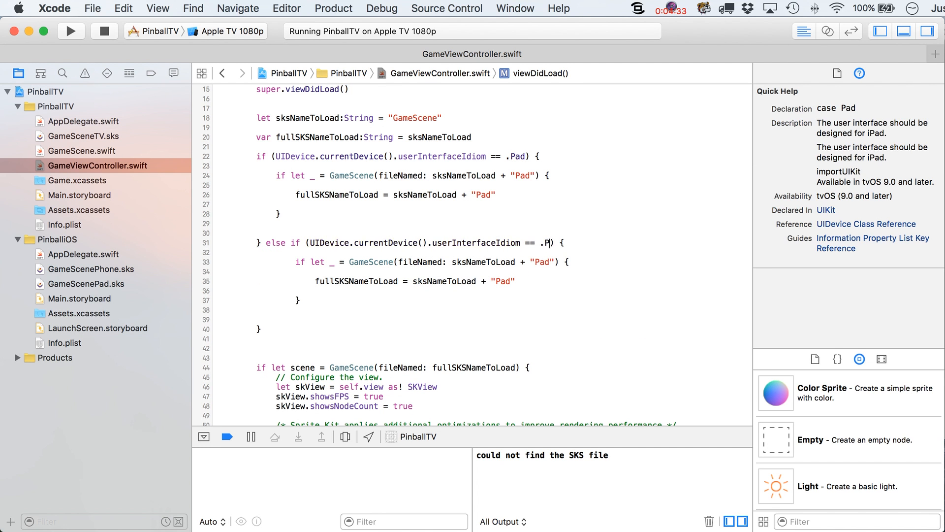
Finish the .Phone branch with the "Phone" suffix and scroll past the device checks
type("hone")
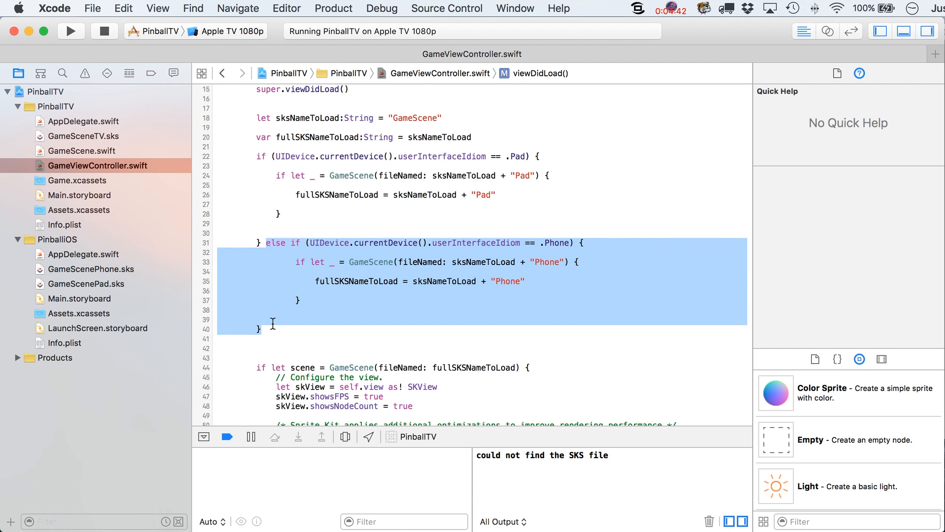
left_click(263, 330)
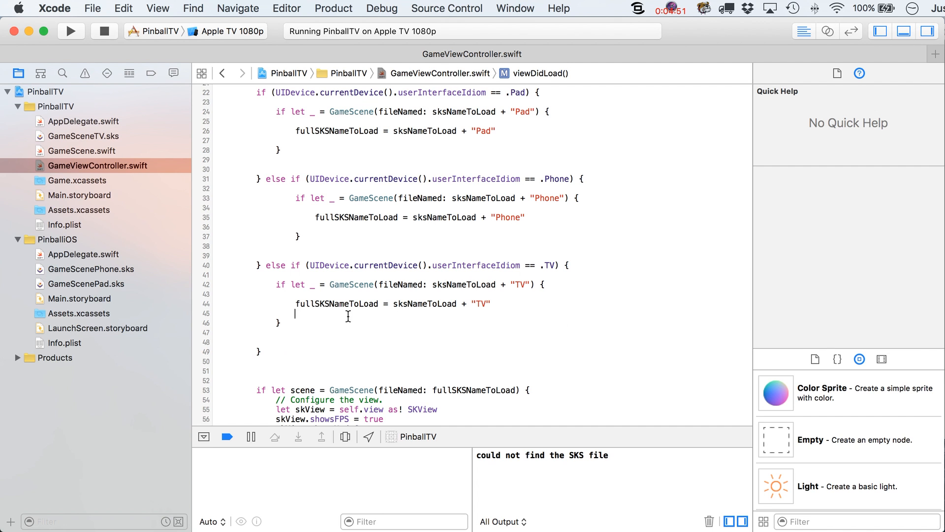
mouse_move(447, 295)
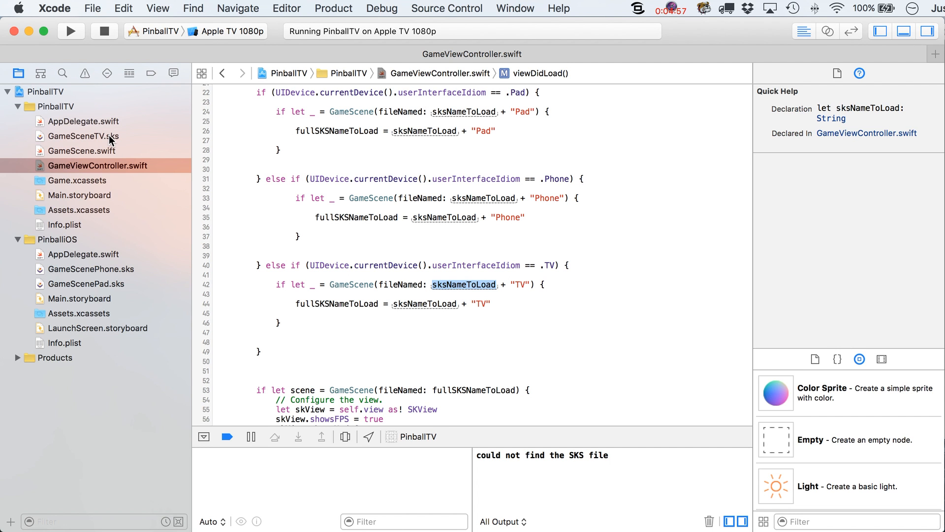
mouse_move(130, 145)
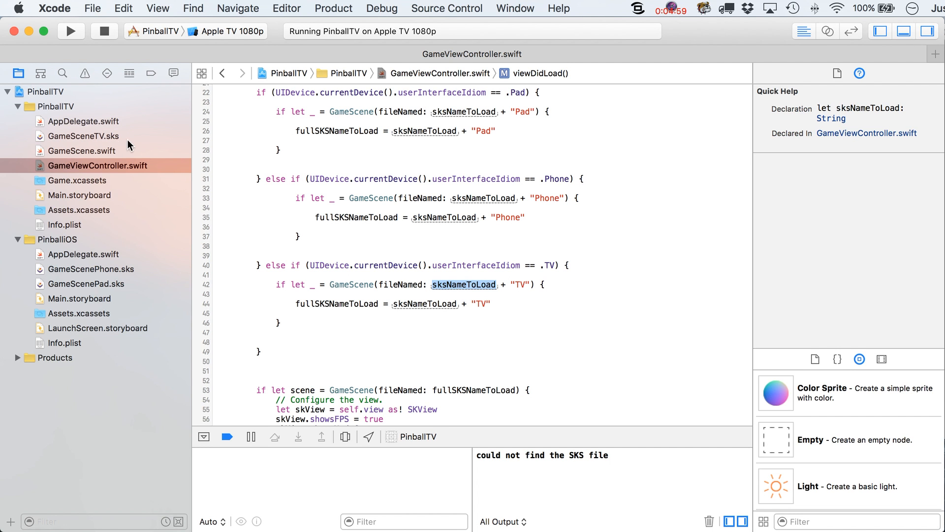
mouse_move(277, 207)
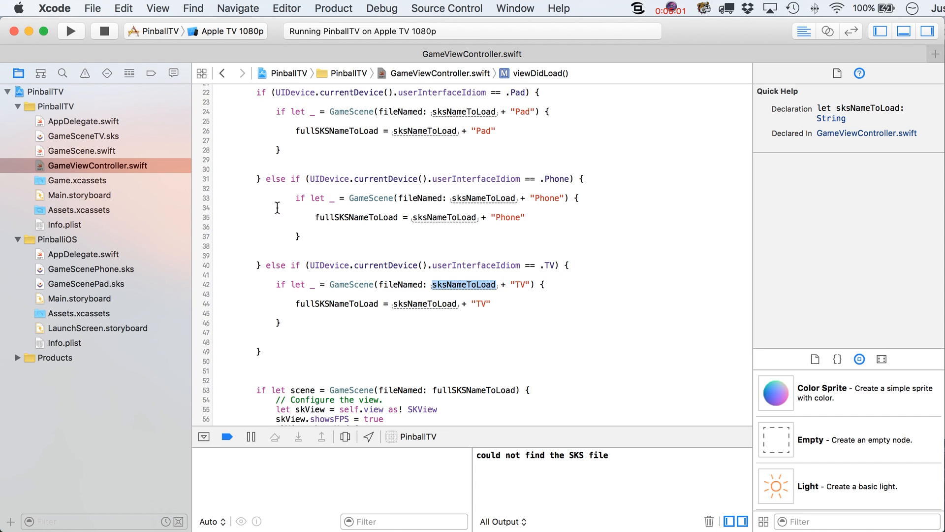
scroll("down", 3)
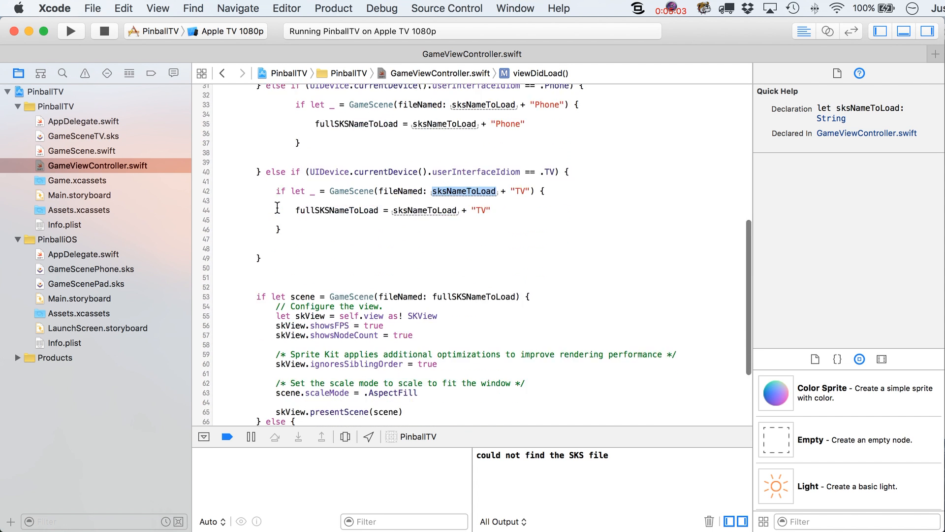
Add skView.showsPhysics = true below showsNodeCount using code completion
scroll("down", 3)
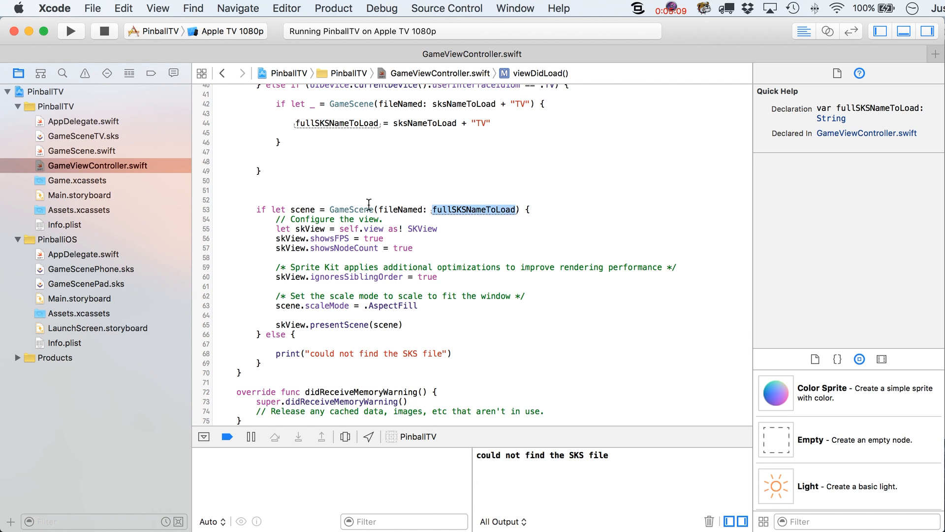
mouse_move(316, 225)
type("skView.")
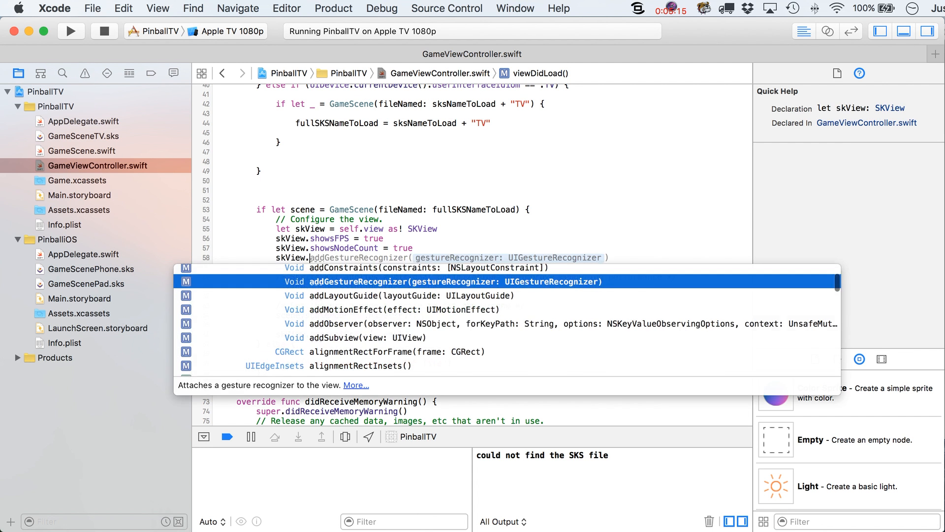
type("showsPhysics =")
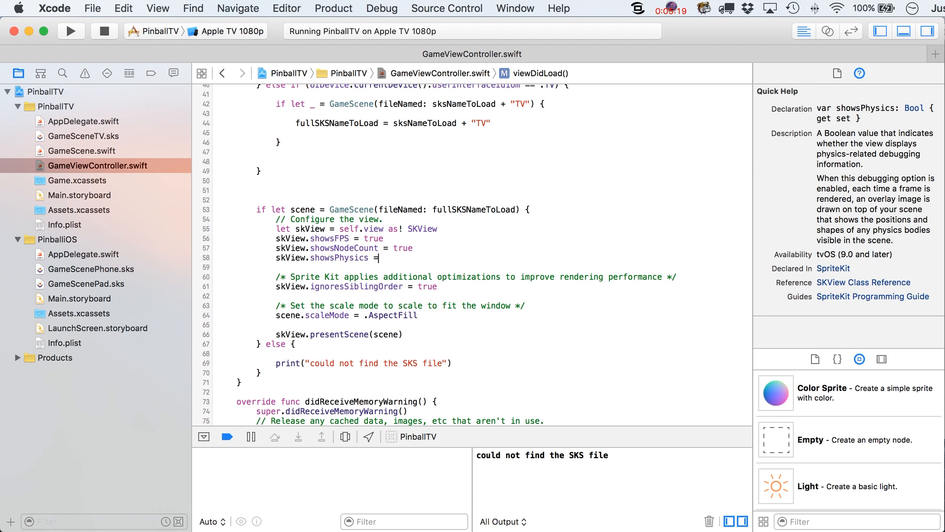
type("true")
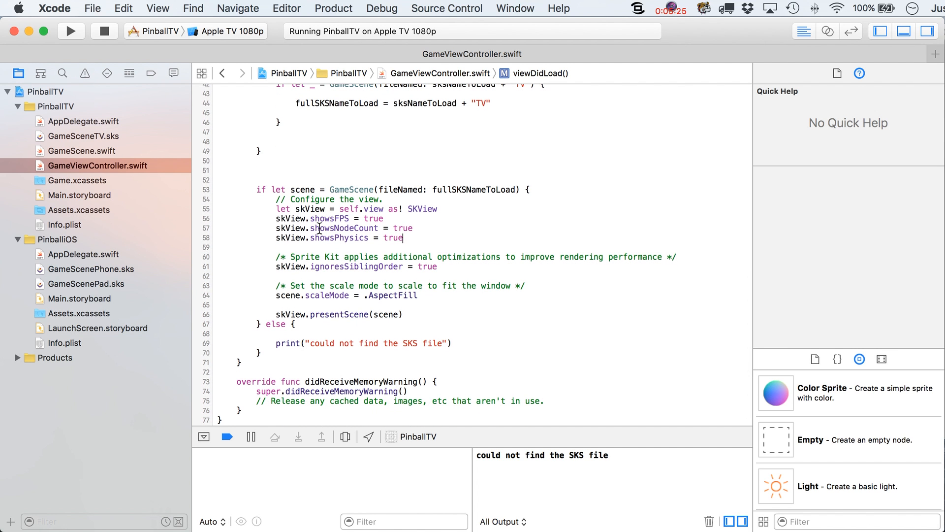
mouse_move(133, 137)
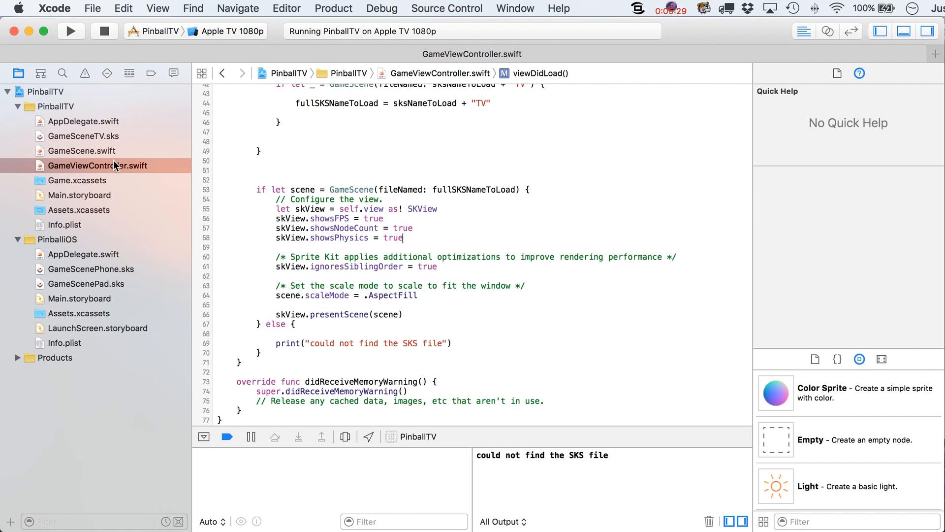
left_click(83, 136)
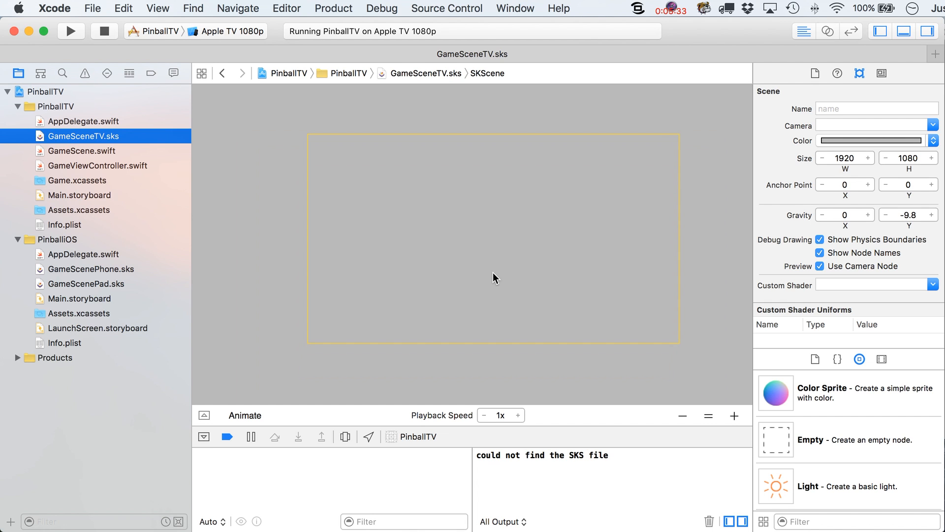
mouse_move(671, 268)
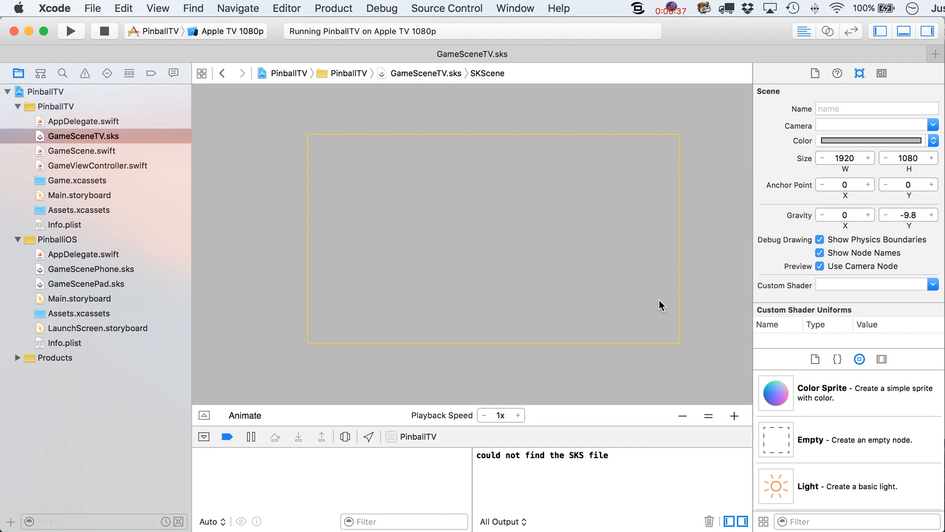
Set the GameSceneTV.sks background colour to red-orange
left_click(871, 140)
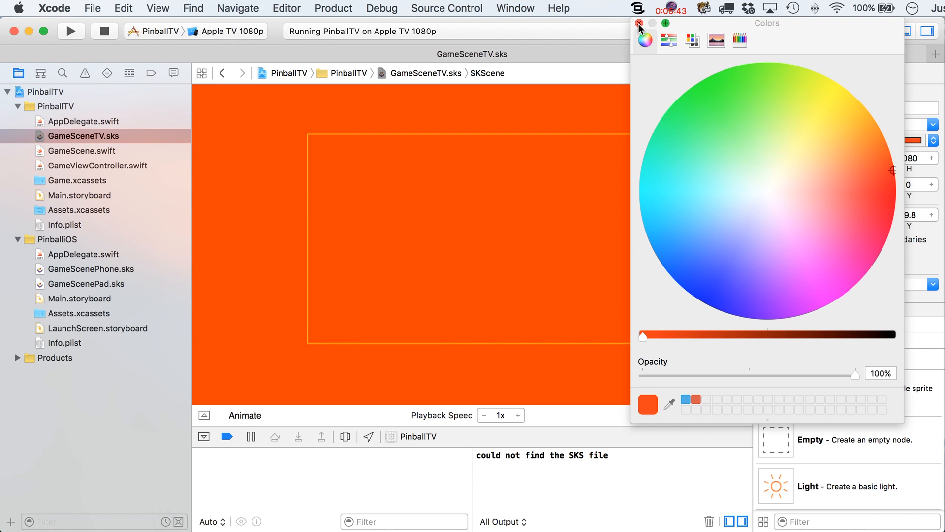
left_click(639, 24)
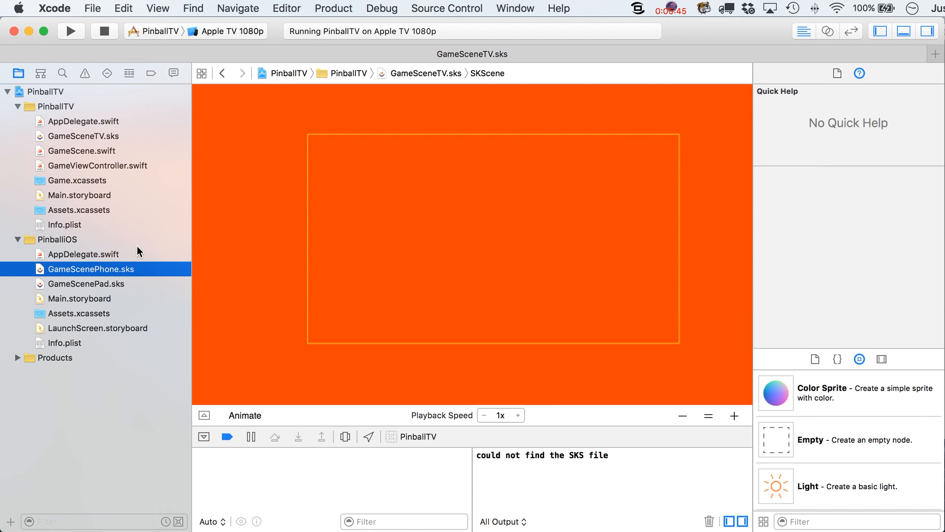
left_click(89, 269)
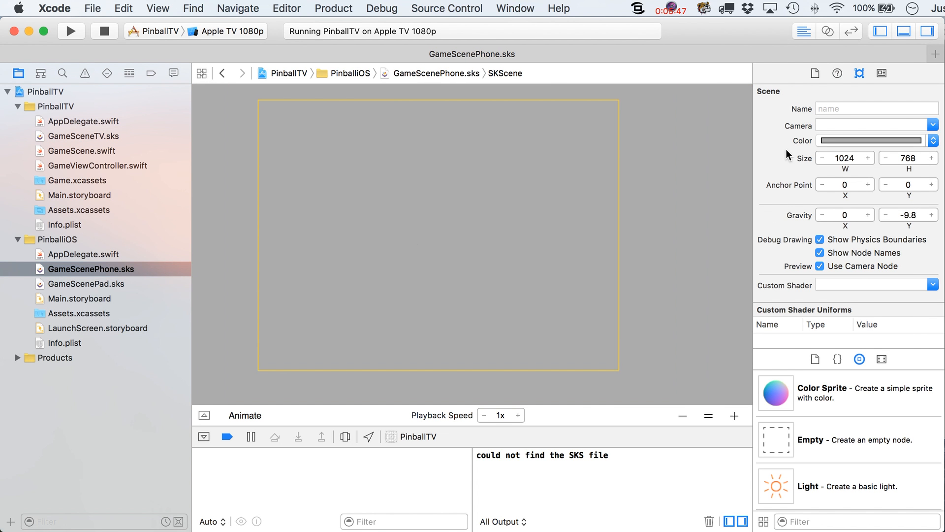
Give GameScenePhone.sks a light blue background and a 1080 × 1920 size
left_click(870, 140)
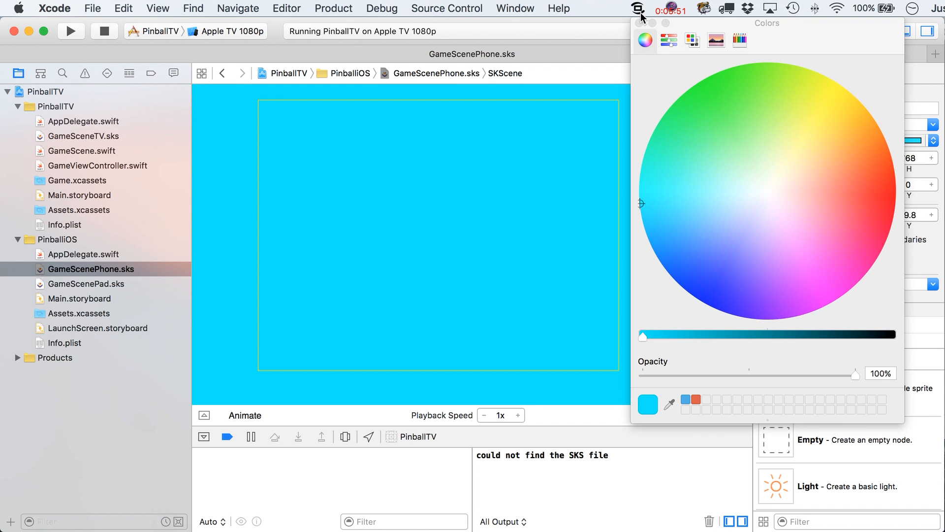
left_click(639, 23)
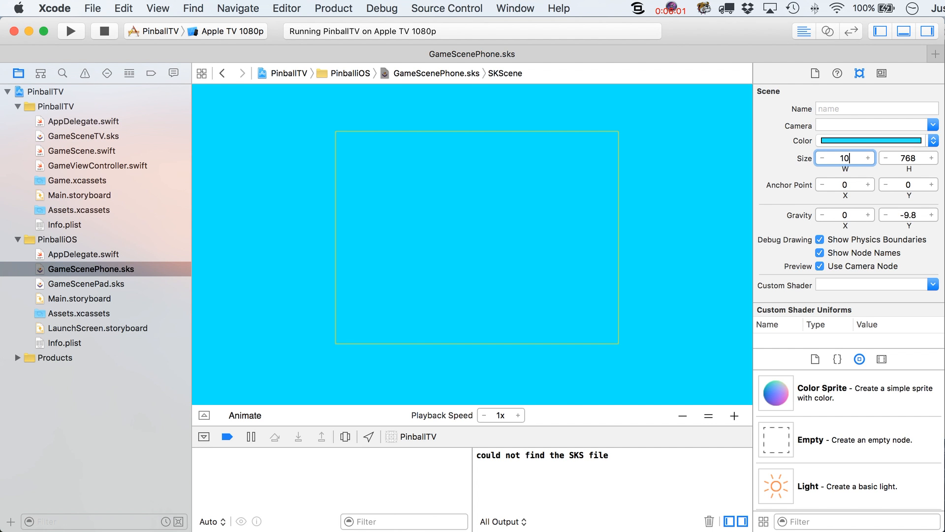
type("1080")
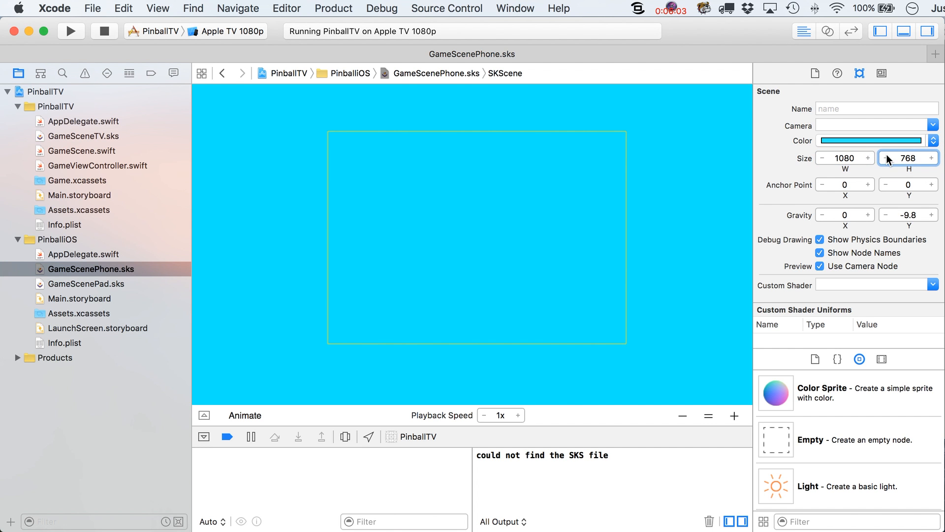
triple_click(908, 158)
type("1920")
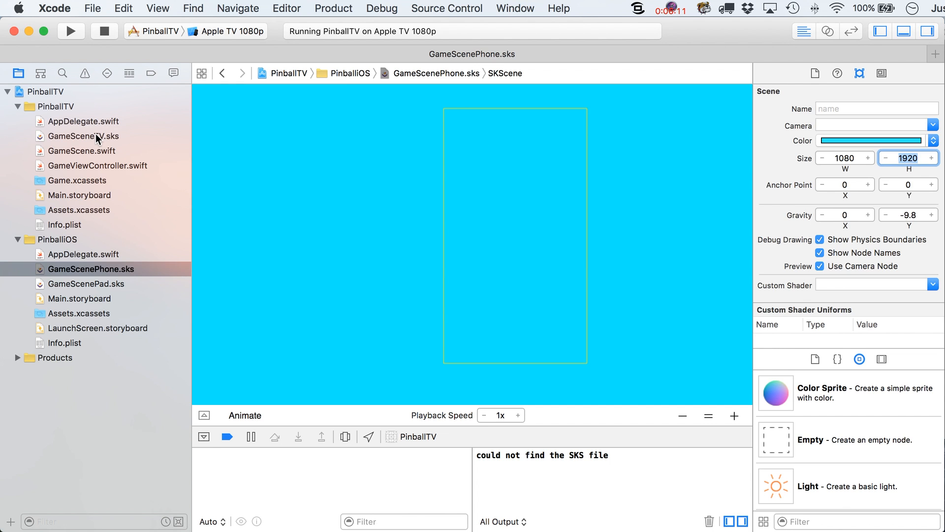
Compare the iPhone scene against the TV scene, then return to it
left_click(84, 136)
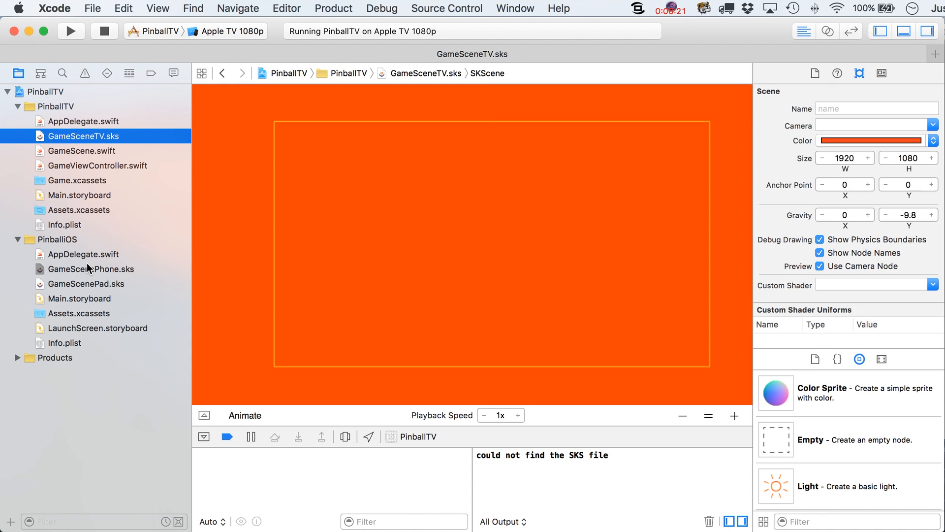
left_click(92, 269)
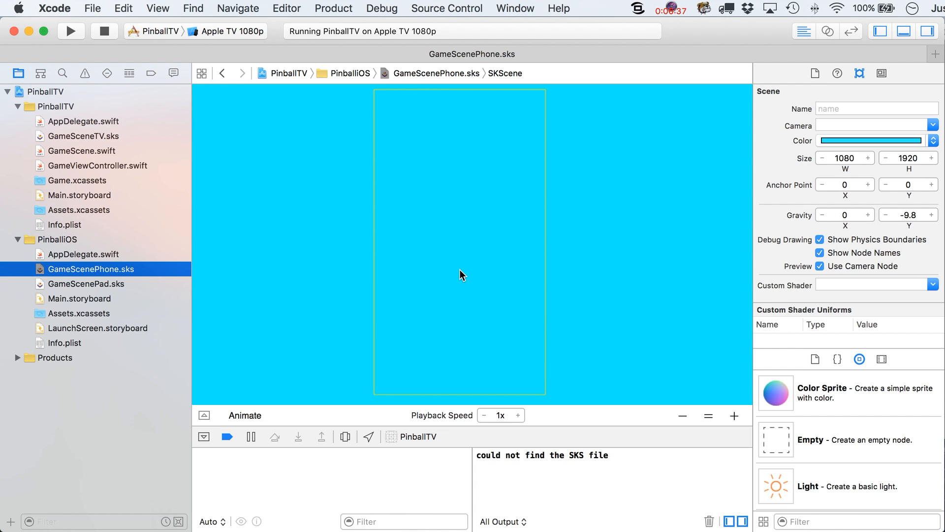
mouse_move(539, 143)
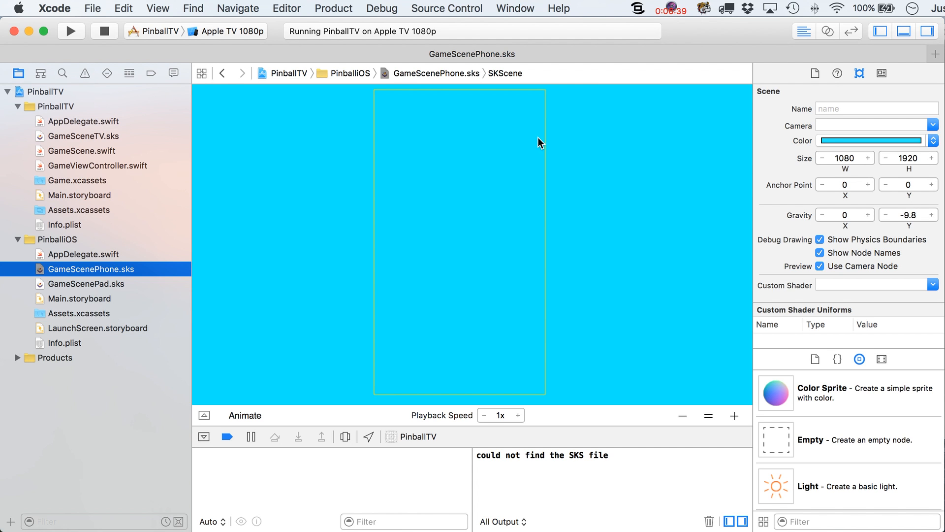
mouse_move(384, 102)
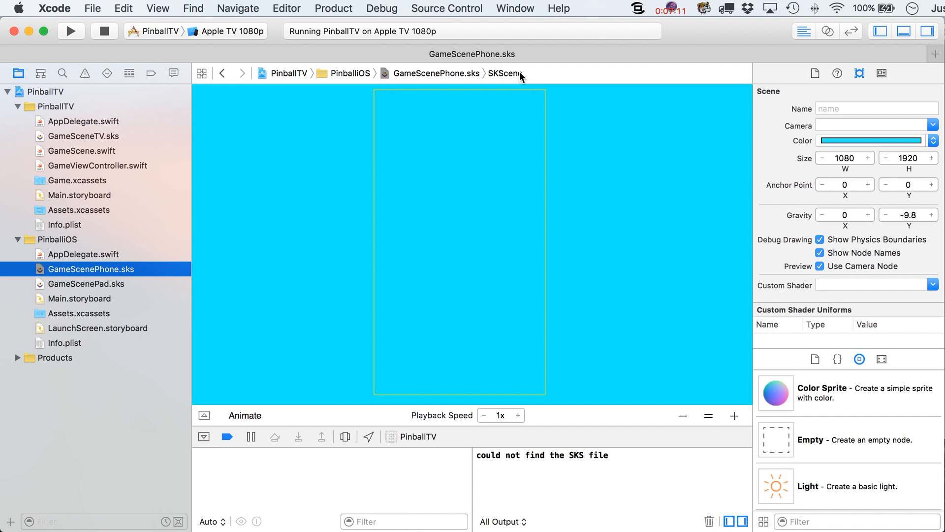
mouse_move(536, 85)
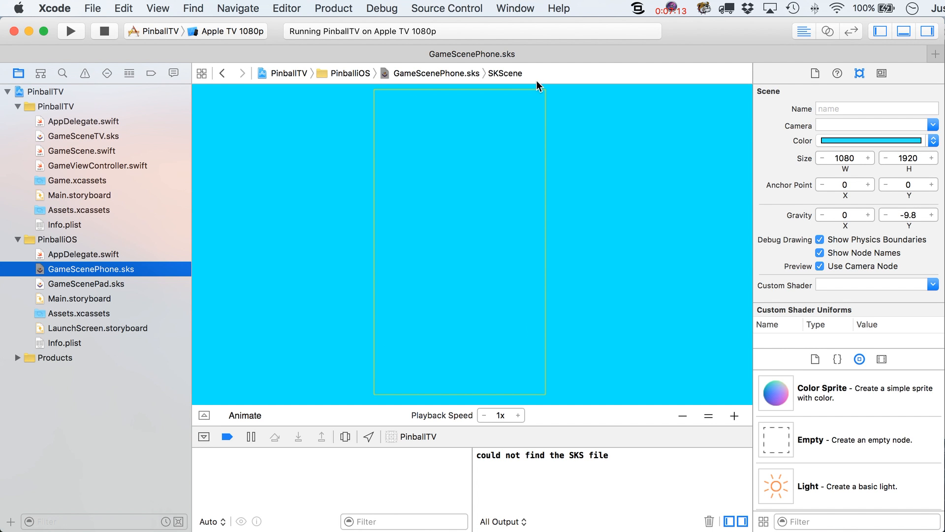
mouse_move(414, 89)
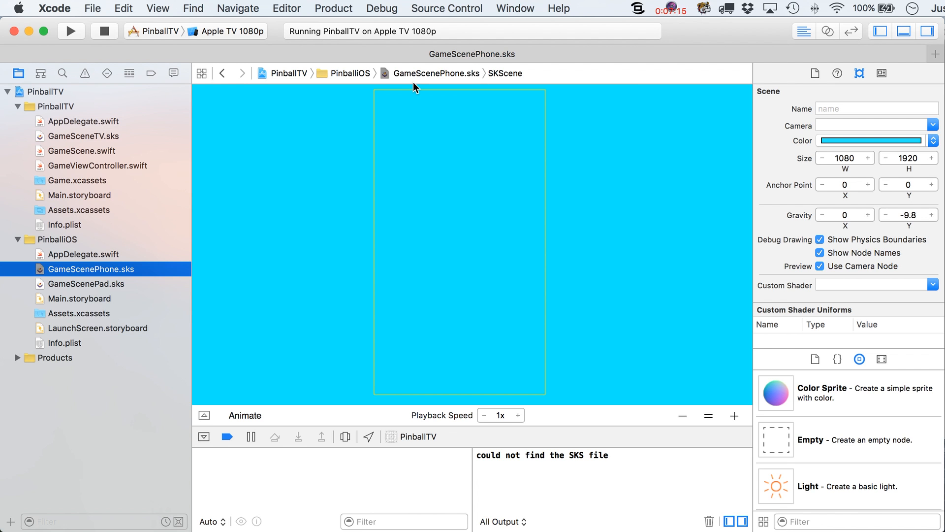
mouse_move(383, 121)
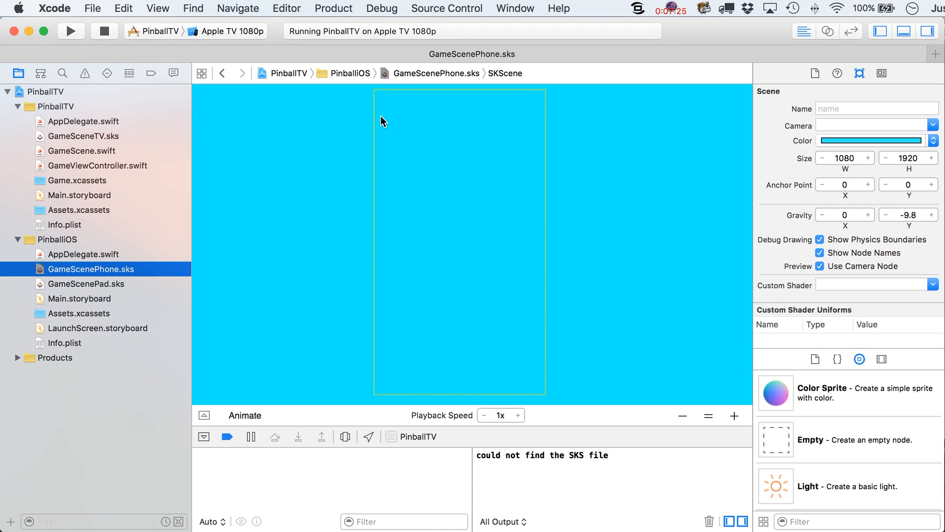
mouse_move(492, 374)
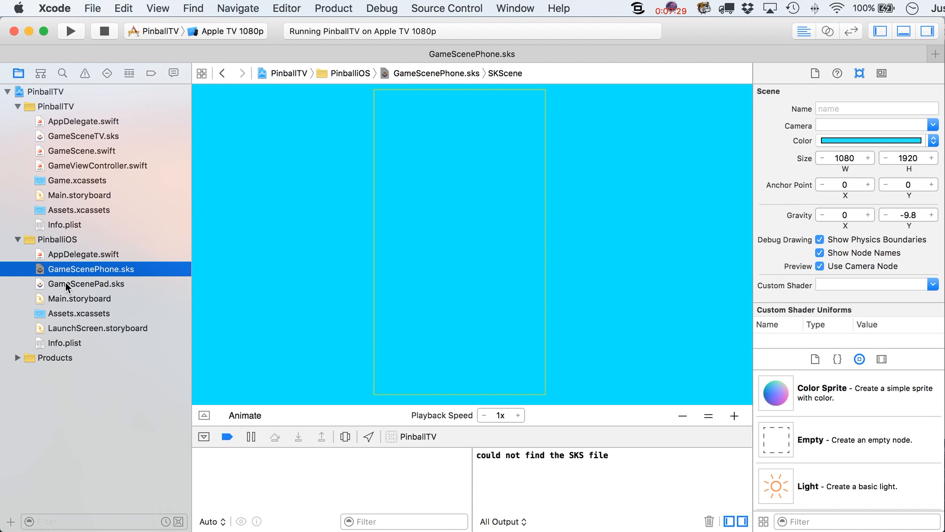
mouse_move(491, 389)
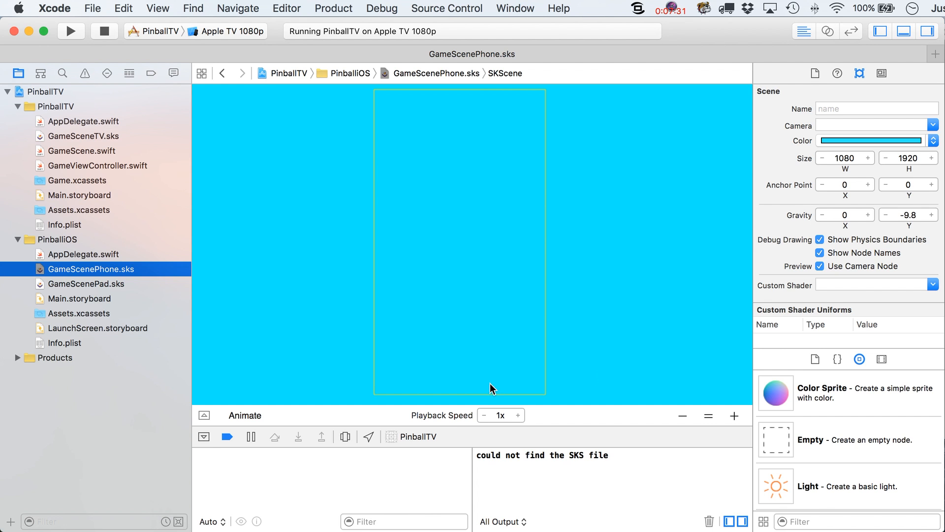
mouse_move(465, 365)
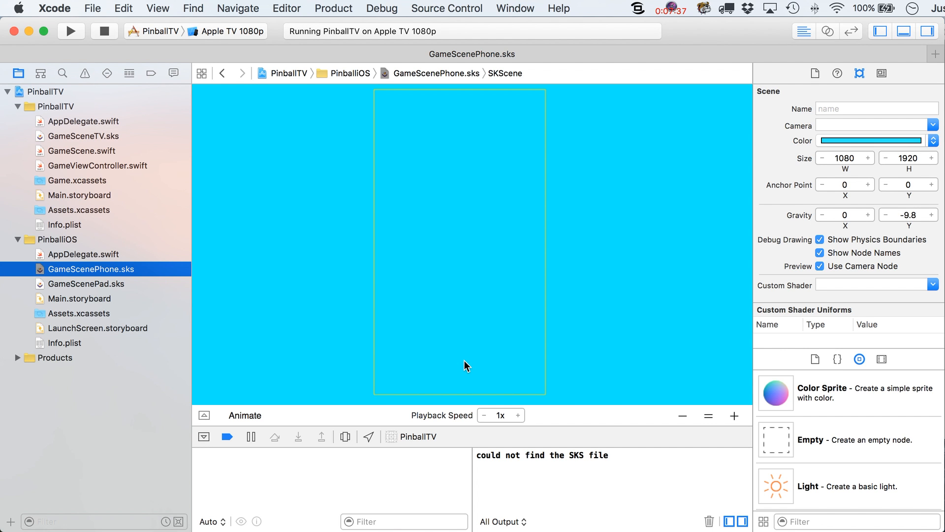
mouse_move(842, 169)
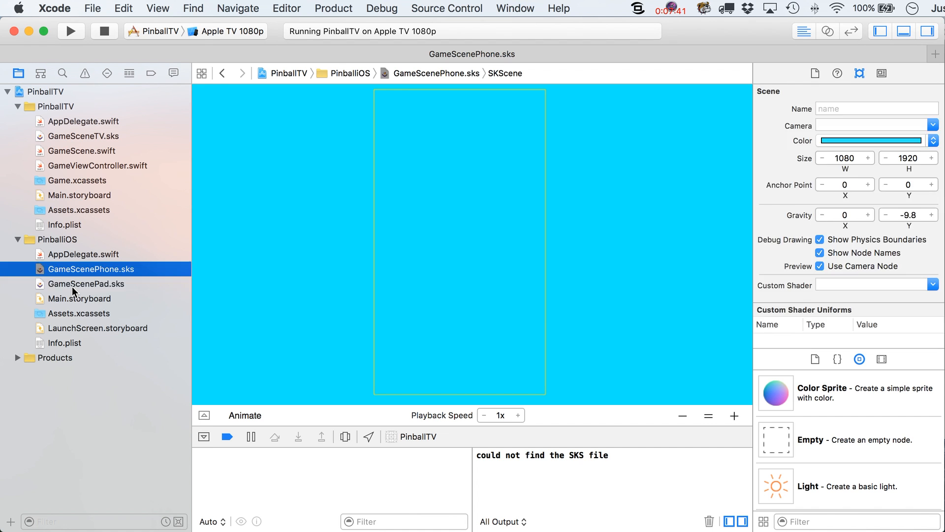
left_click(85, 284)
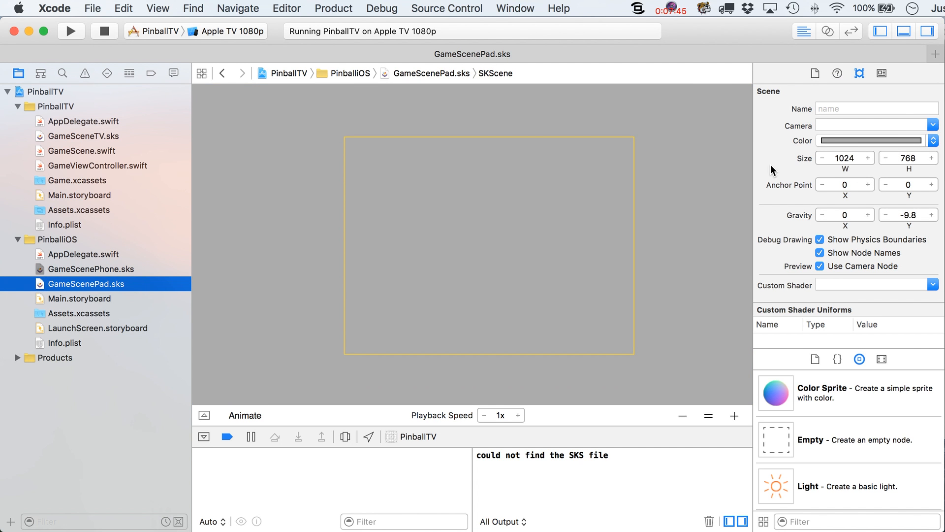
Set GameScenePad.sks to a yellow background with width 1536 and height 2048
left_click(871, 140)
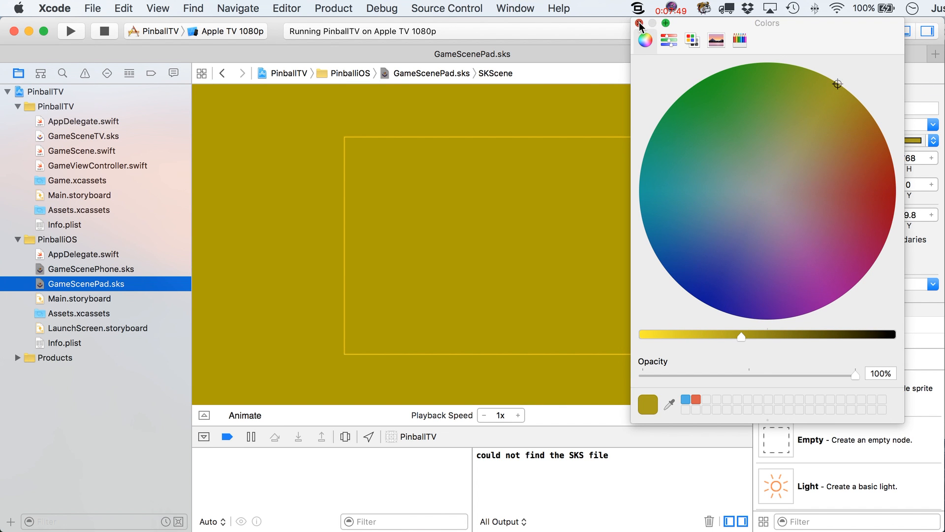
left_click(640, 23)
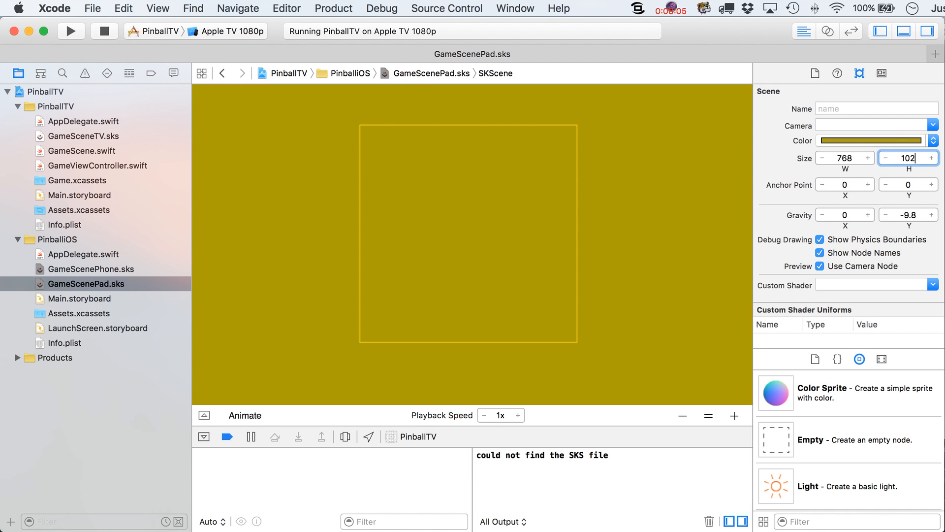
type("1024")
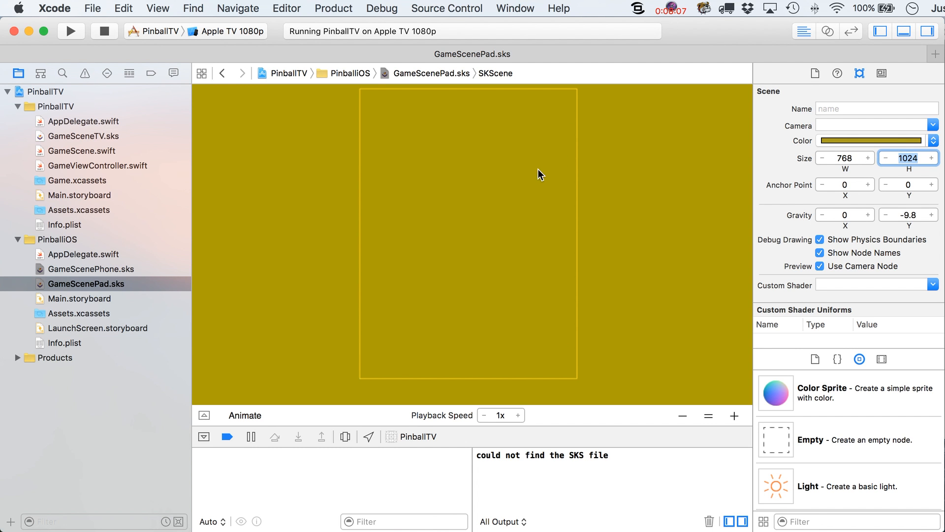
mouse_move(553, 135)
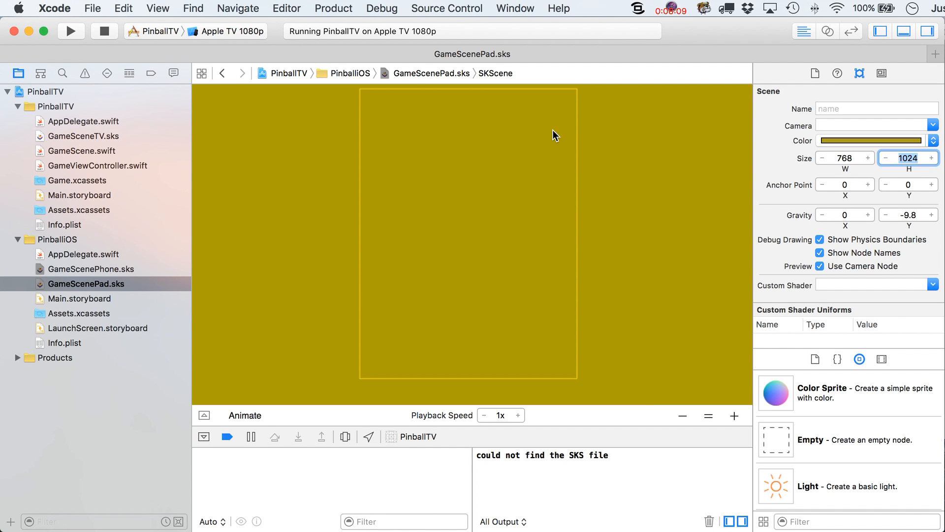
left_click(845, 158)
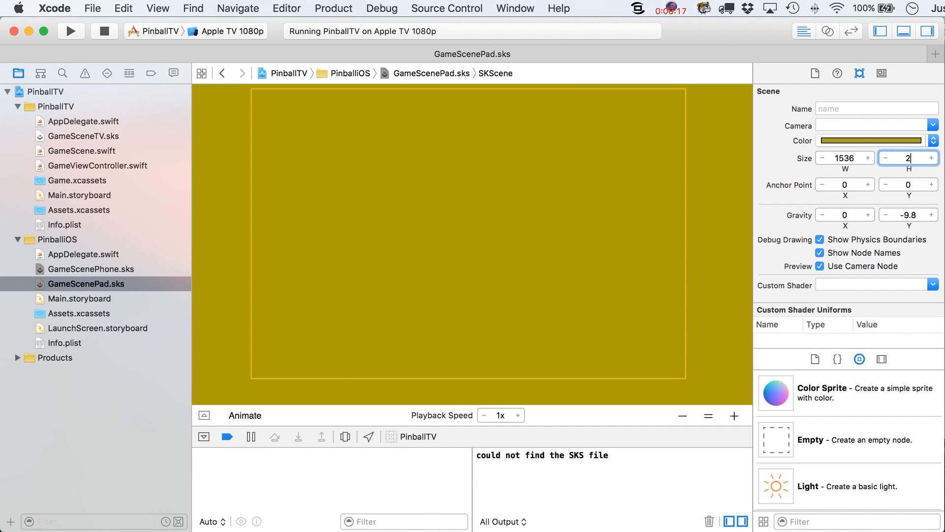
type("2048")
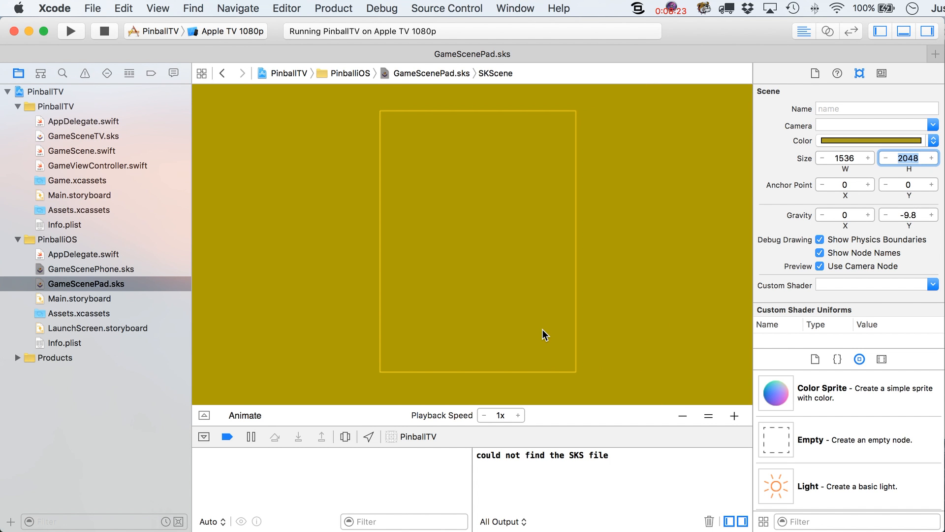
mouse_move(409, 92)
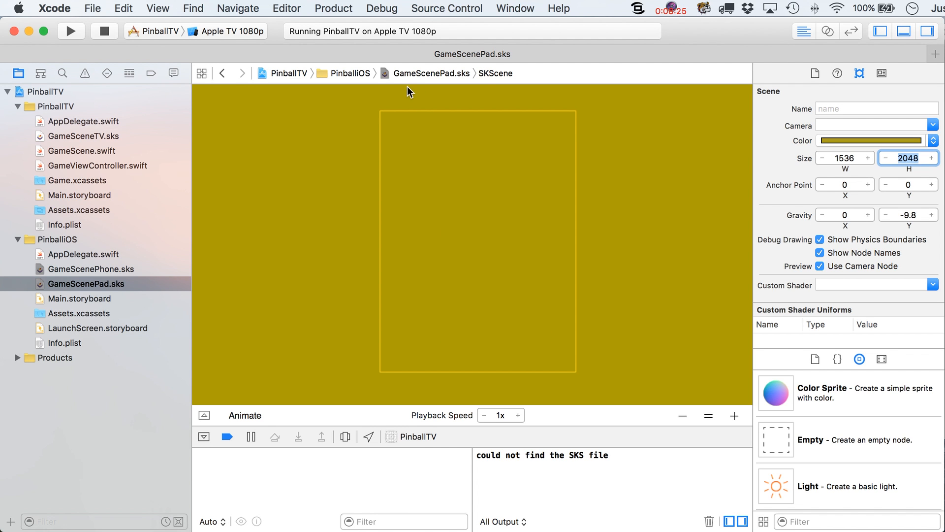
mouse_move(358, 96)
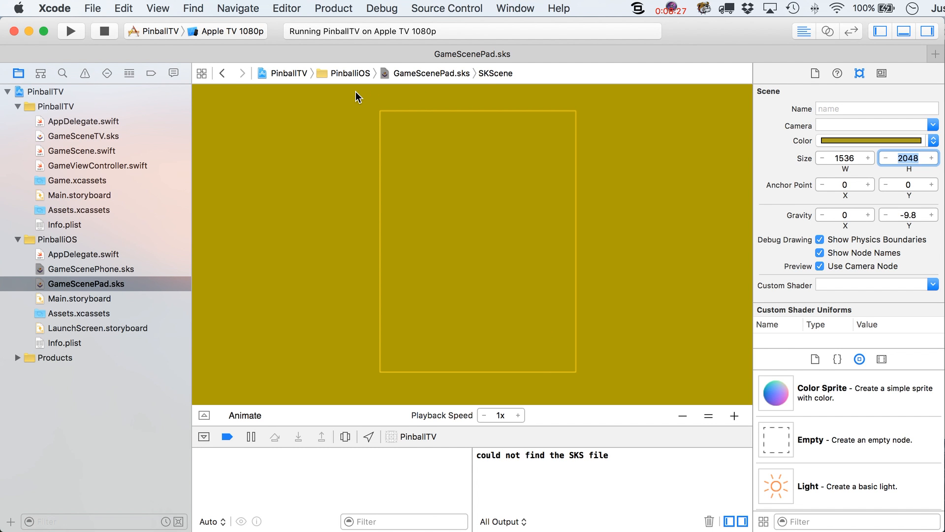
mouse_move(538, 374)
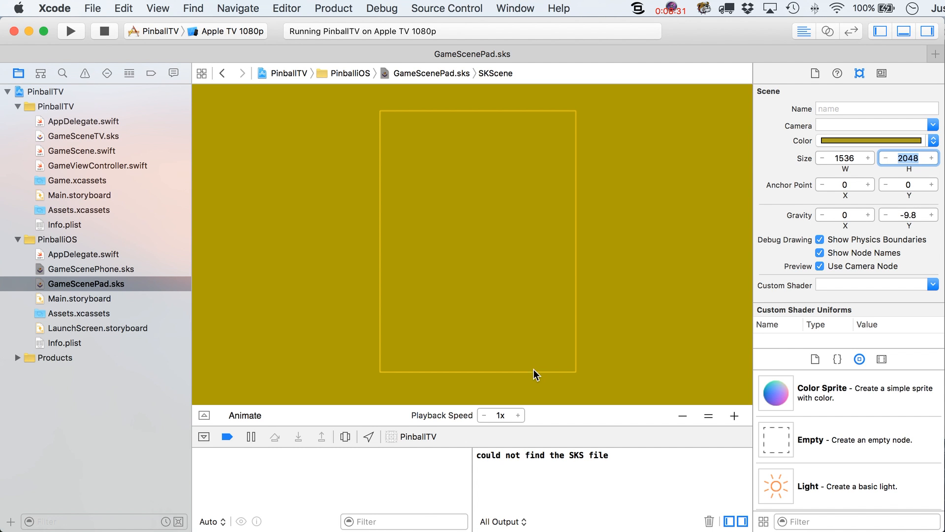
mouse_move(152, 239)
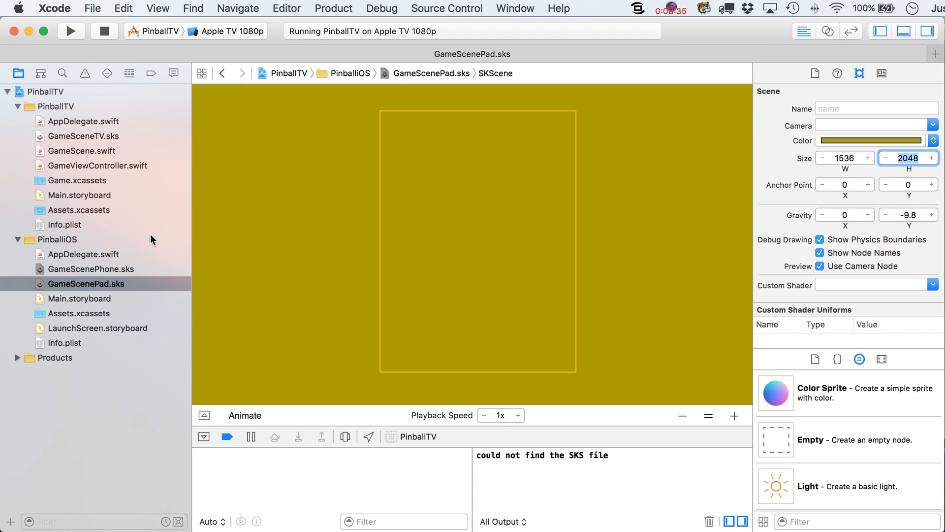
mouse_move(115, 151)
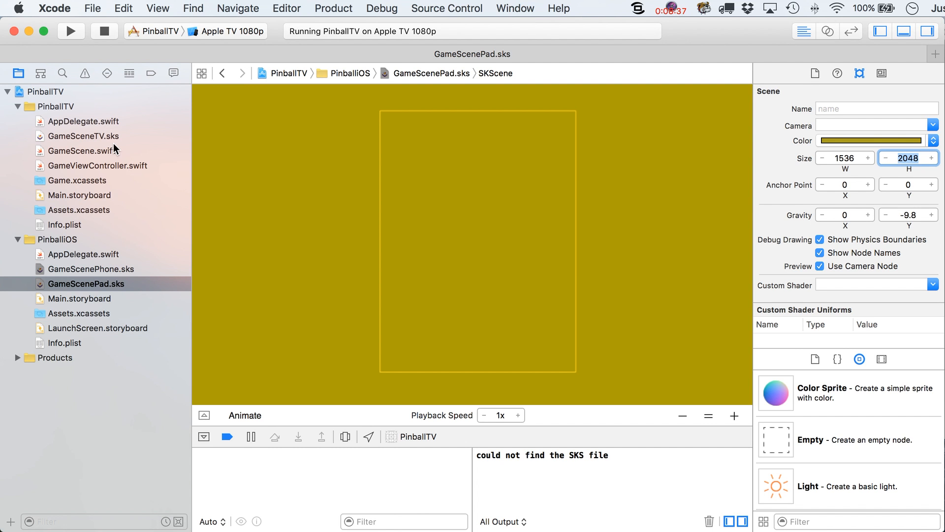
mouse_move(116, 140)
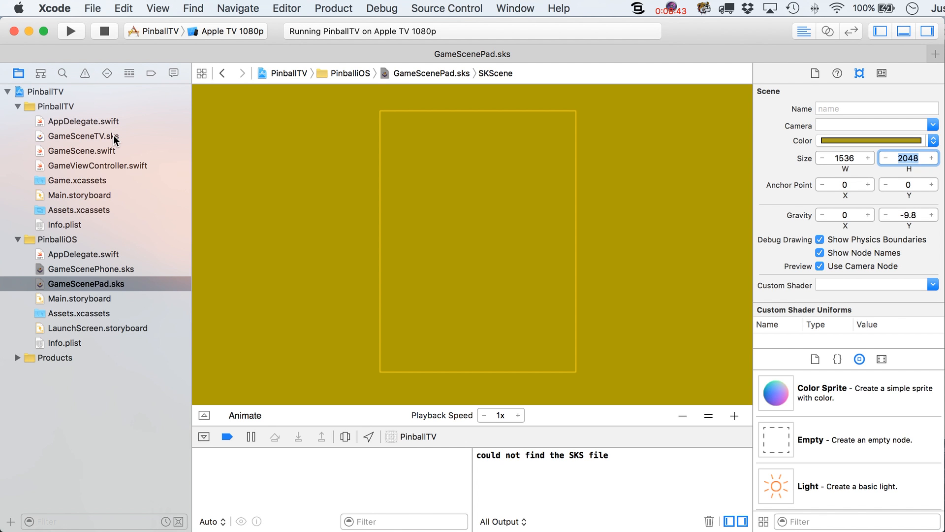
mouse_move(419, 106)
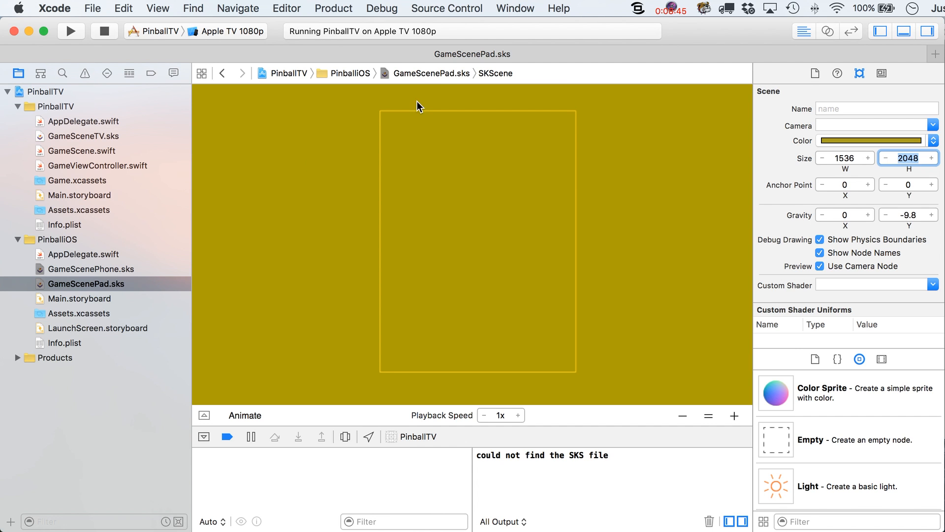
mouse_move(408, 341)
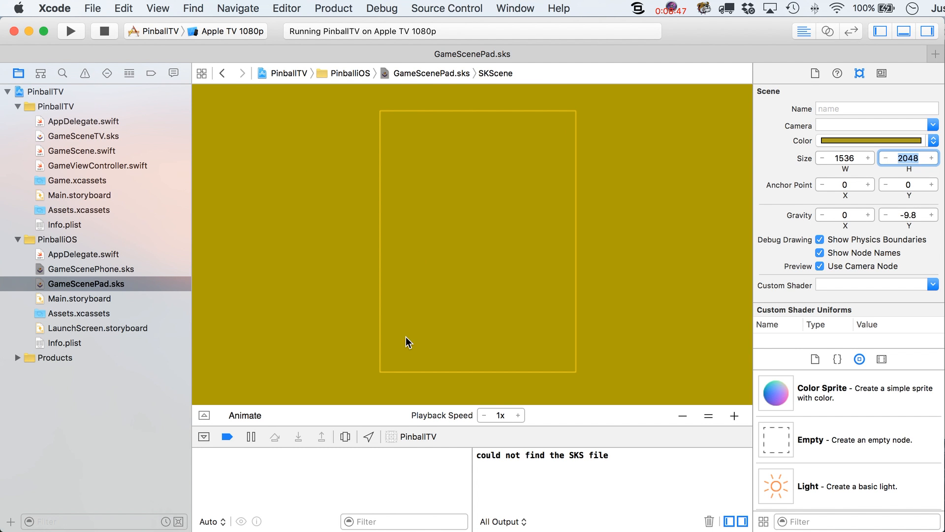
mouse_move(212, 171)
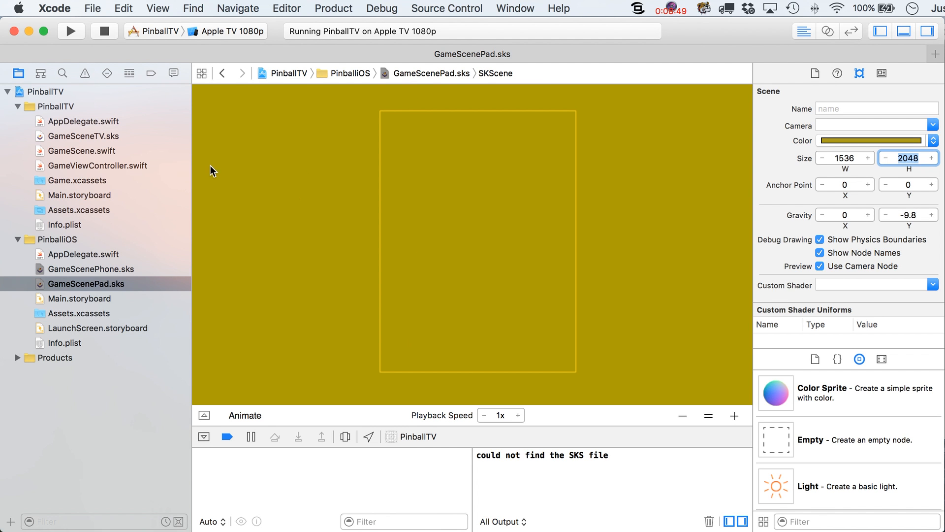
mouse_move(120, 273)
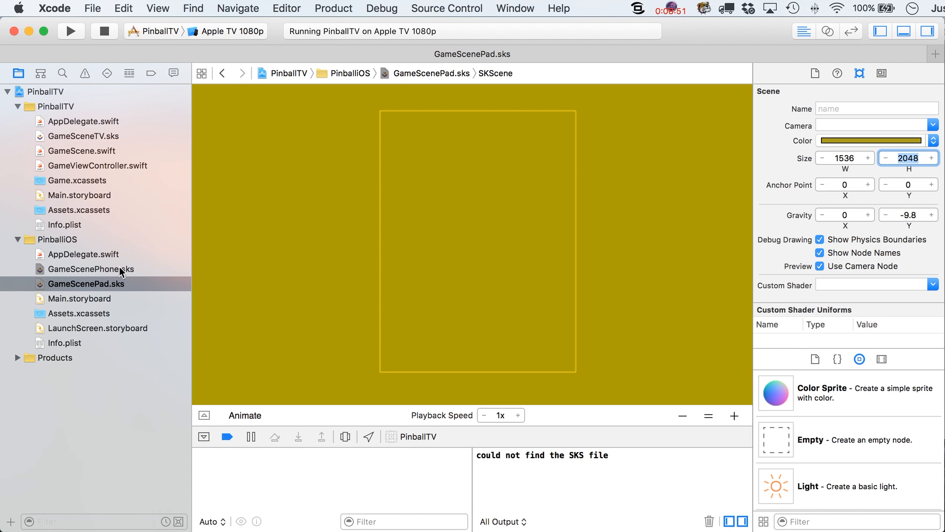
mouse_move(118, 137)
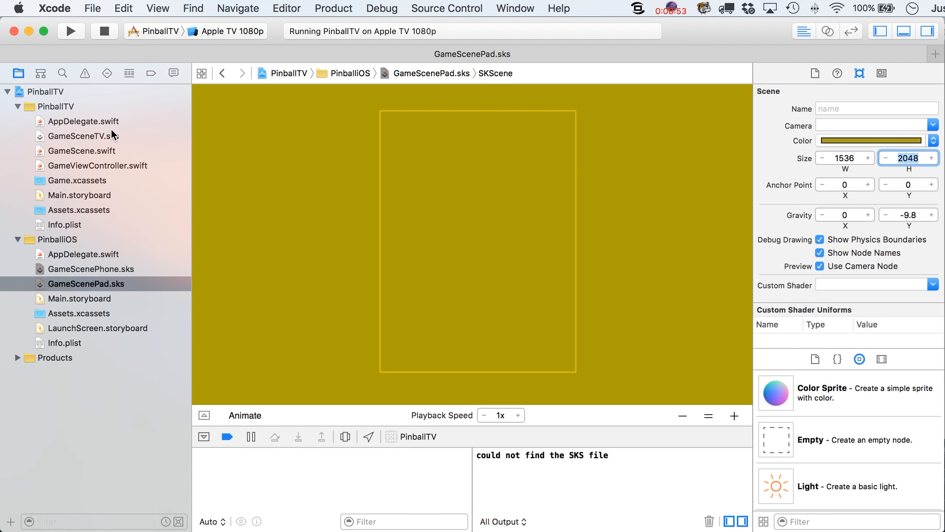
left_click(83, 135)
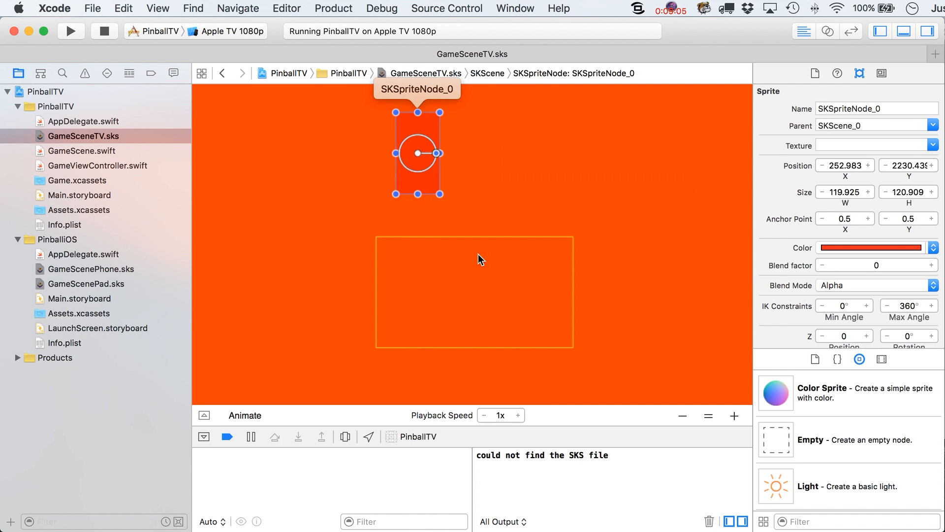
left_click(871, 247)
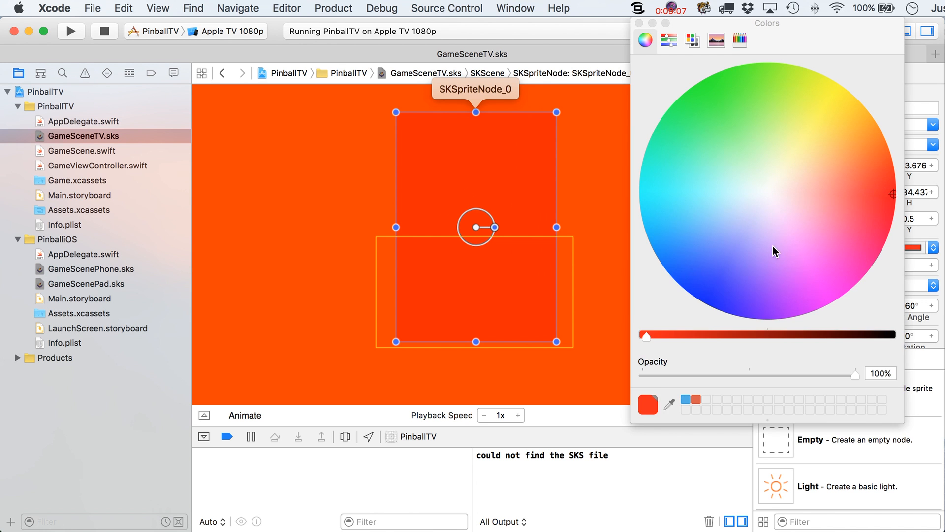
left_click(725, 304)
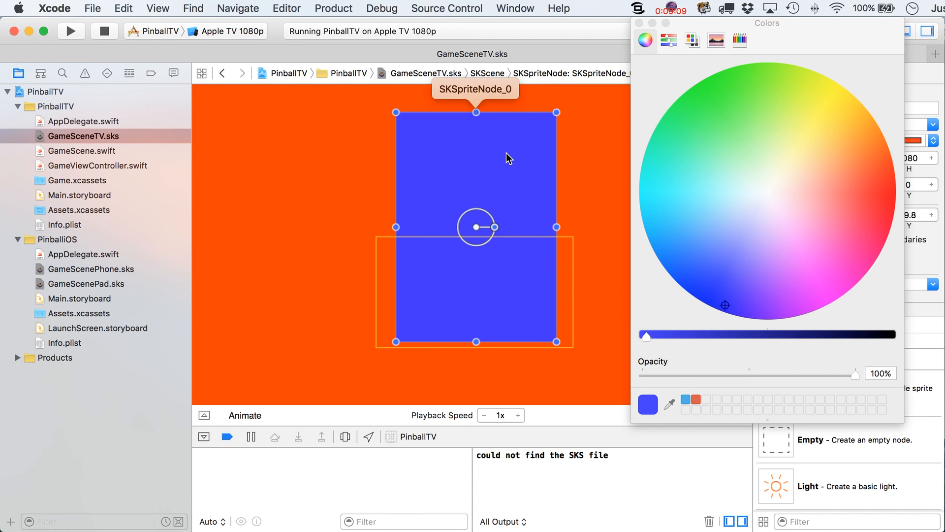
left_click(638, 24)
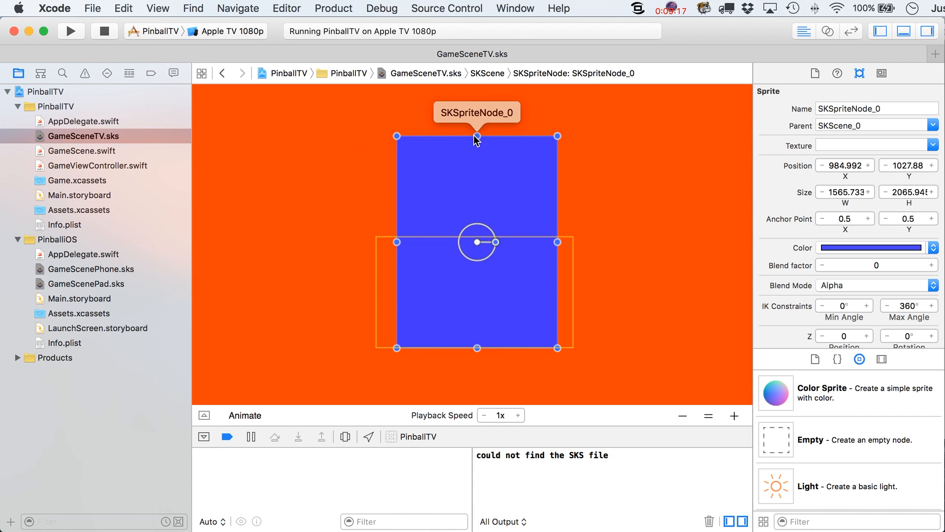
mouse_move(459, 216)
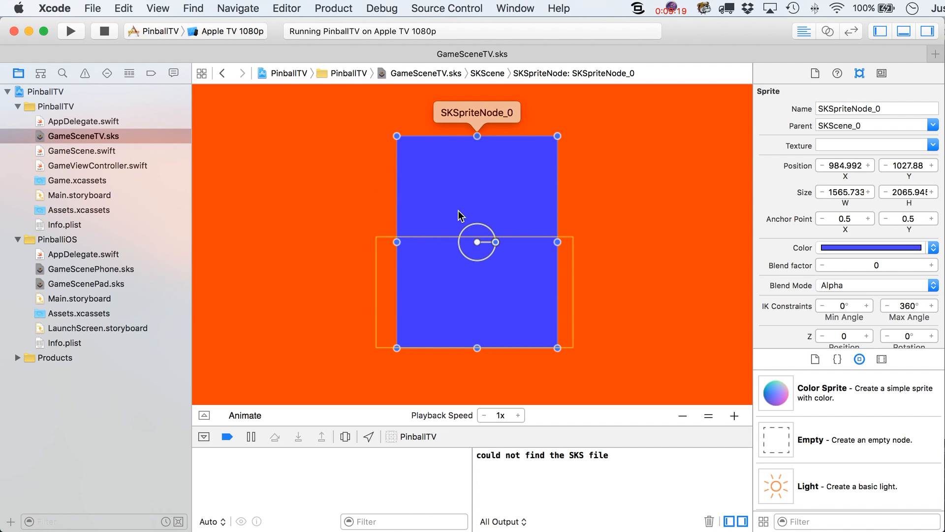
mouse_move(476, 298)
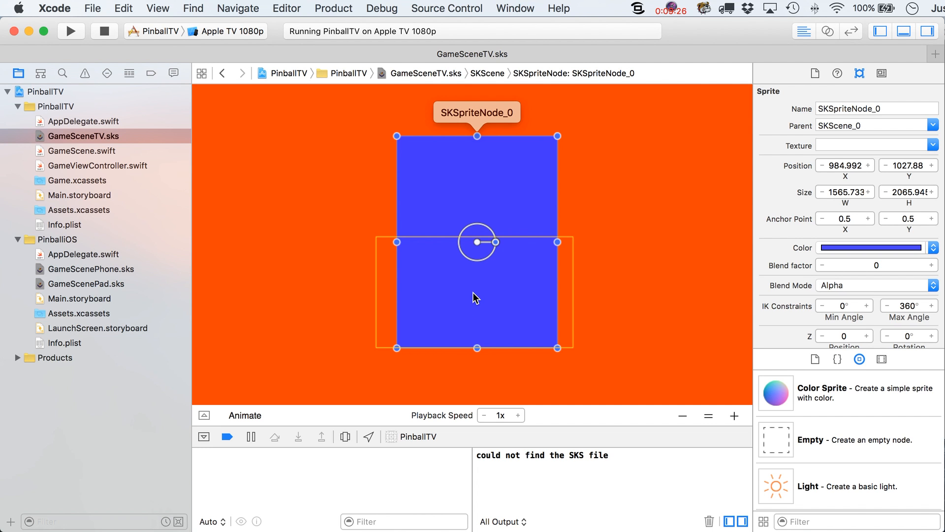
mouse_move(493, 207)
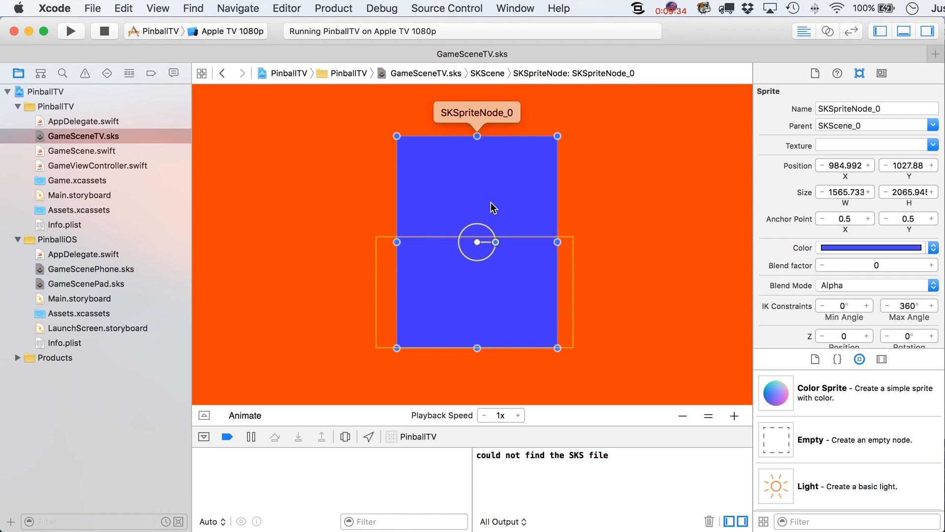
mouse_move(570, 208)
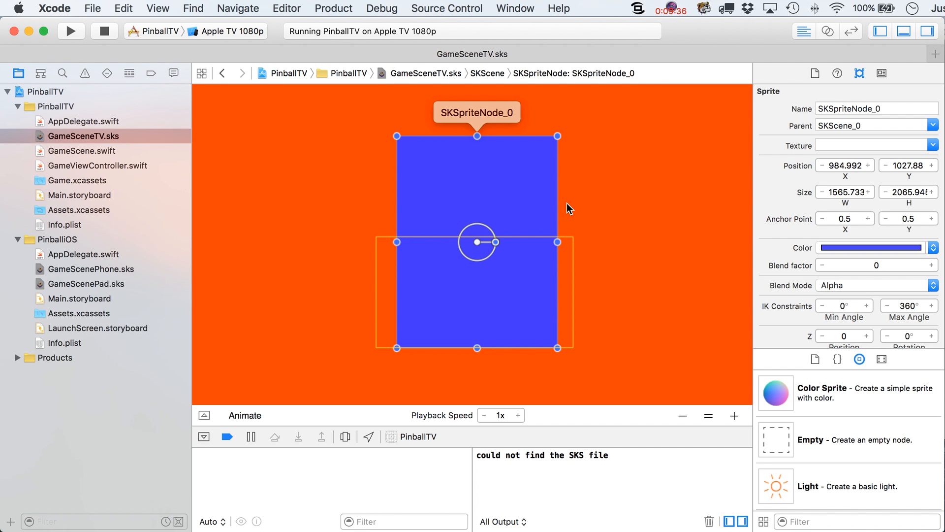
mouse_move(476, 229)
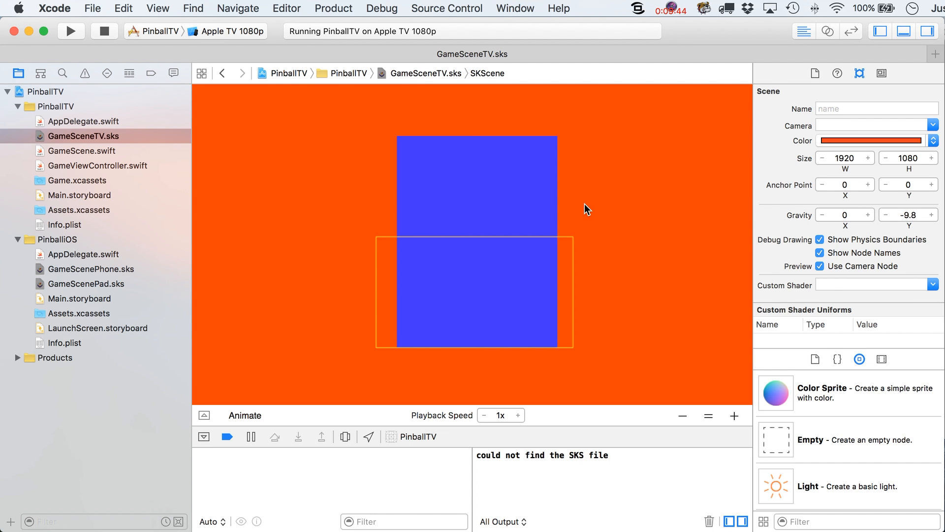
Delete the blue sprite from GameSceneTV.sks and rerun PinballTV on Apple TV 1080p
left_click(476, 187)
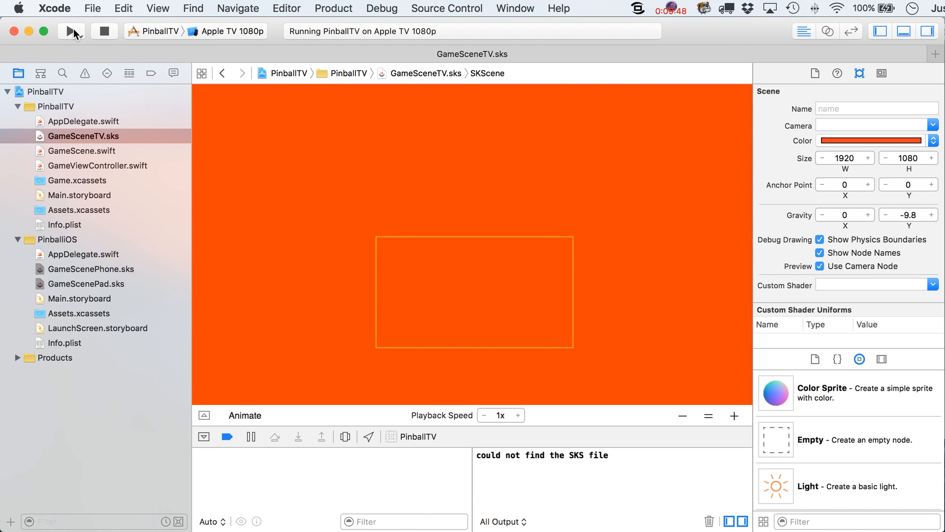
left_click(71, 30)
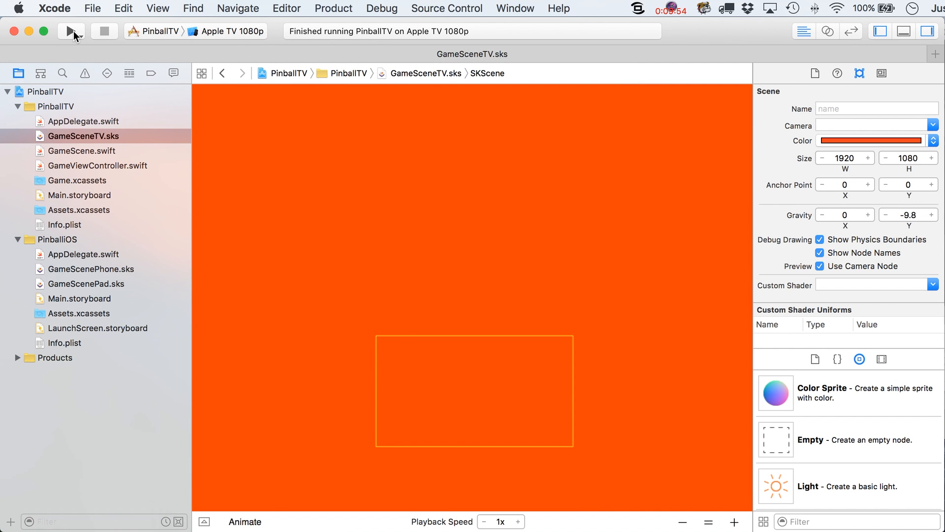
left_click(70, 31)
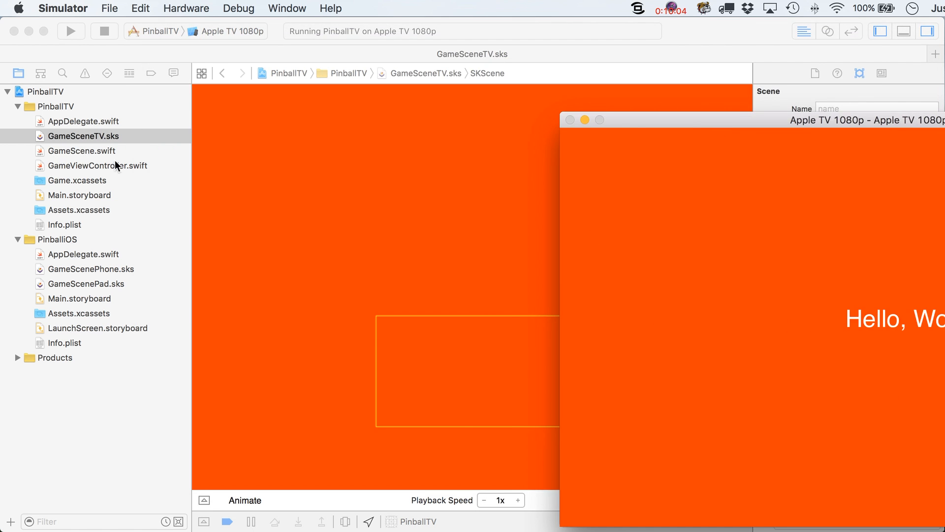
Open GameScene.swift, target PinballiOS on iPad 2, and run it
left_click(83, 151)
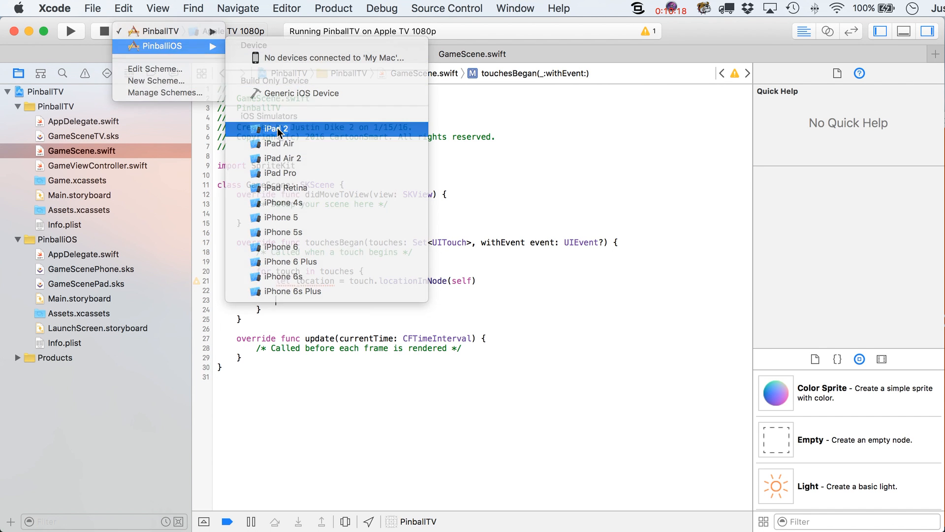
left_click(277, 128)
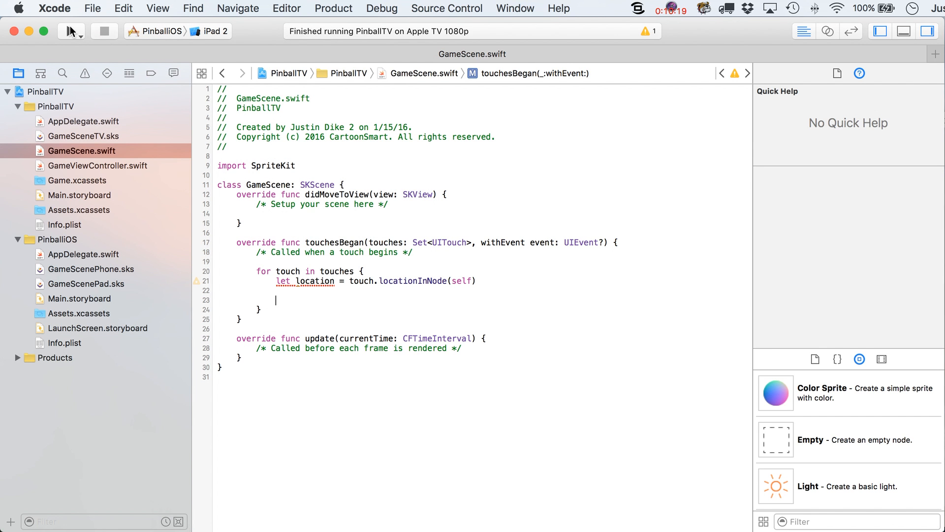
left_click(70, 30)
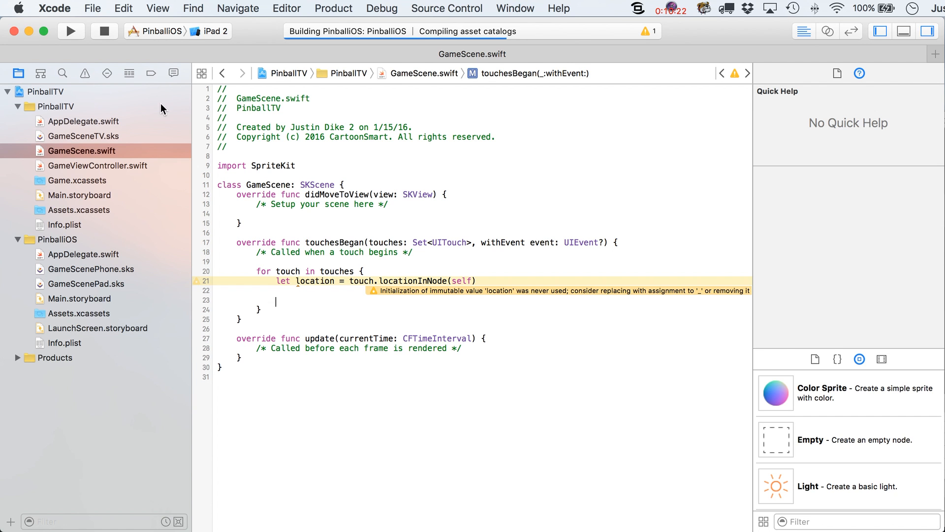
left_click(71, 30)
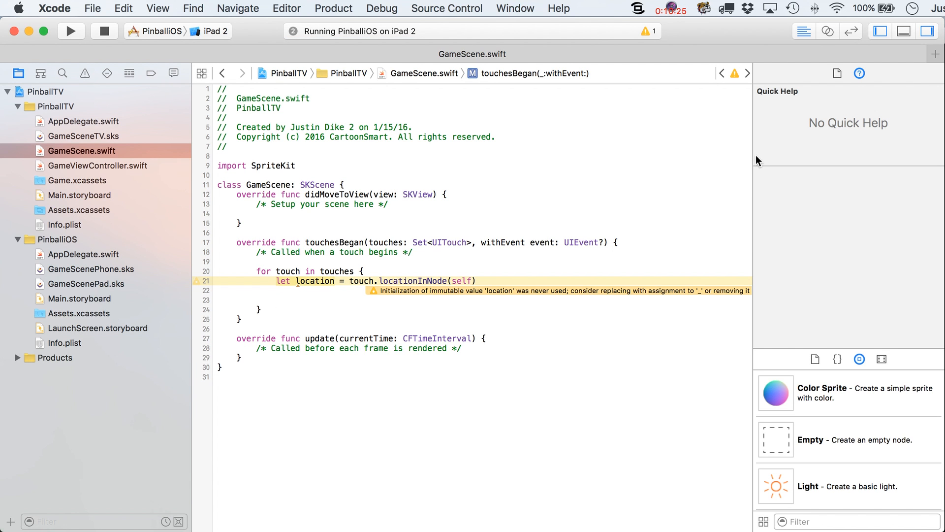
mouse_move(909, 62)
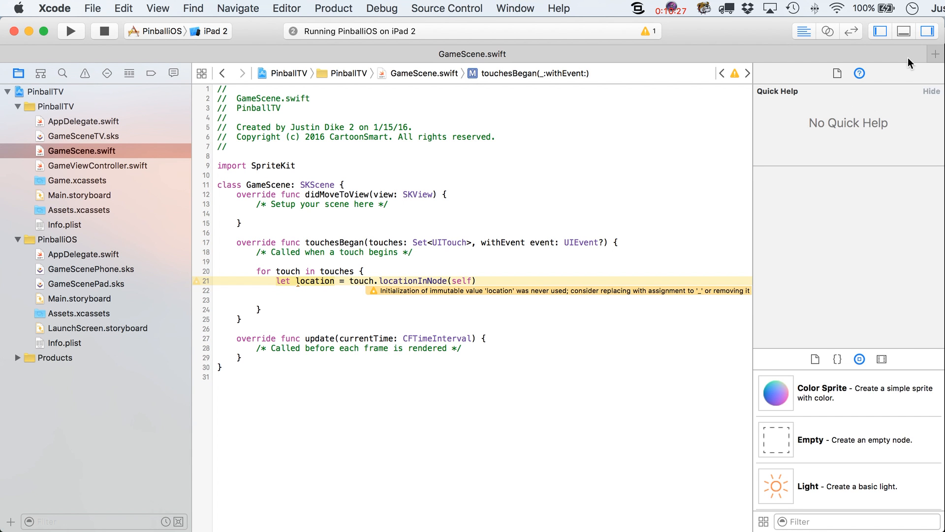
left_click(71, 30)
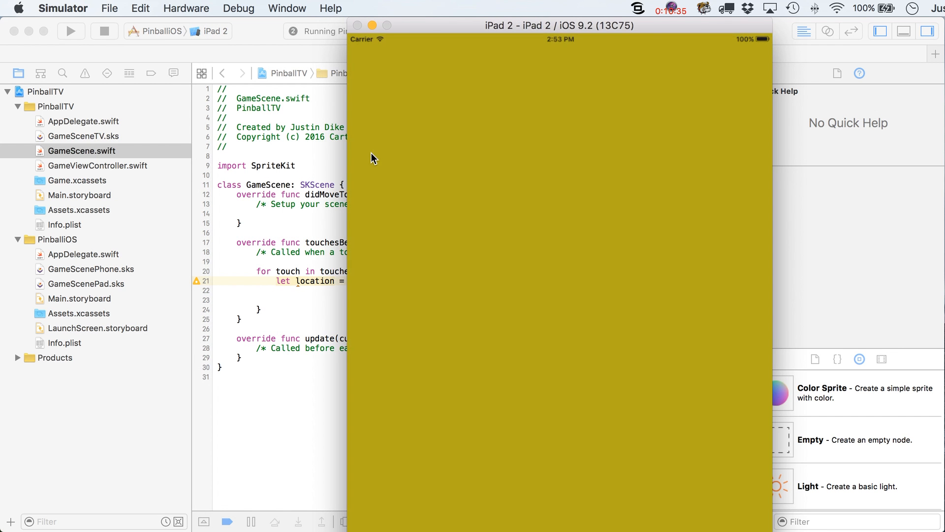
mouse_move(217, 59)
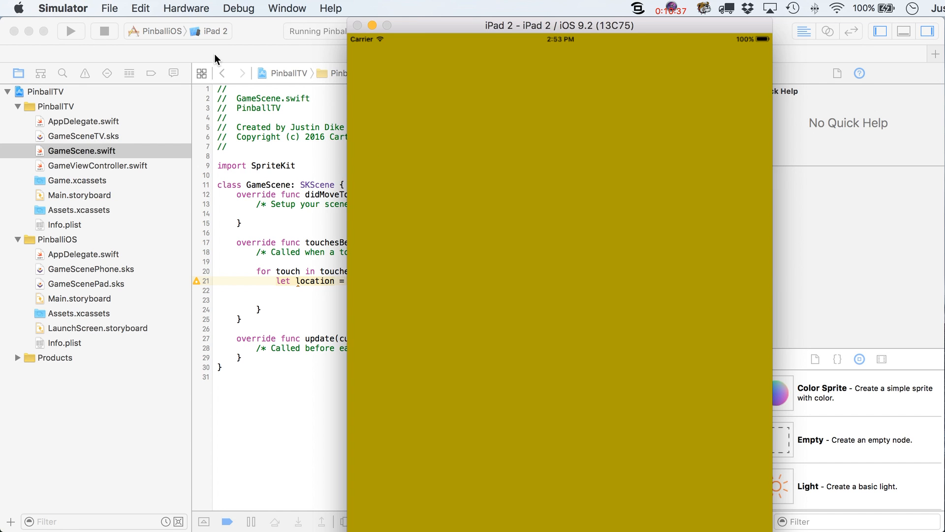
Switch the PinballiOS run destination to iPhone 6s and launch it
left_click(213, 30)
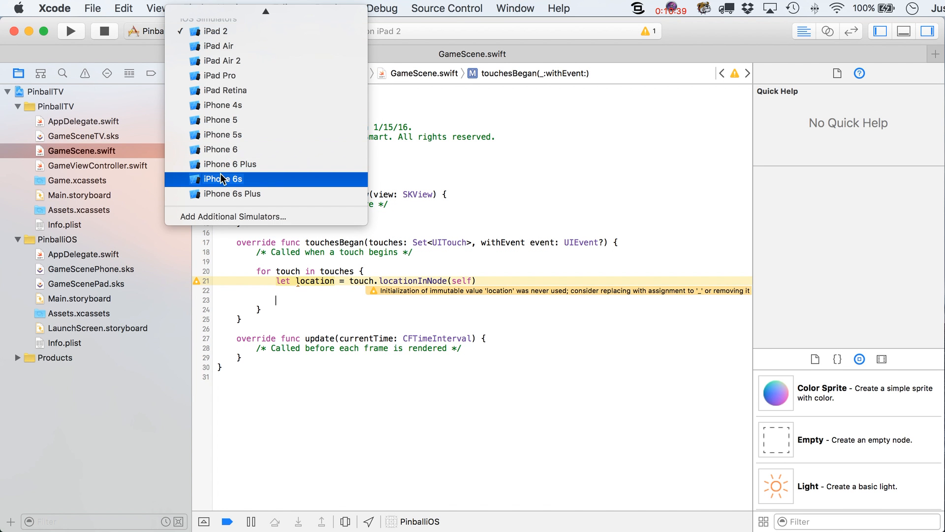
left_click(222, 178)
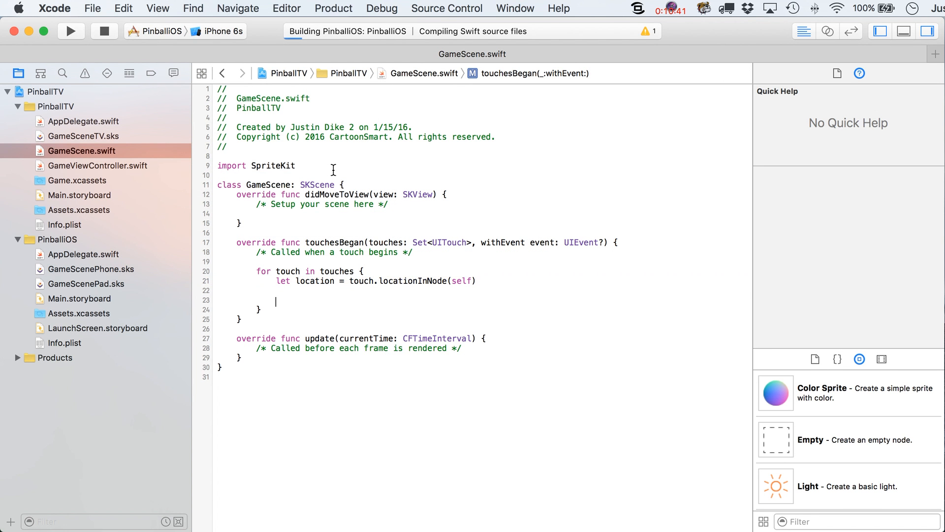
left_click(71, 31)
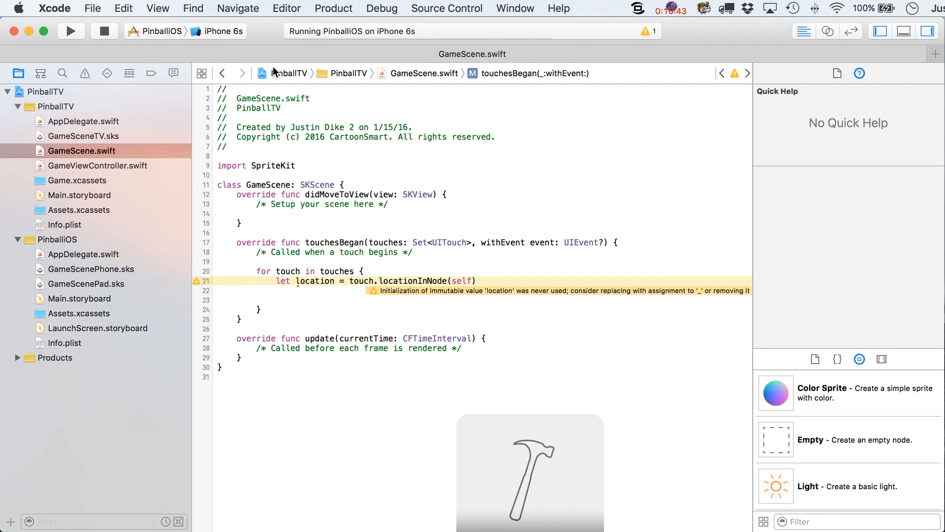
mouse_move(222, 31)
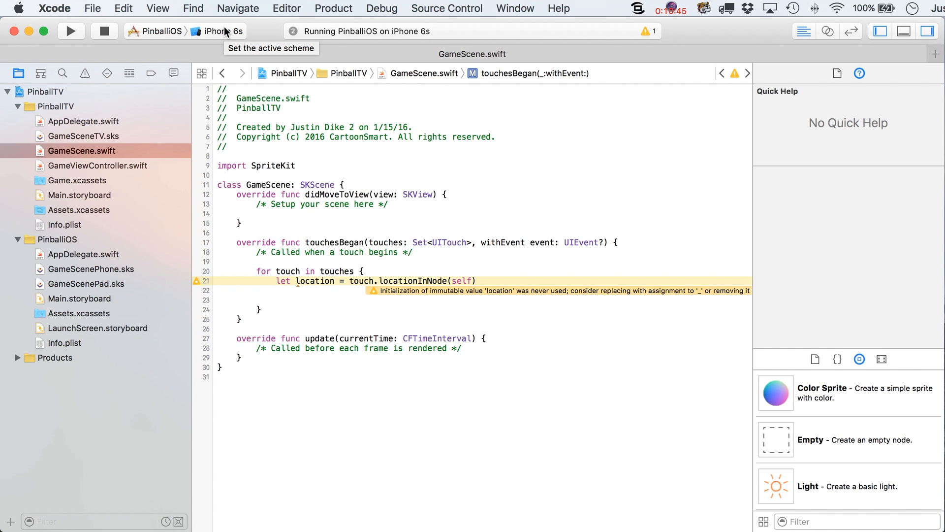
left_click(275, 301)
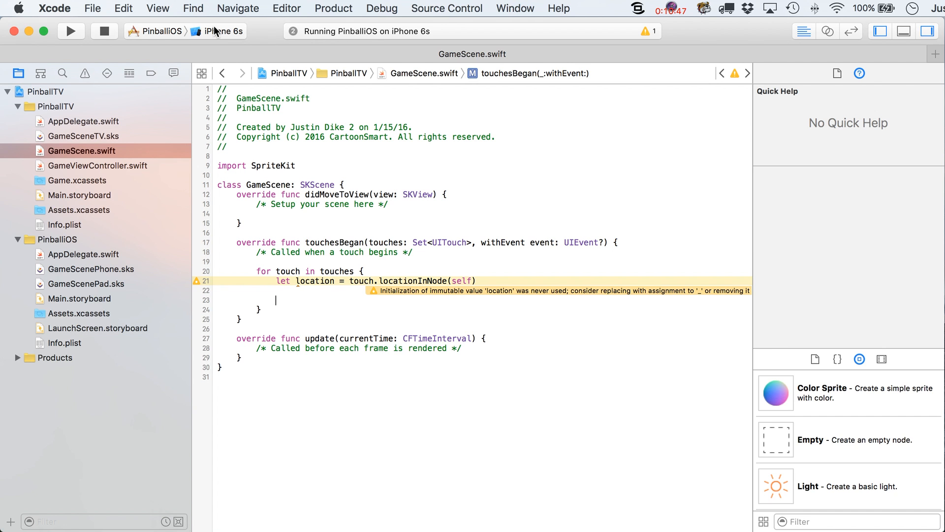
mouse_move(226, 31)
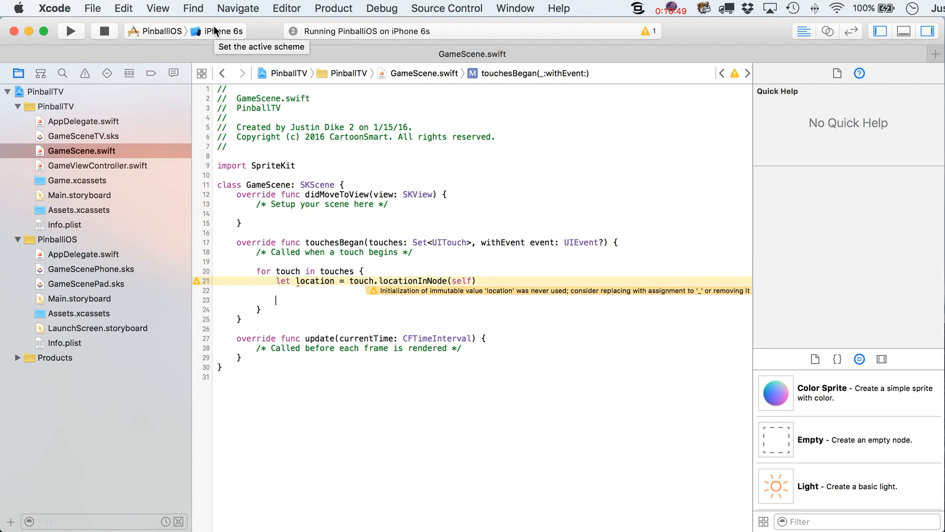
left_click(234, 31)
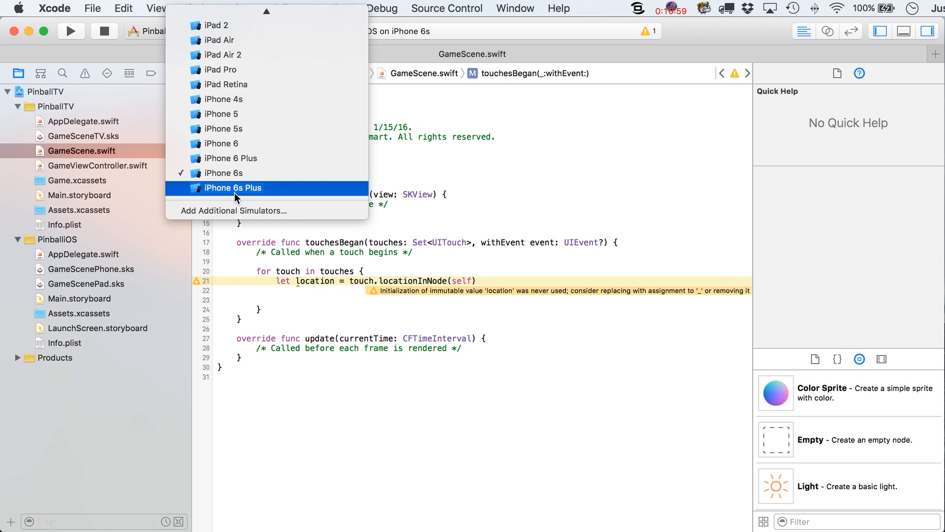
mouse_move(247, 188)
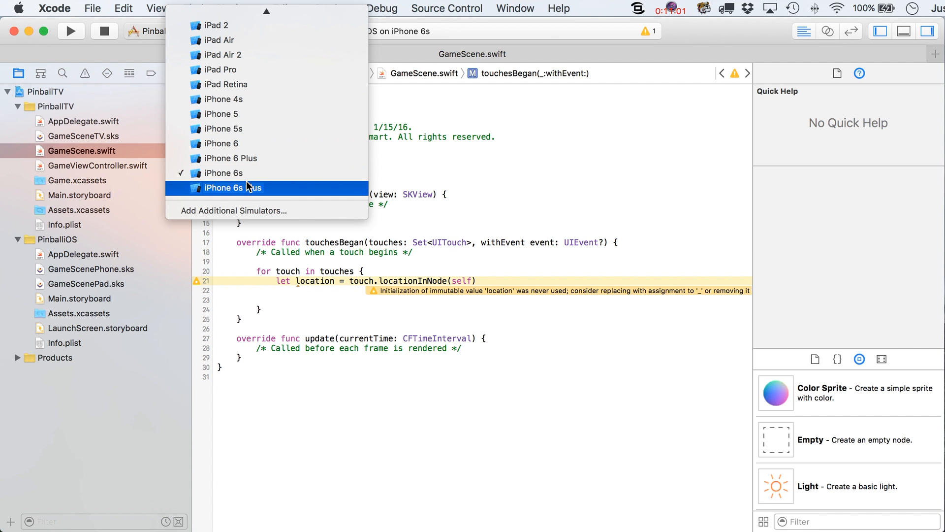
mouse_move(244, 99)
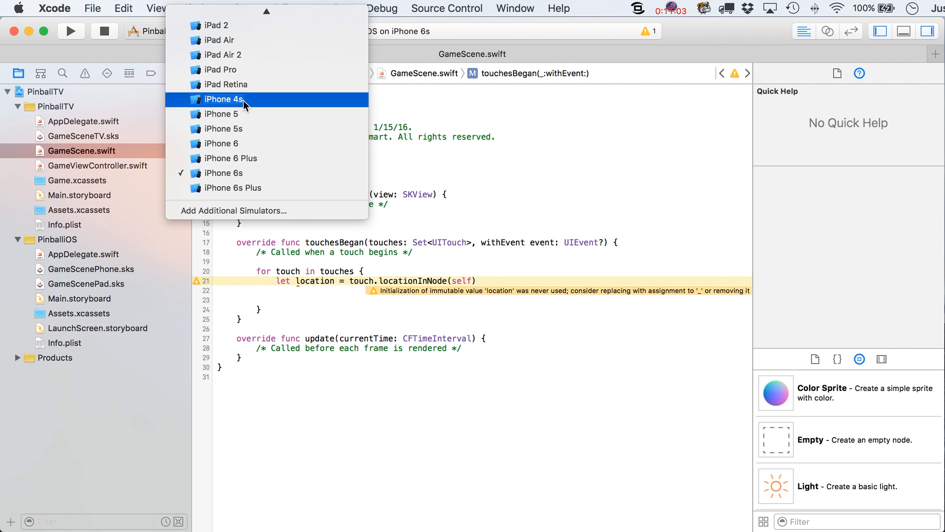
mouse_move(336, 319)
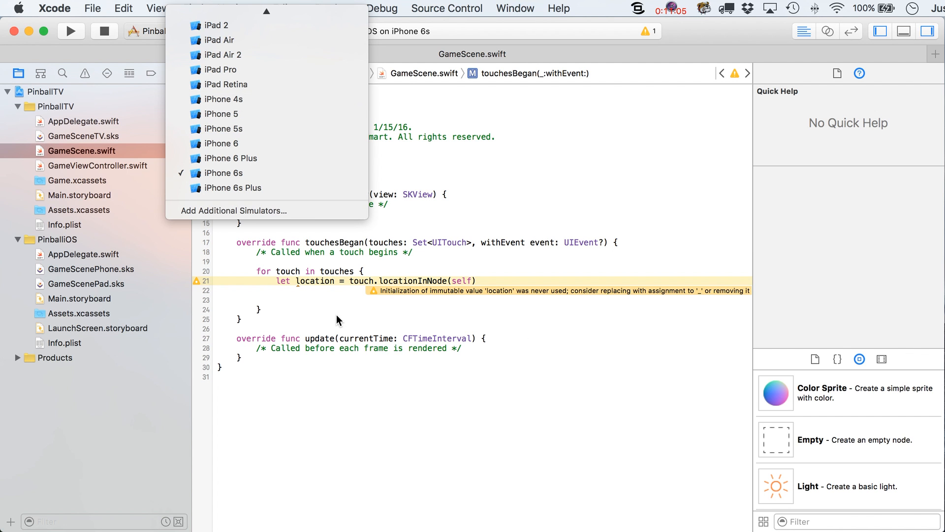
mouse_move(253, 188)
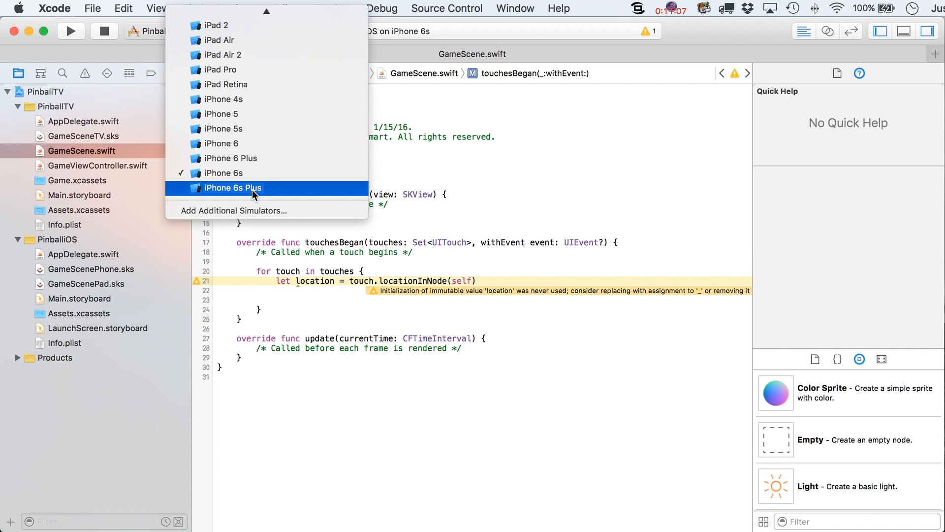
left_click(222, 173)
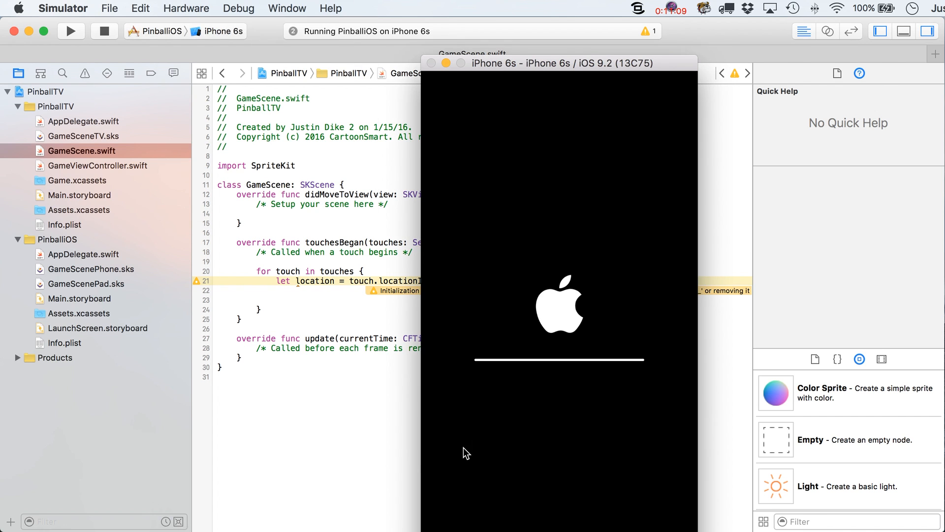